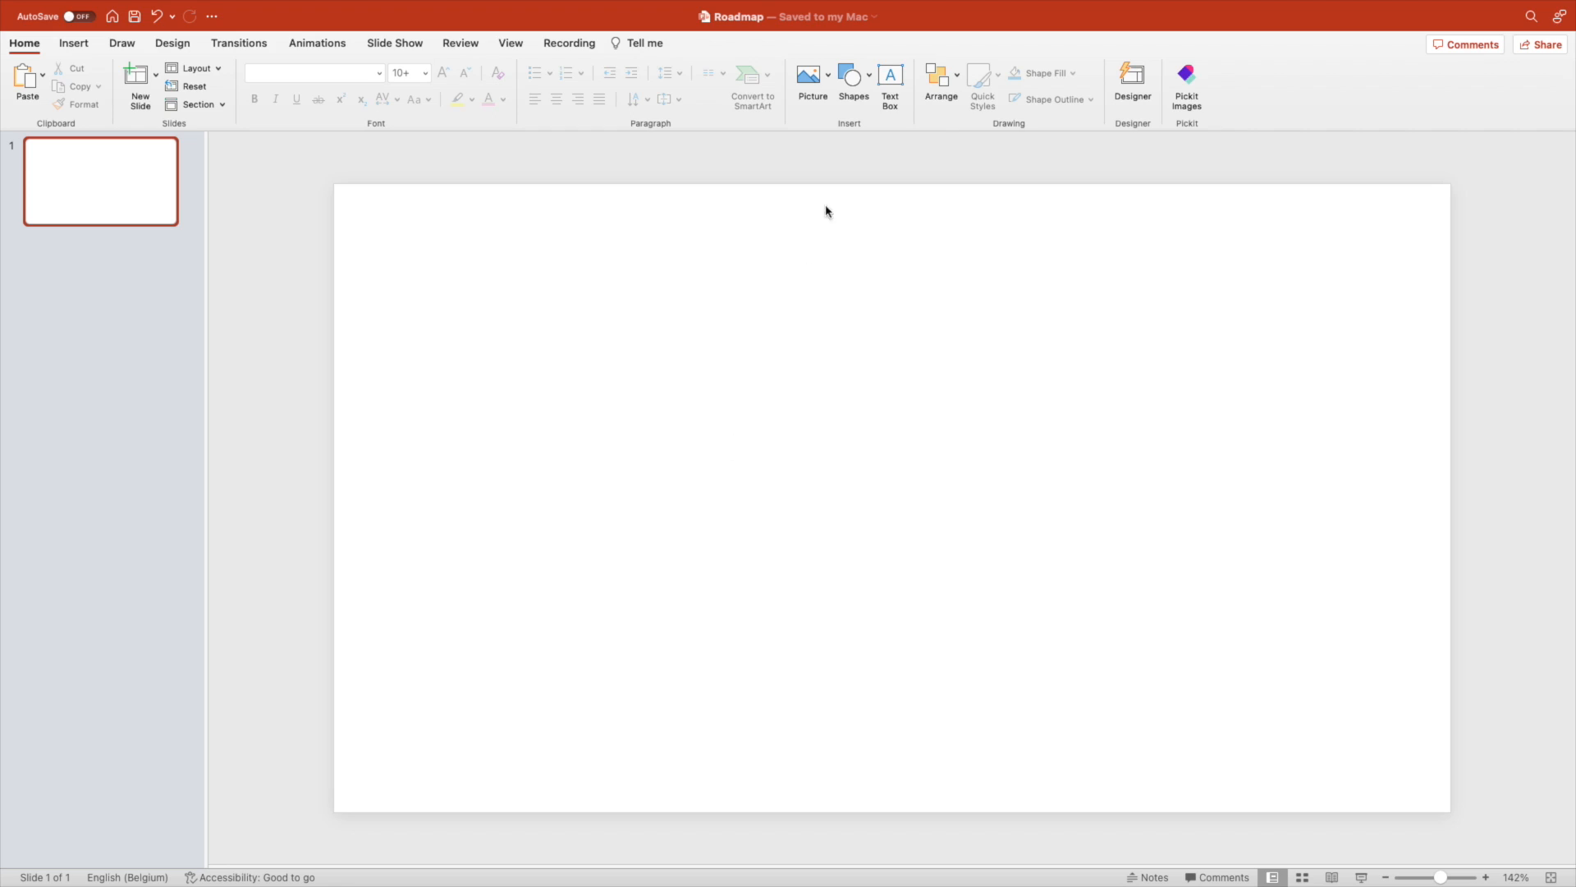
# Draw a pink Block Arc arch and reposition it on the slide.
pyautogui.click(853, 80)
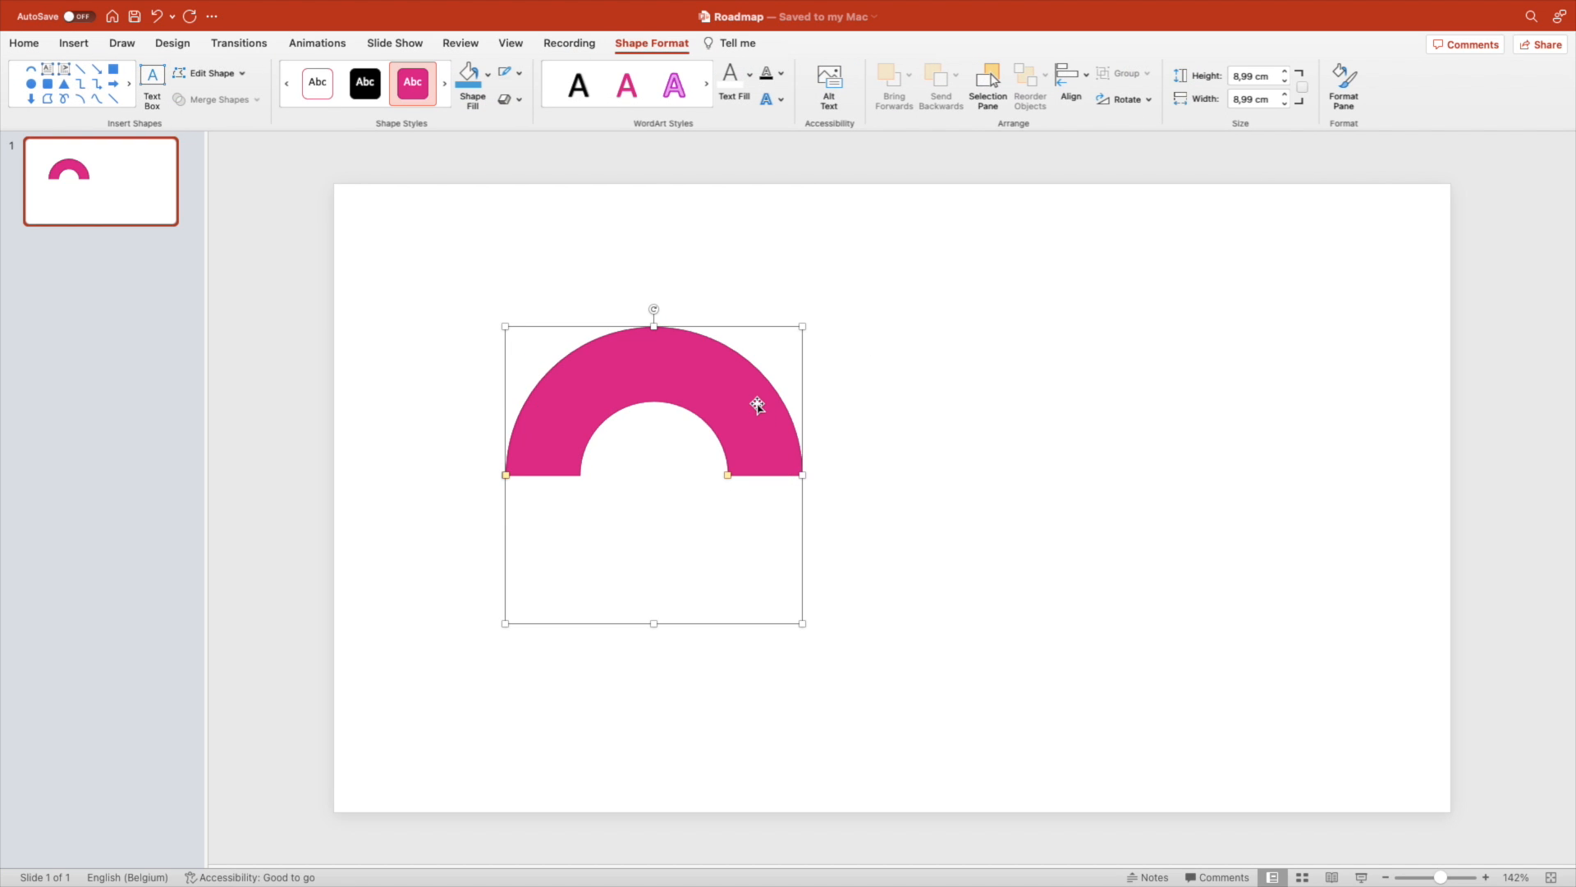
pyautogui.moveTo(757, 406); pyautogui.dragTo(642, 740)
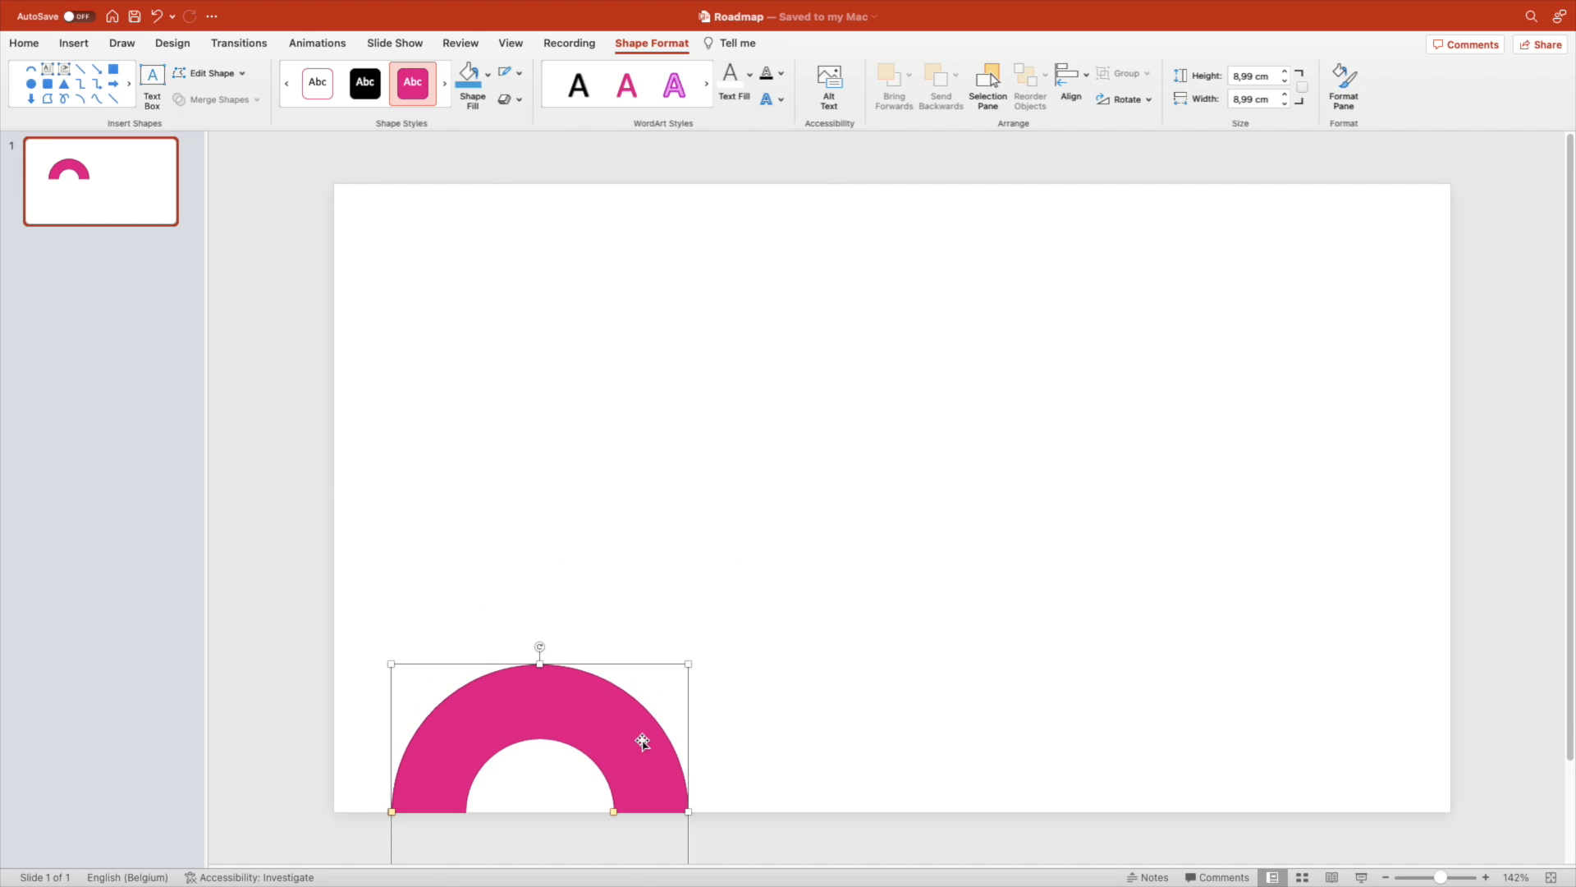
pyautogui.click(607, 814)
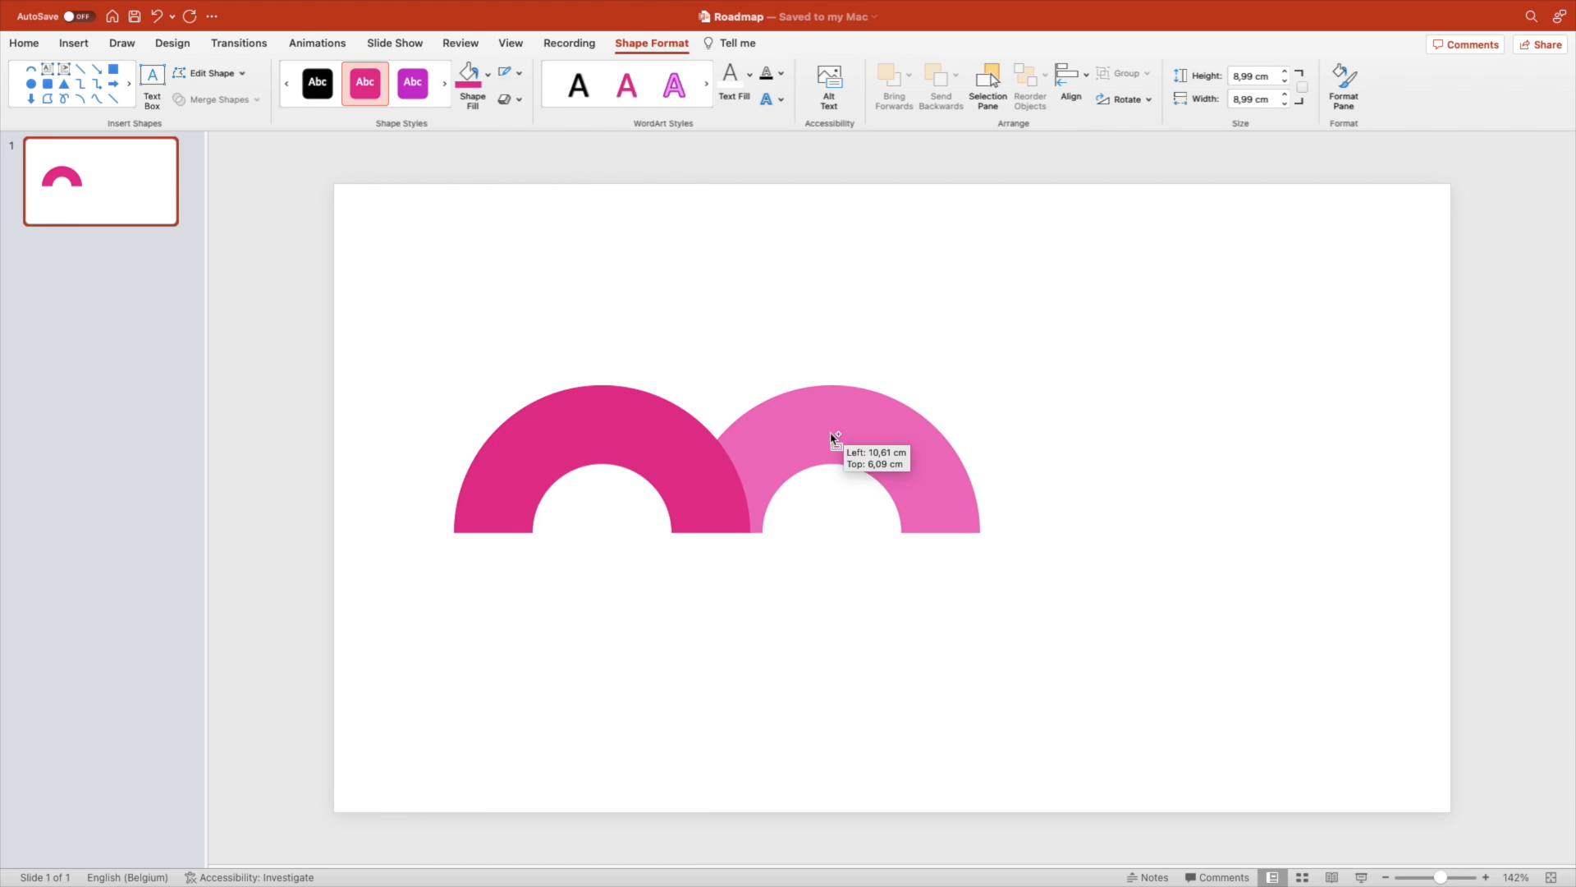
# Copy the arch to the right, flip it and align it to form a continuous wave.
pyautogui.moveTo(834, 436); pyautogui.dragTo(913, 634)
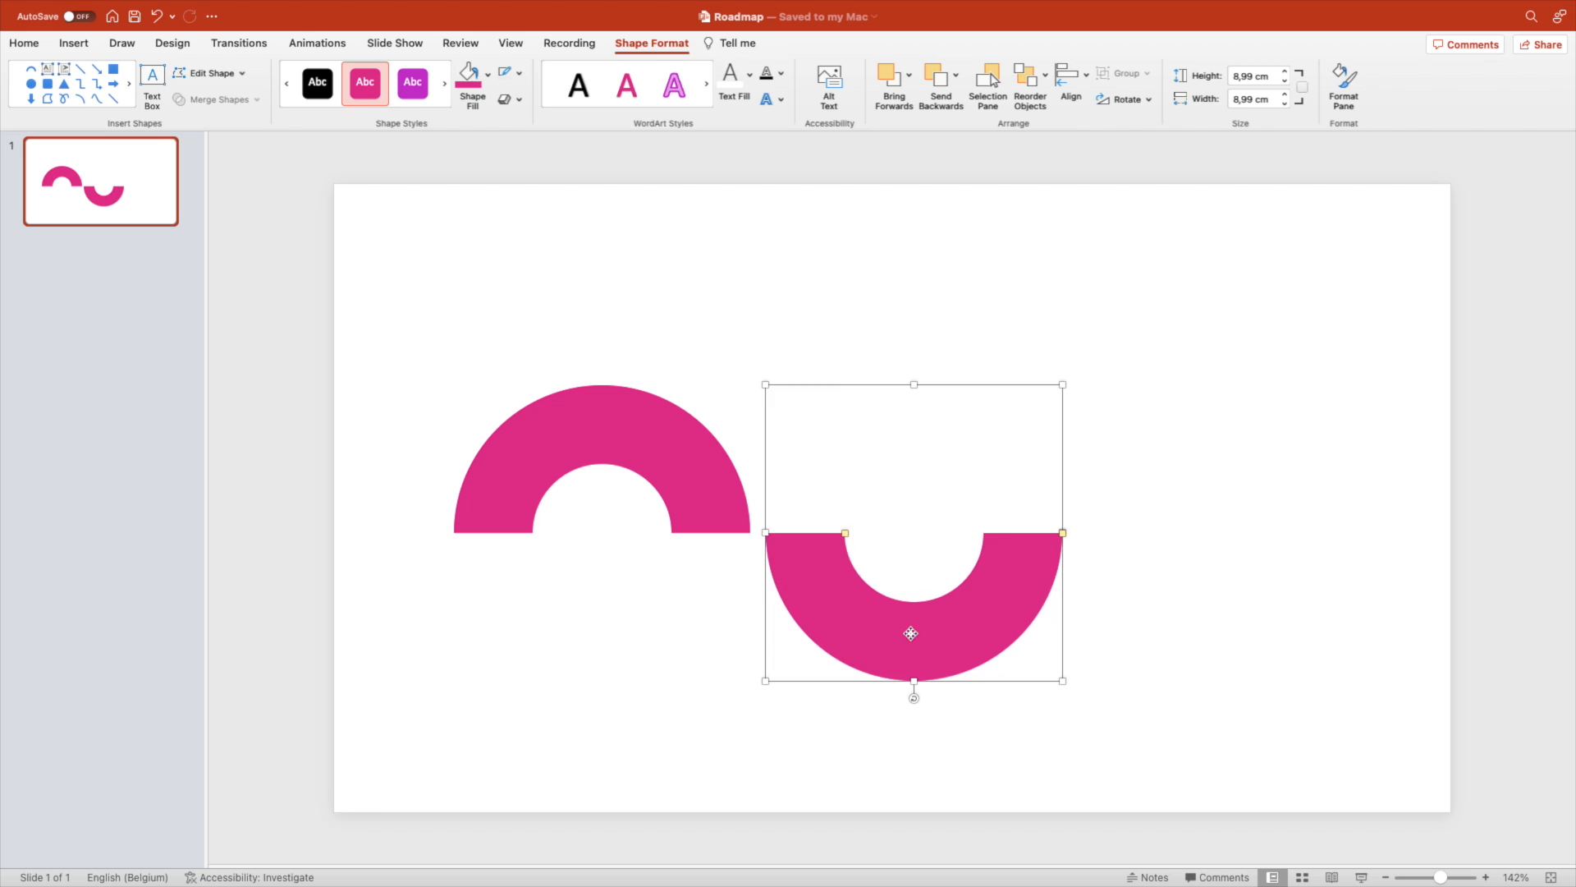
pyautogui.moveTo(910, 634); pyautogui.dragTo(816, 631)
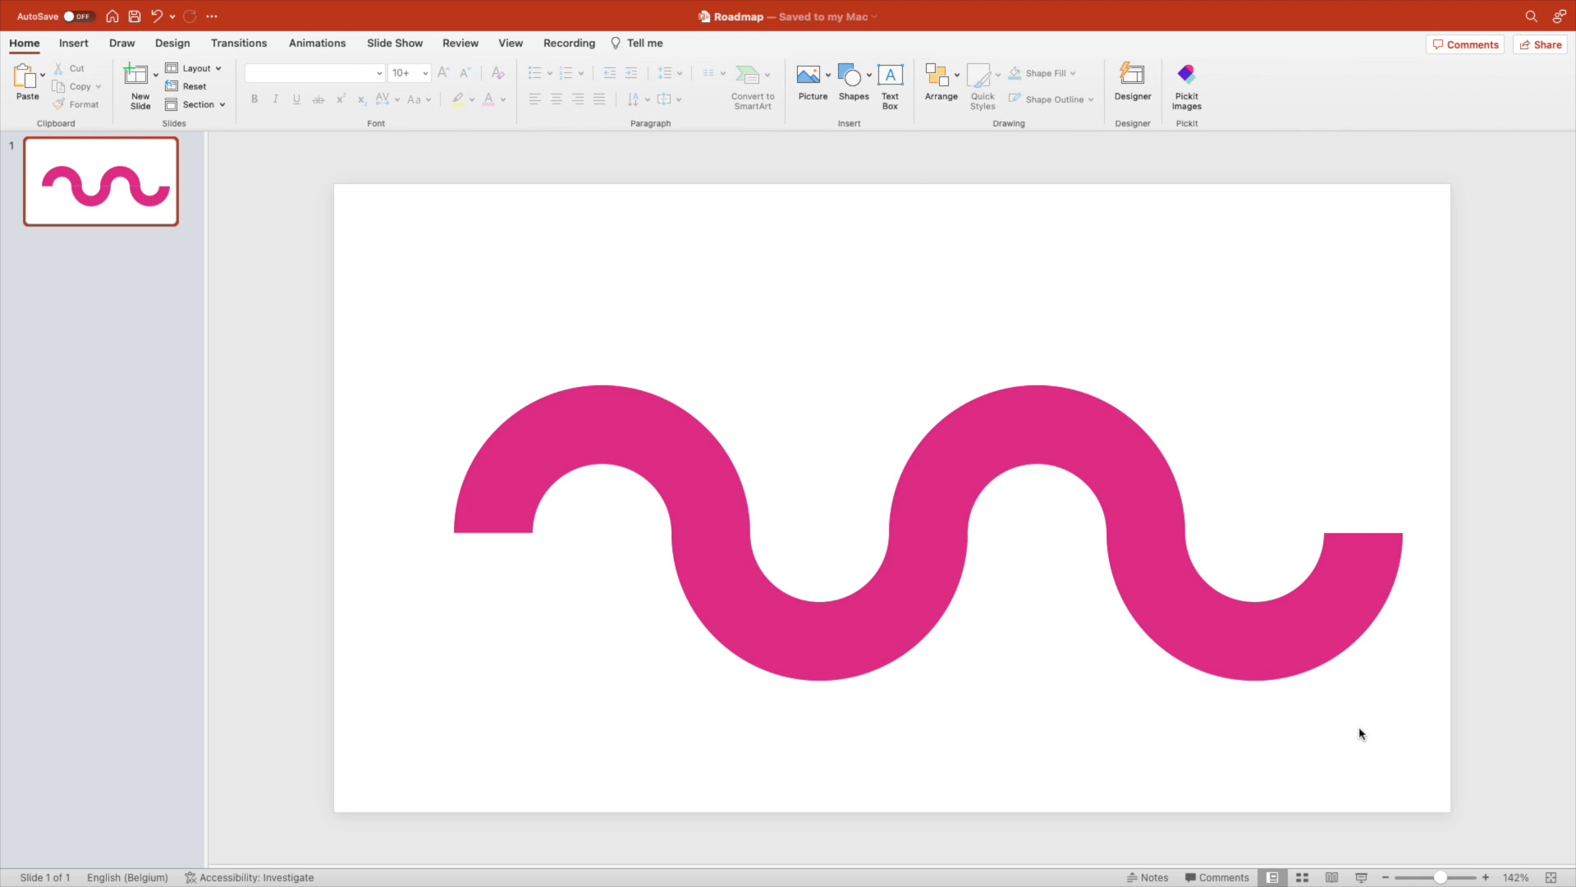
pyautogui.click(785, 532)
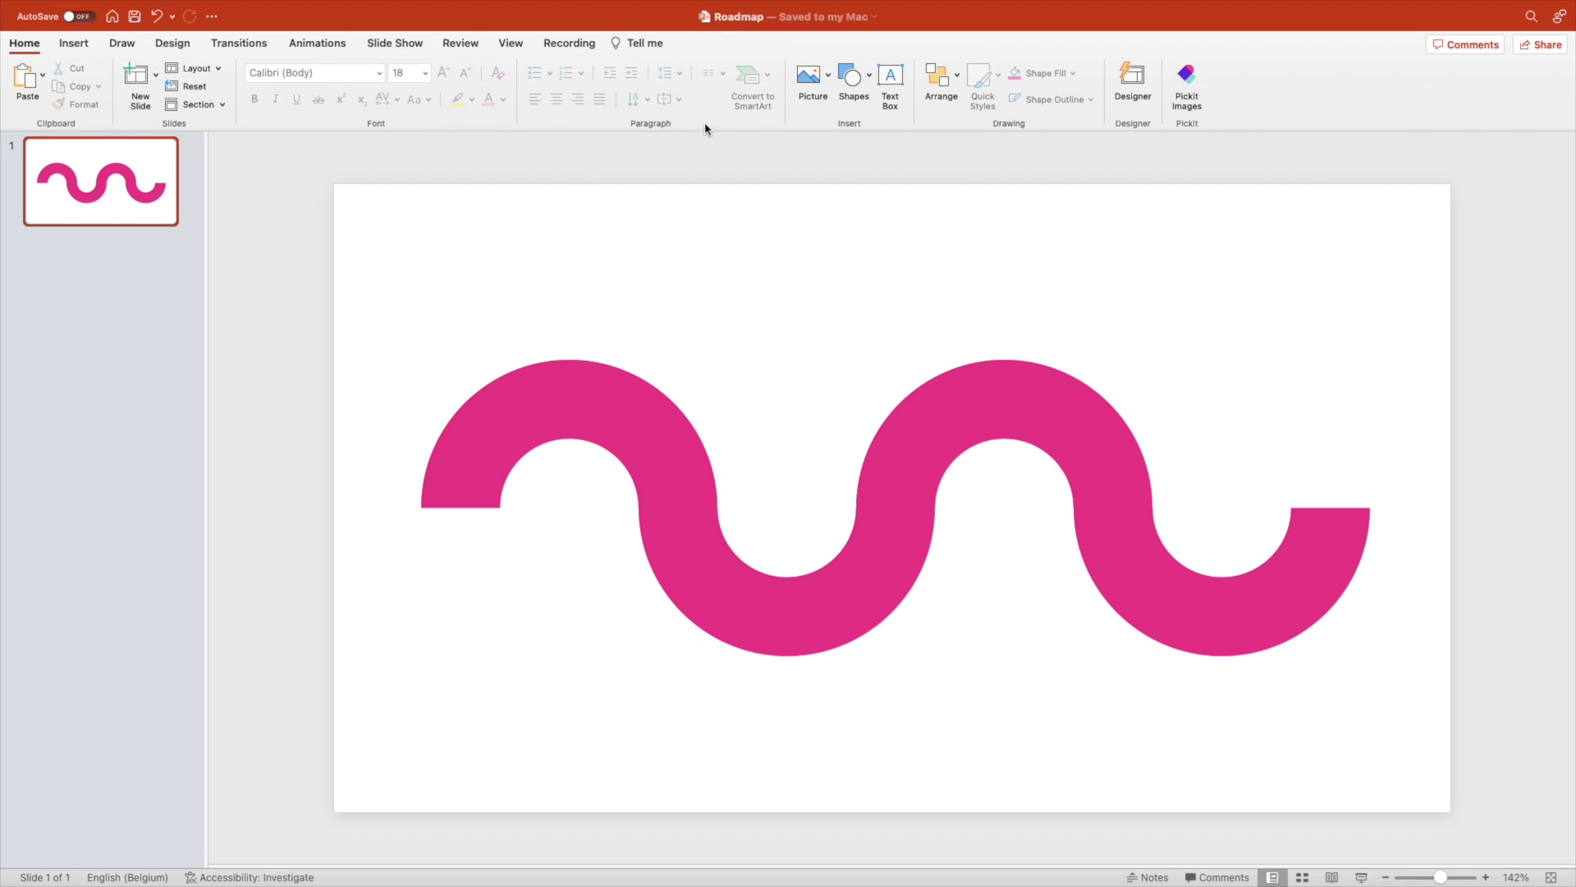
# Cap both wave ends with circles and merge all pieces with Union.
pyautogui.click(568, 527)
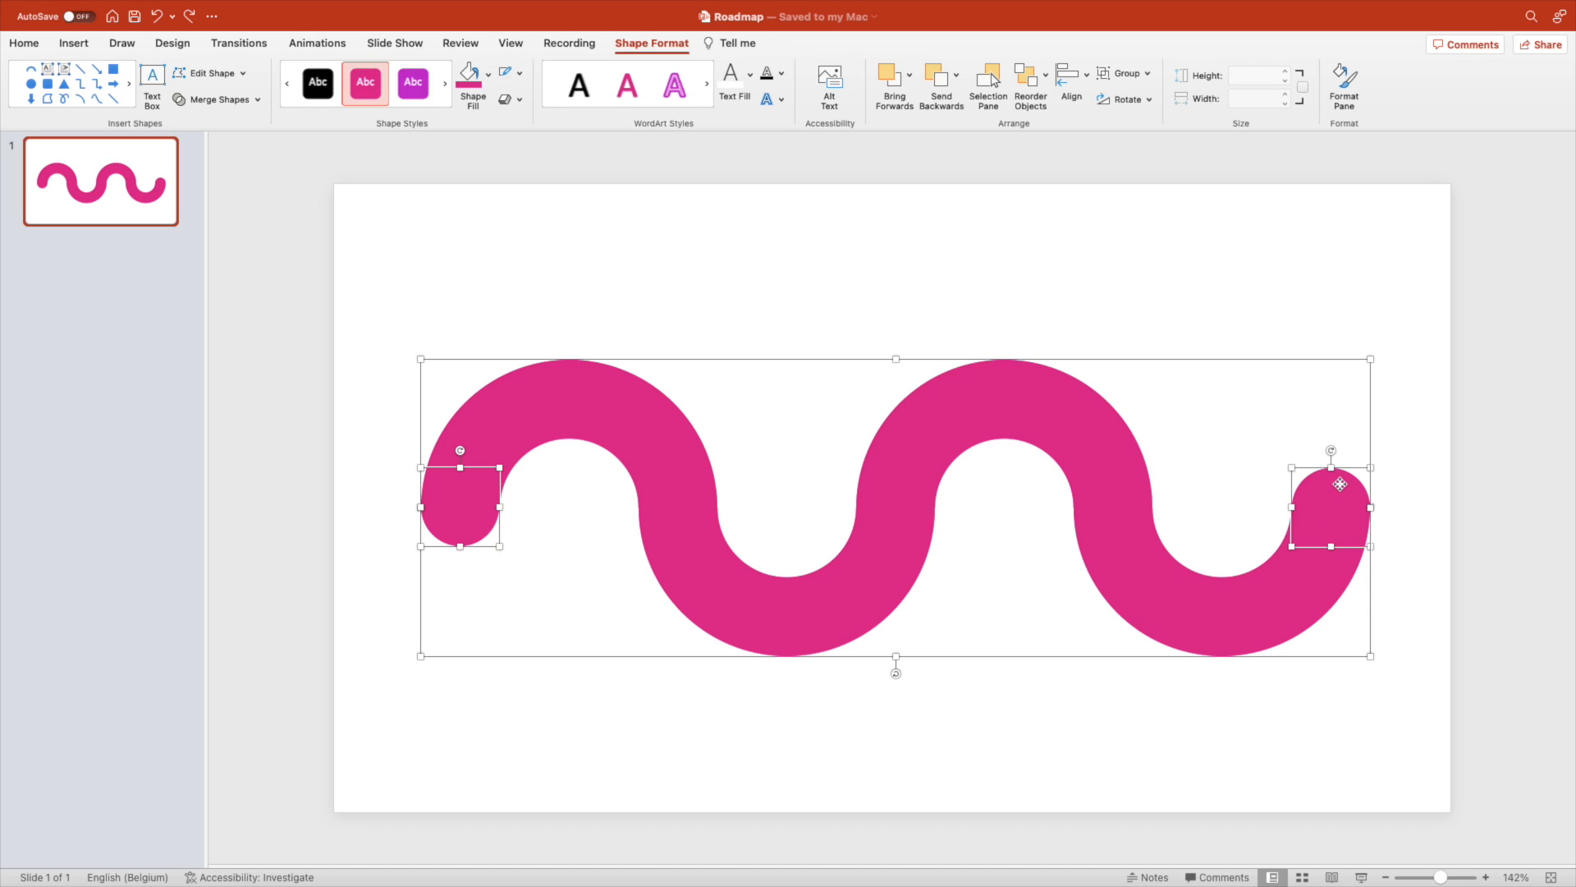
pyautogui.click(216, 100)
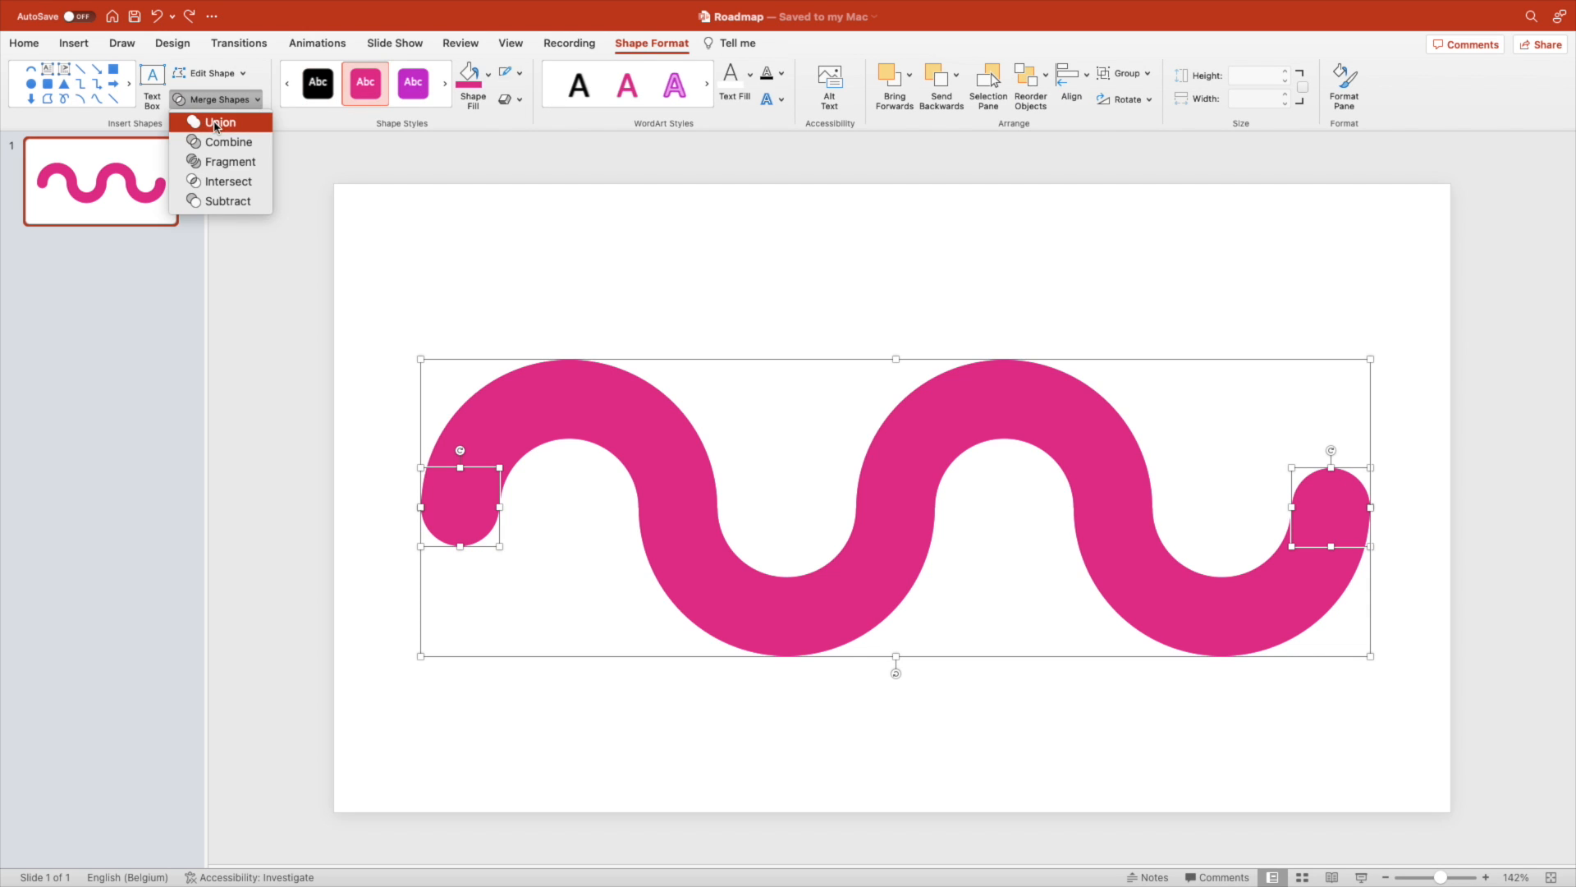
# Give the merged wave a gradient fill via Format Shape.
pyautogui.rightClick(629, 422)
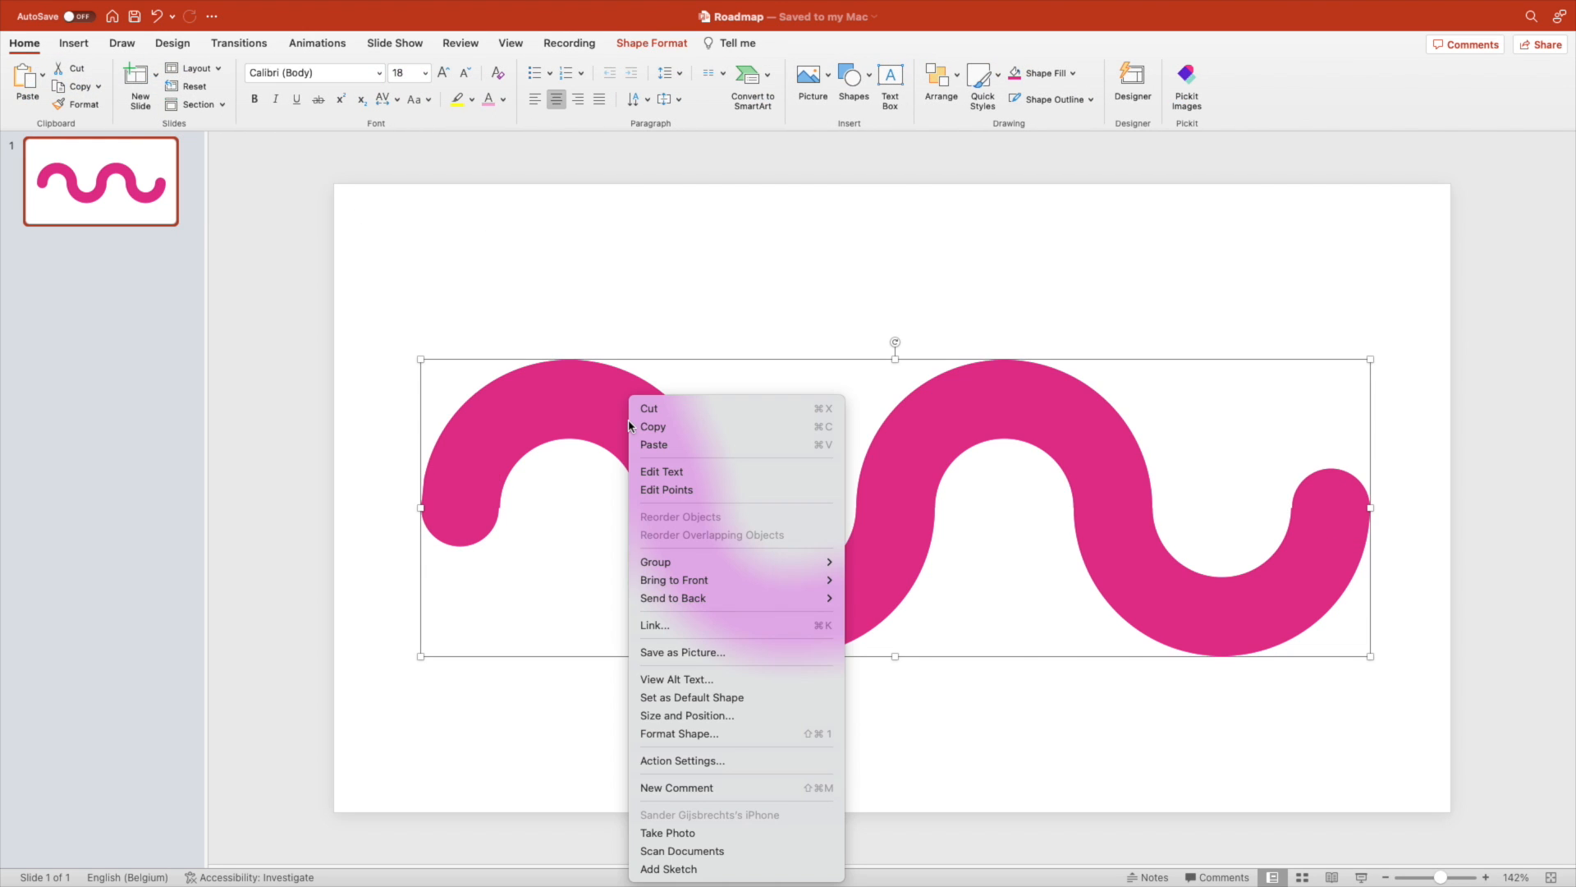
pyautogui.moveTo(734, 732)
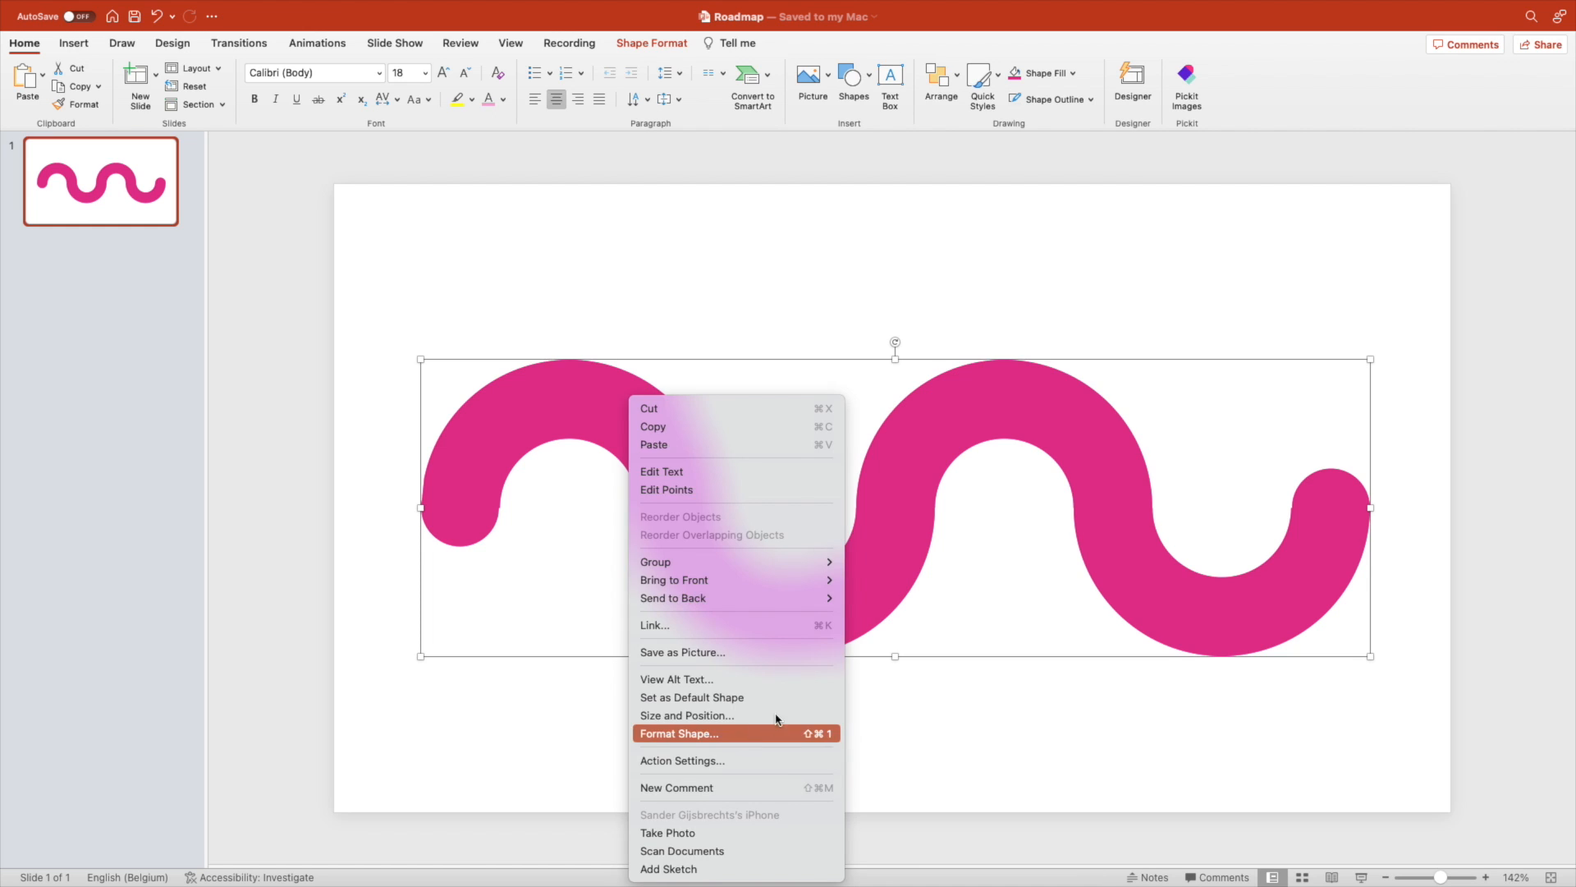
pyautogui.click(679, 733)
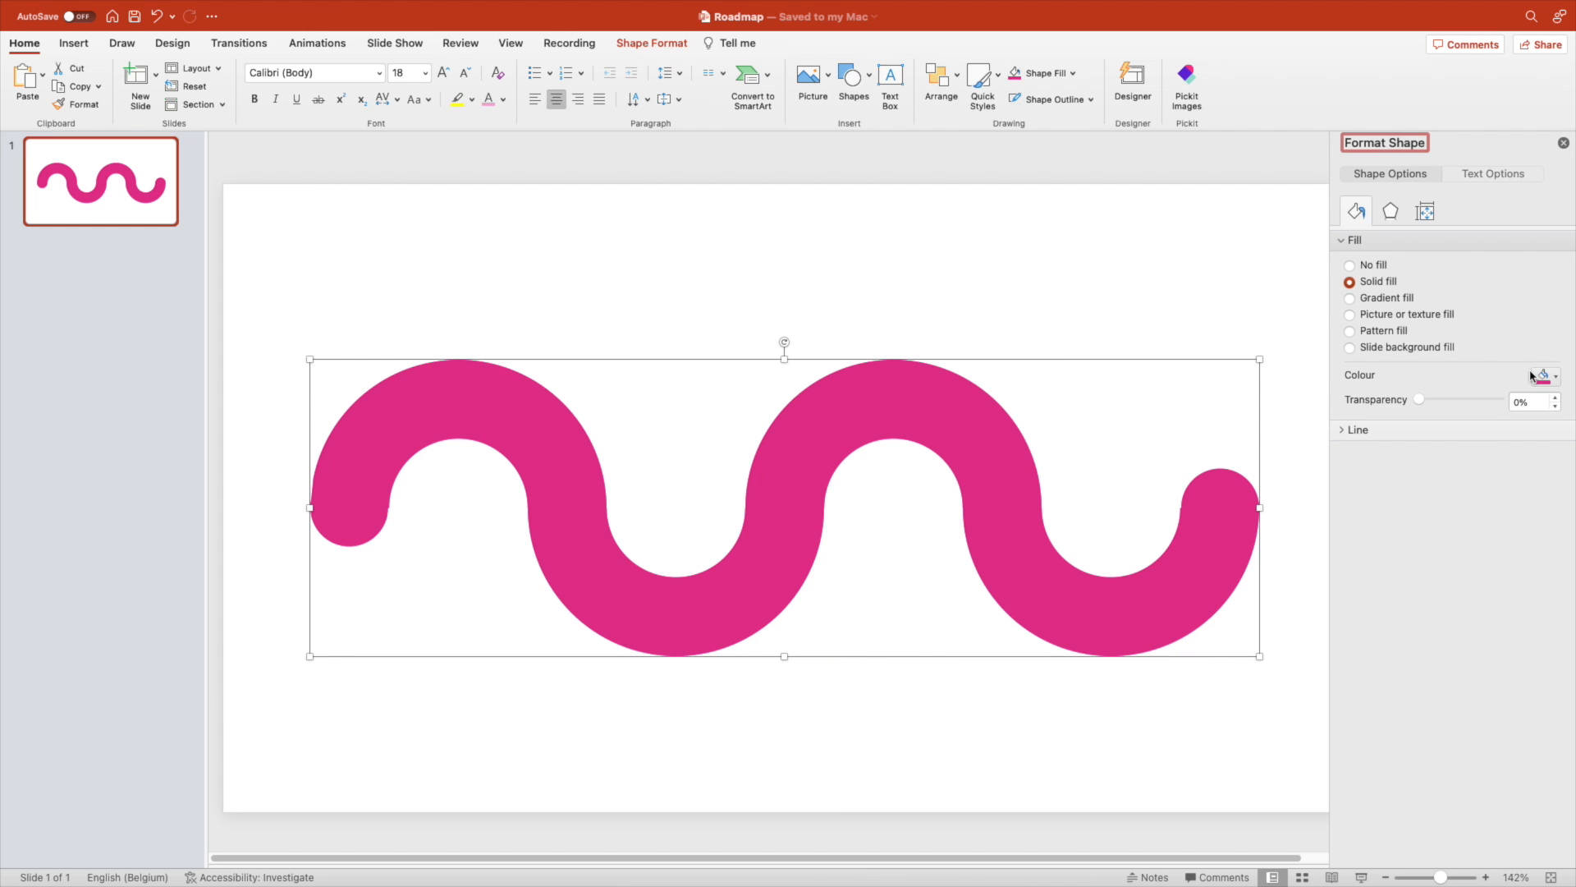
pyautogui.click(1350, 297)
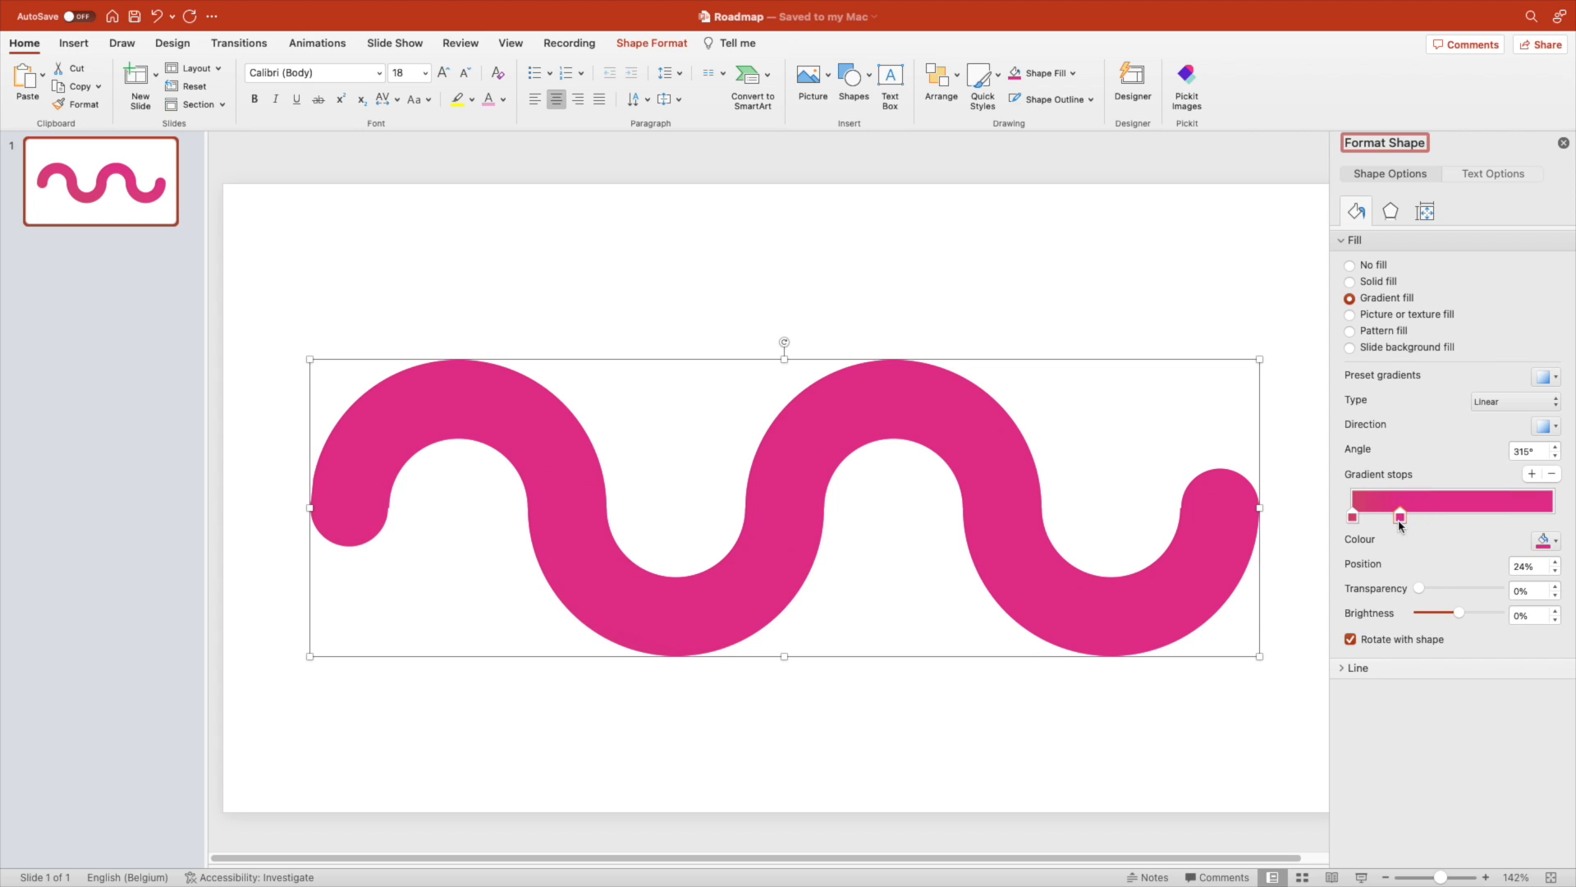
# Colour the gradient stops pink, purple and blue and shift the middle stop left.
pyautogui.click(1546, 542)
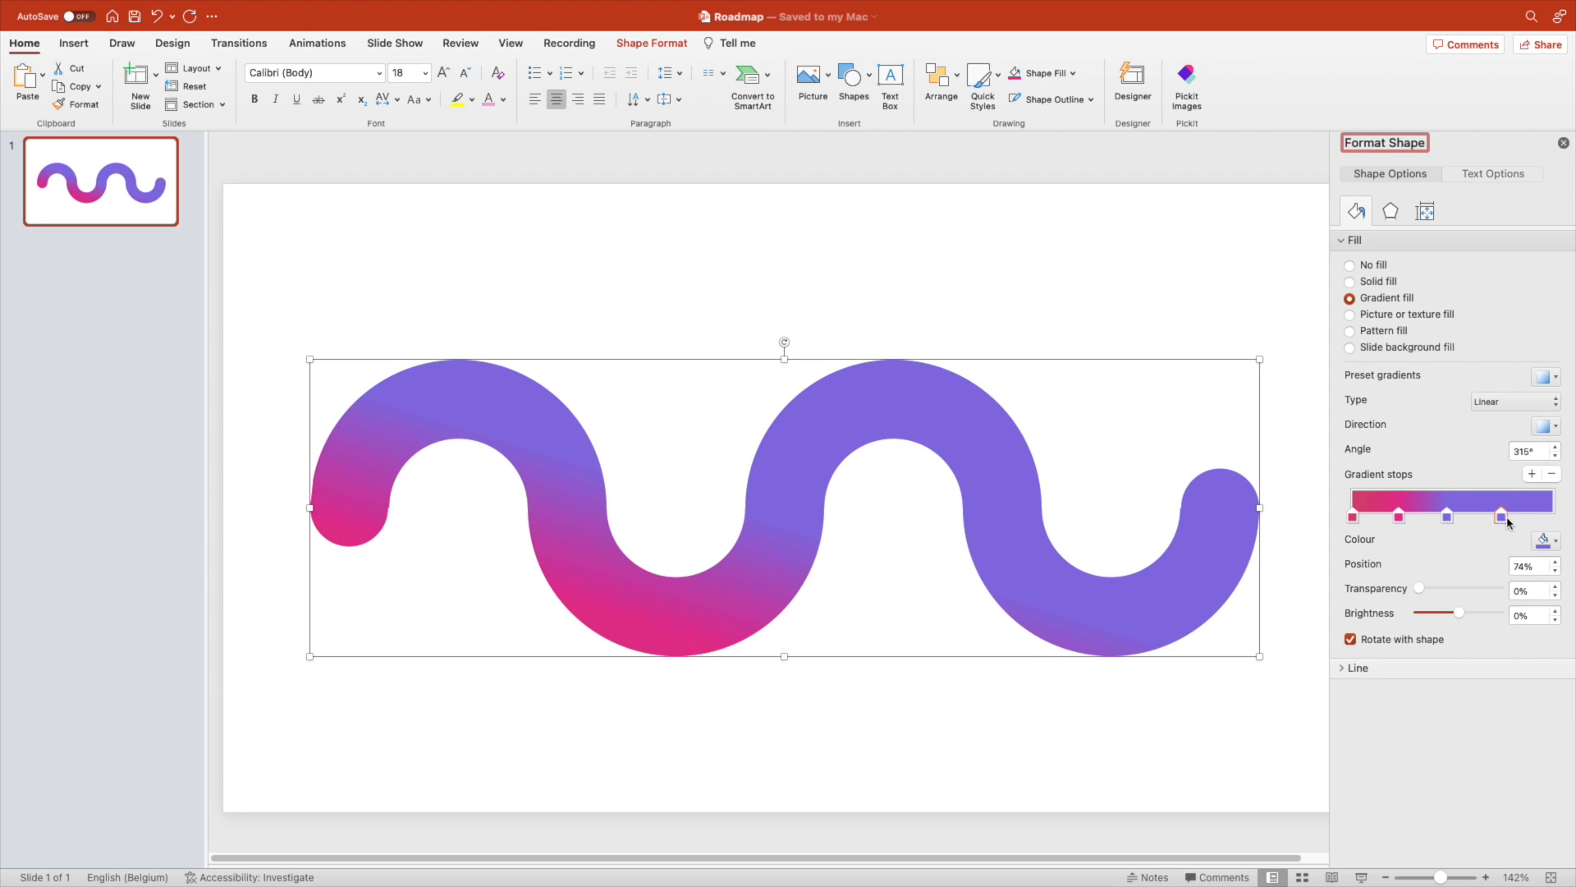
pyautogui.click(1547, 539)
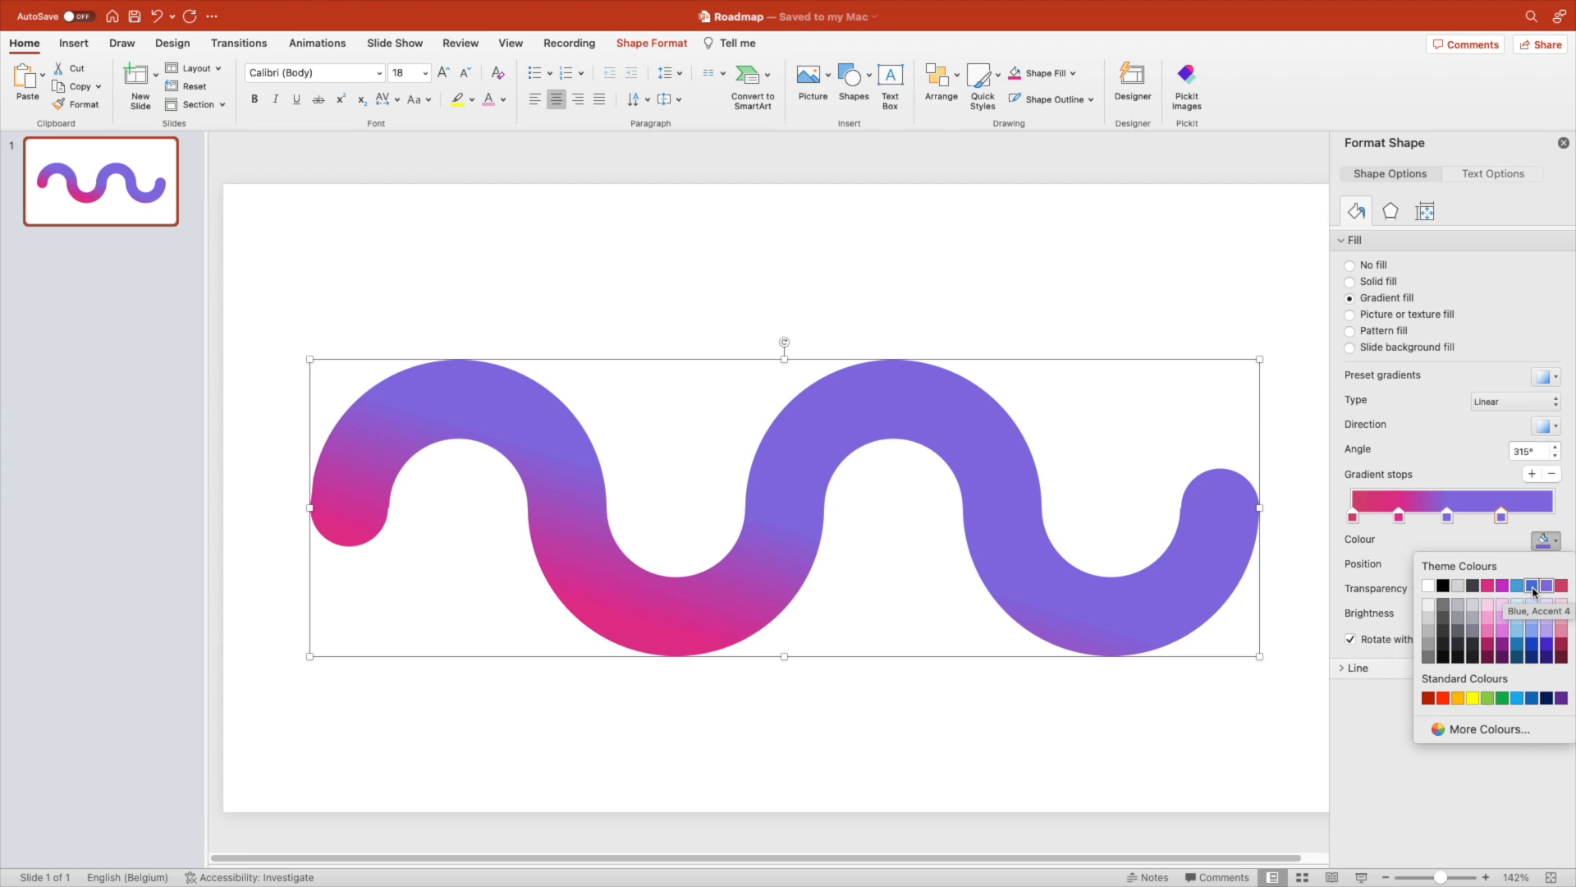
pyautogui.click(1532, 586)
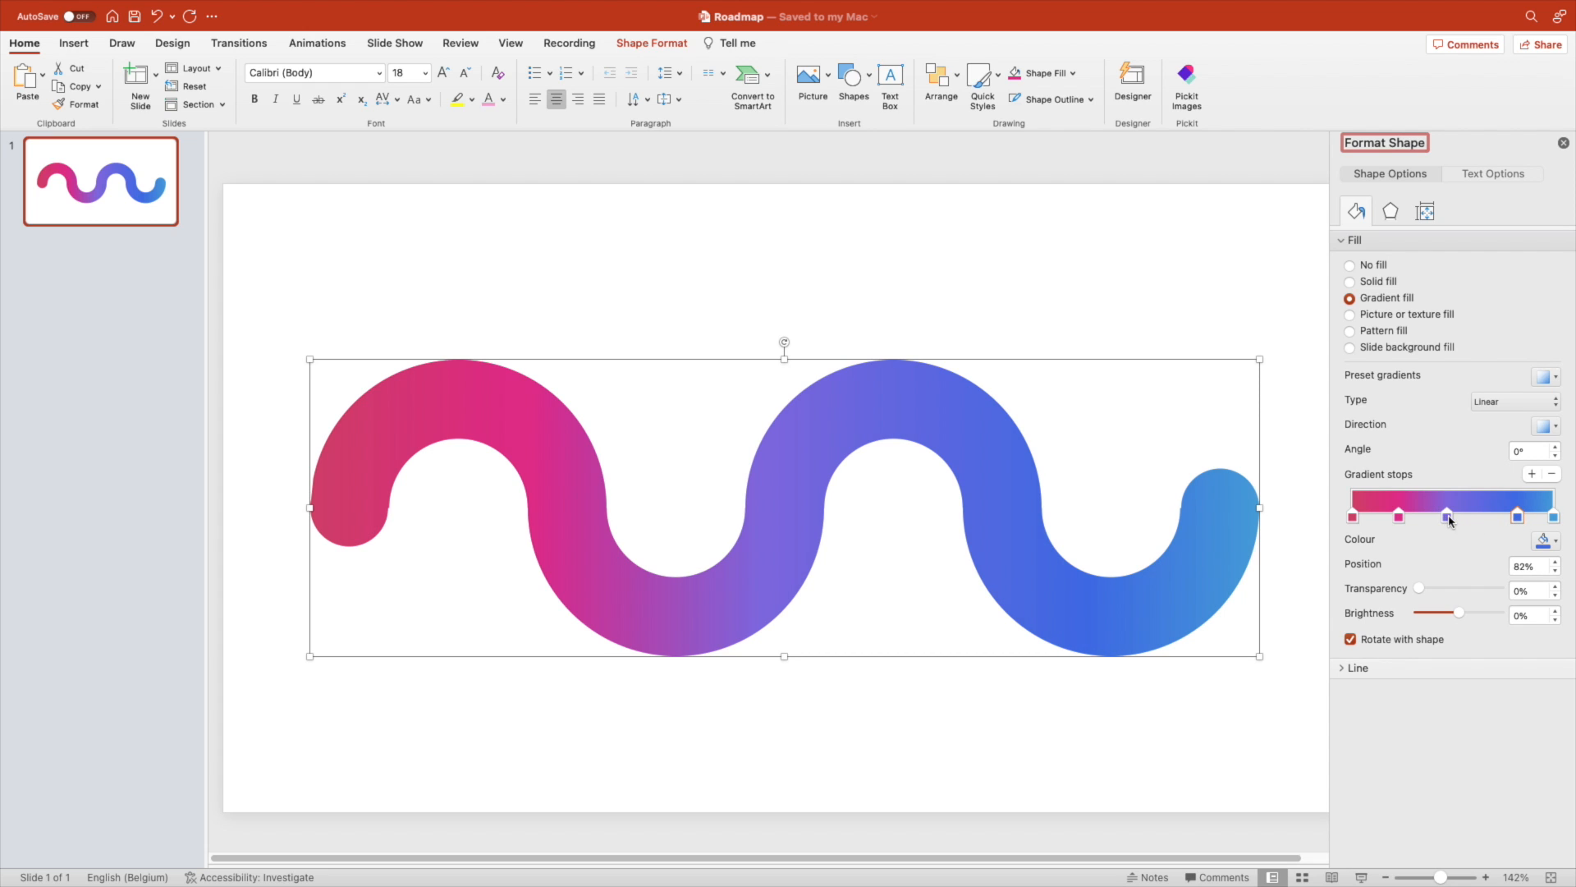
pyautogui.click(1548, 540)
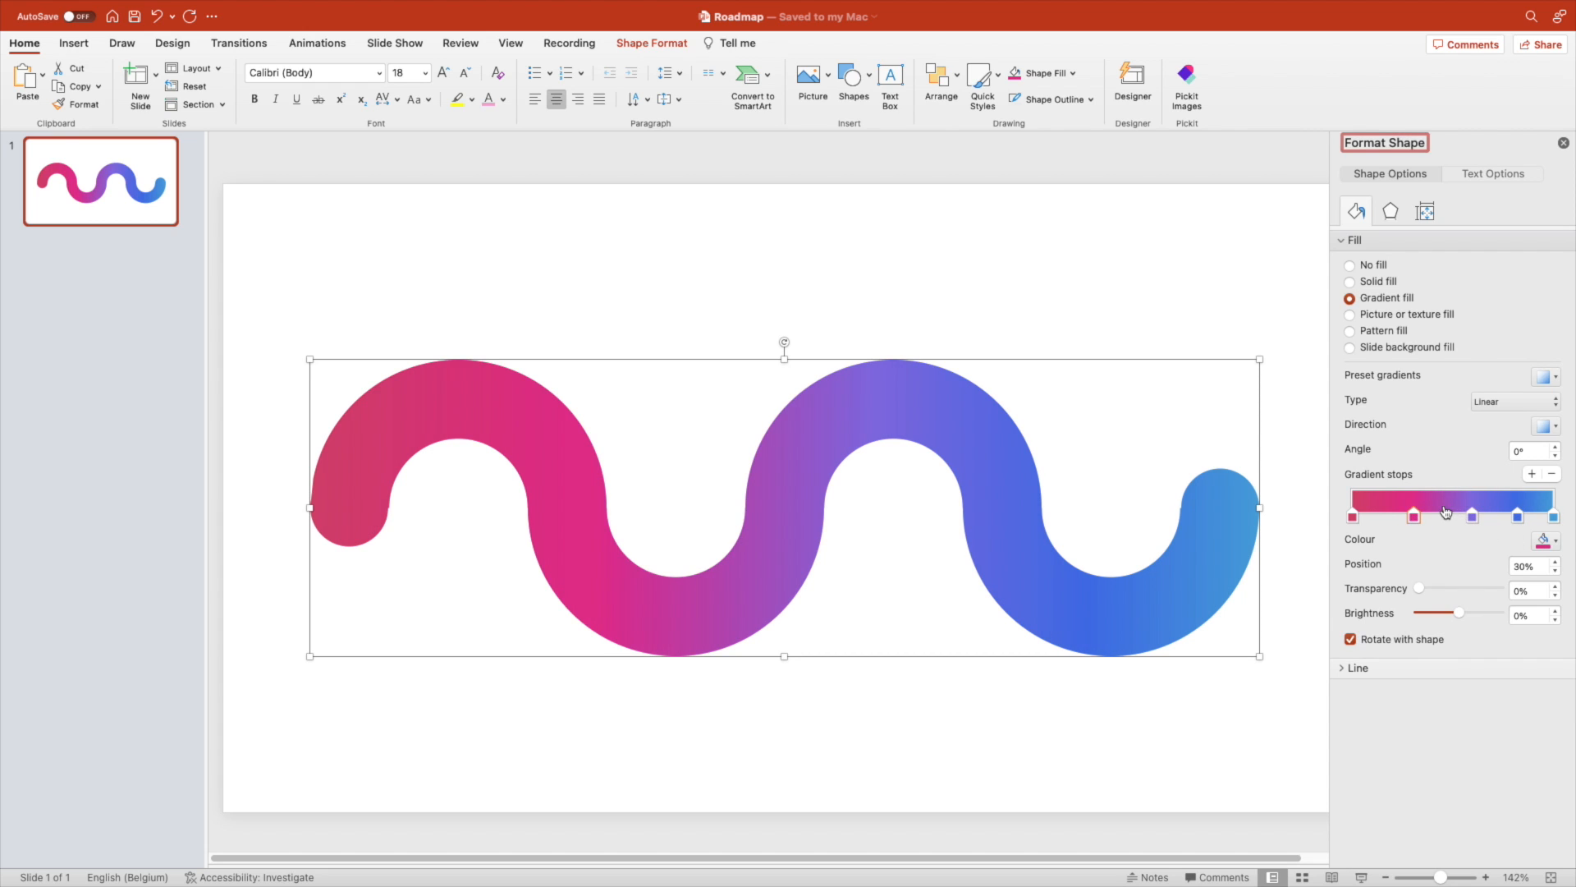
pyautogui.moveTo(1414, 515); pyautogui.dragTo(1396, 516)
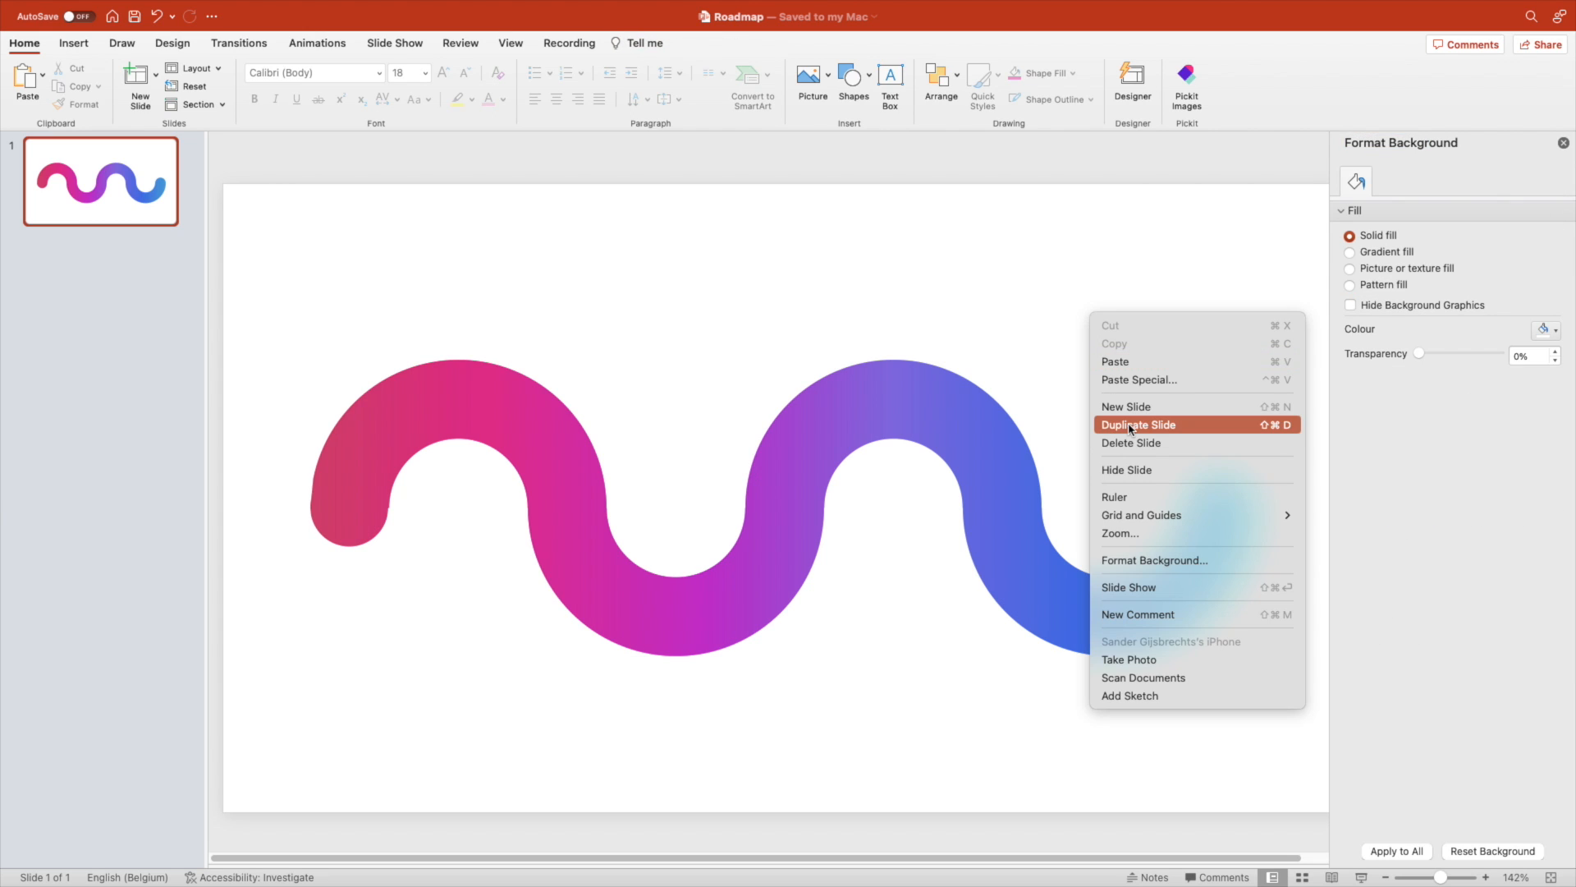
# Set the slide background to a white-to-light-grey gradient at 315° with two stops.
pyautogui.click(1350, 251)
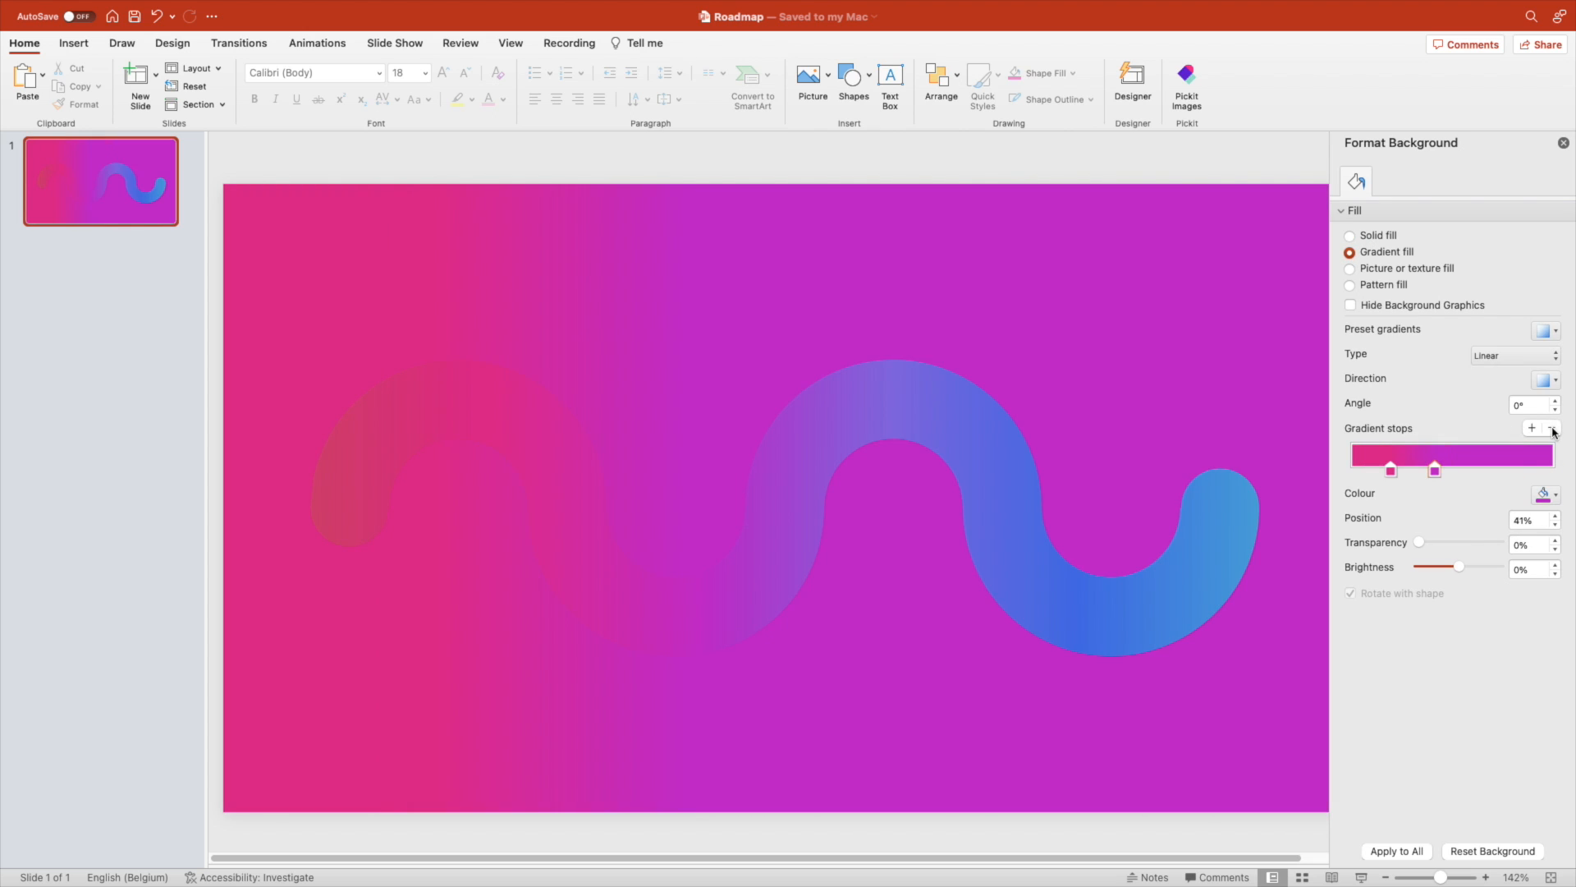
pyautogui.click(1546, 494)
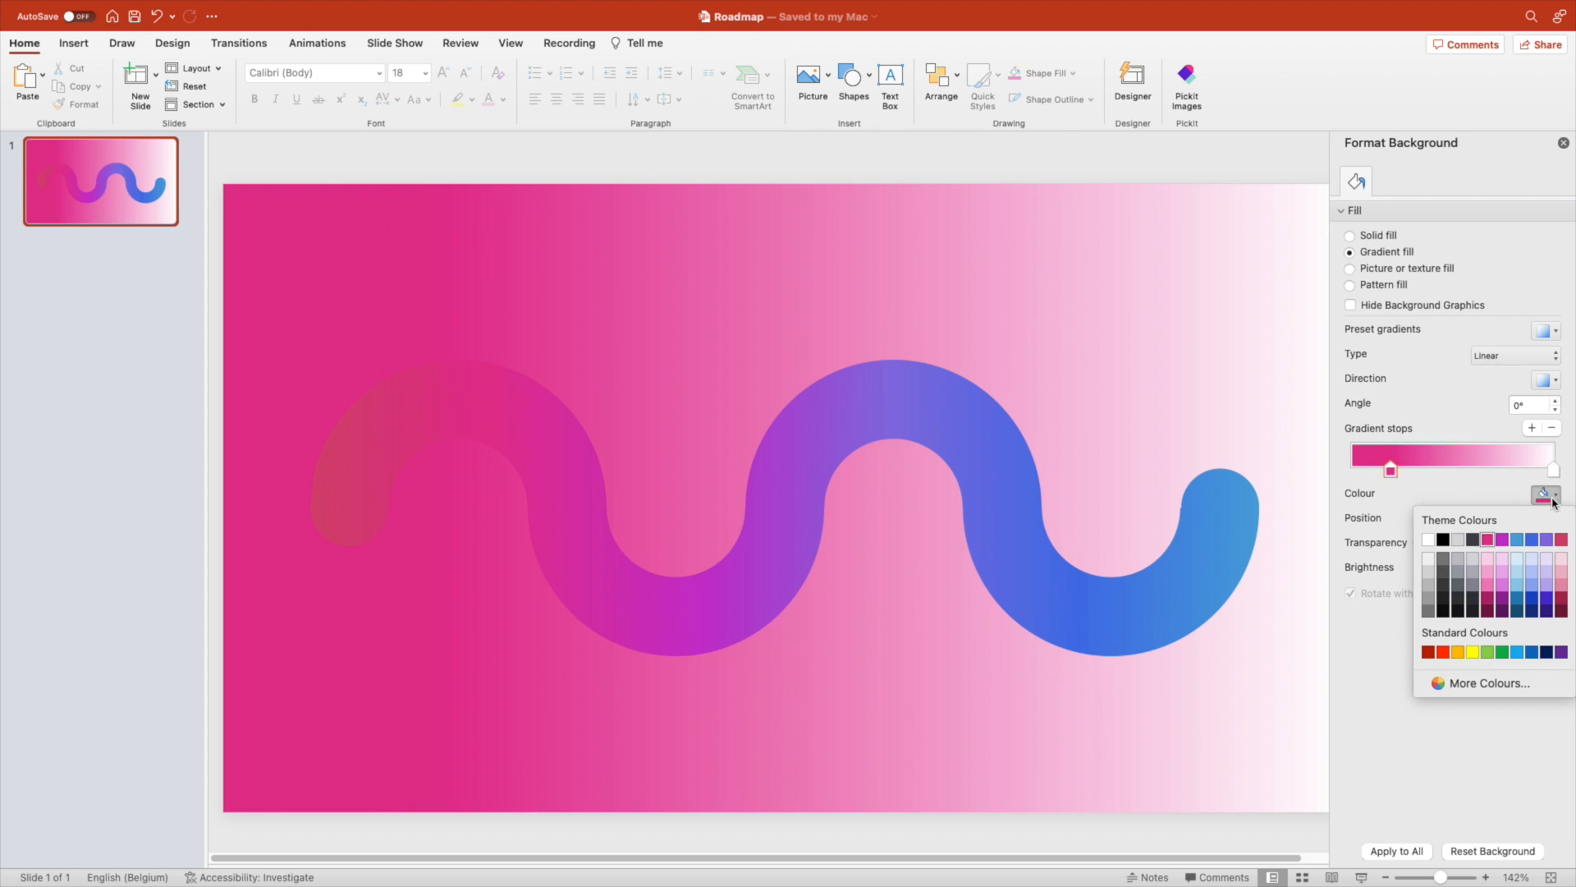
pyautogui.click(1547, 379)
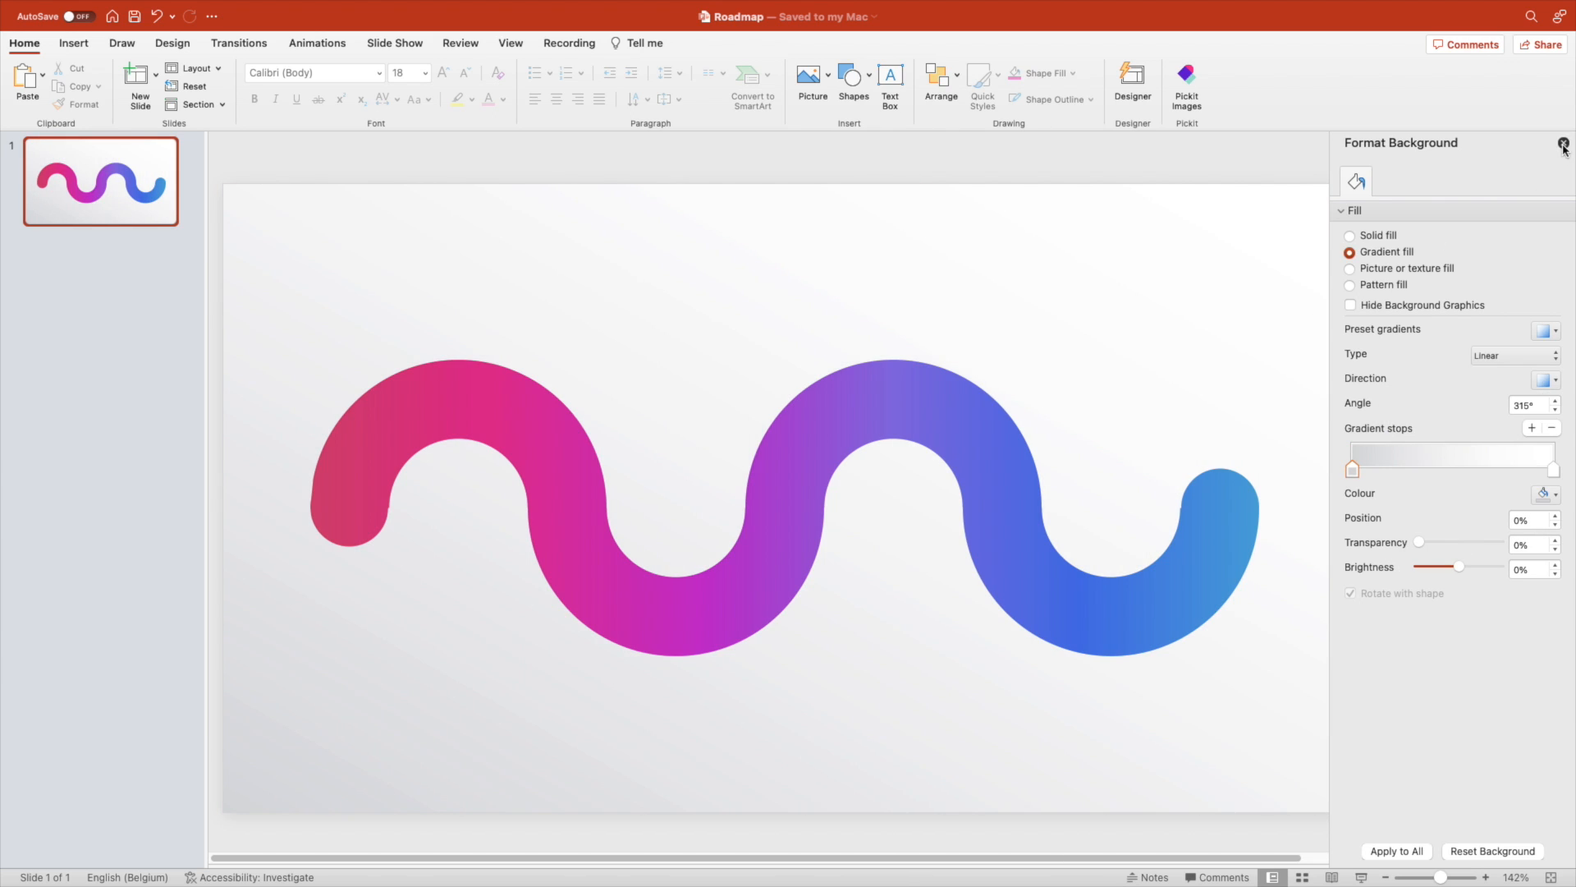
pyautogui.click(854, 77)
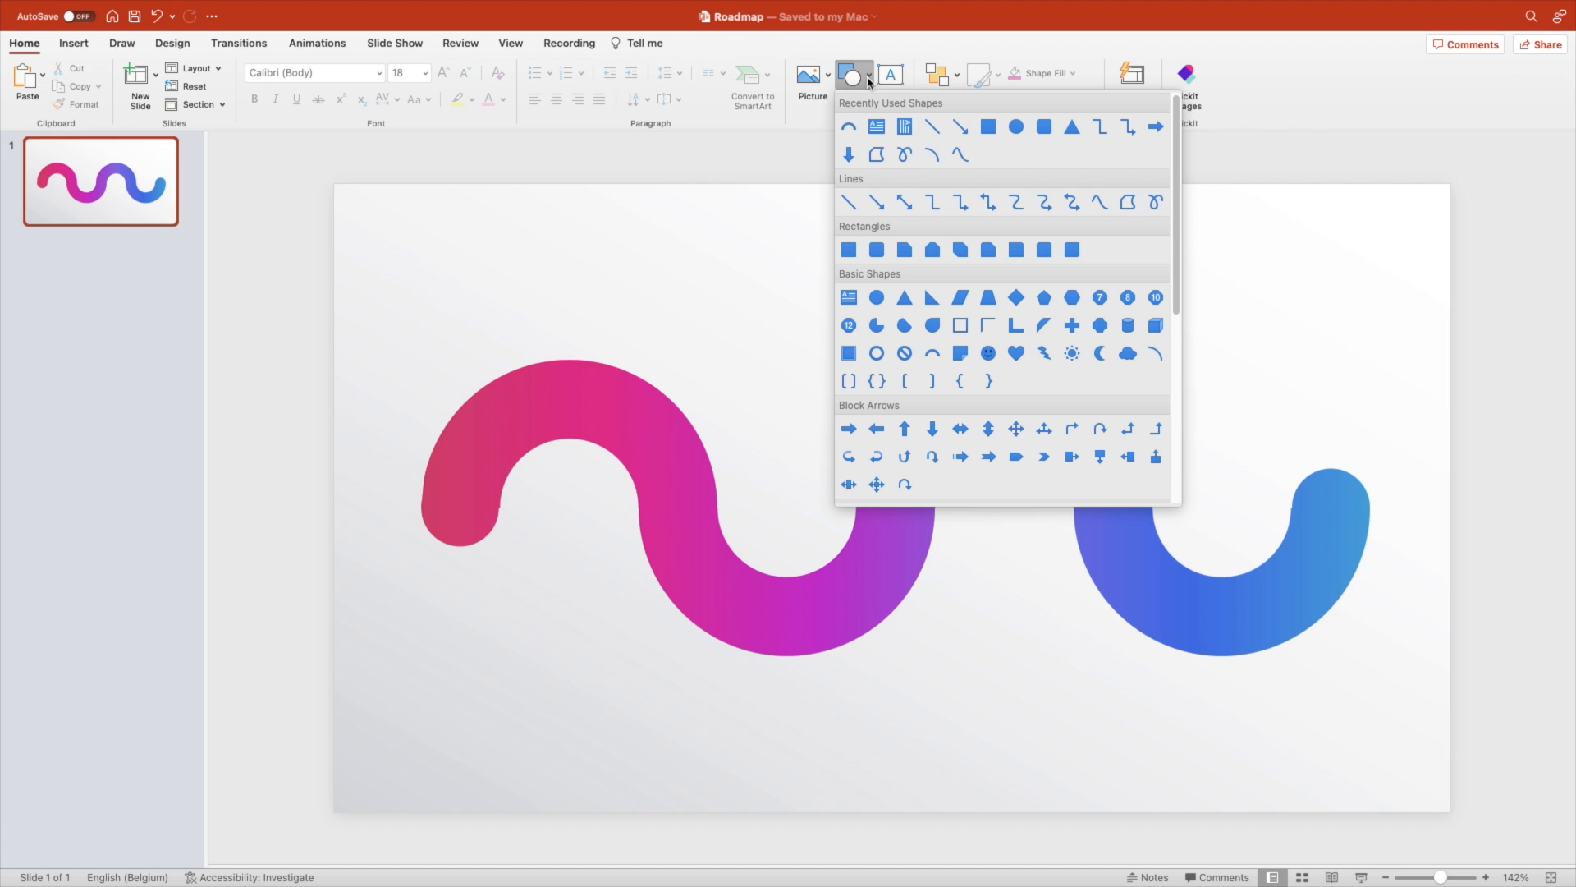
# Draw a white 4.85 cm circle and move it into the wave's first arch.
pyautogui.moveTo(704, 302); pyautogui.dragTo(764, 361)
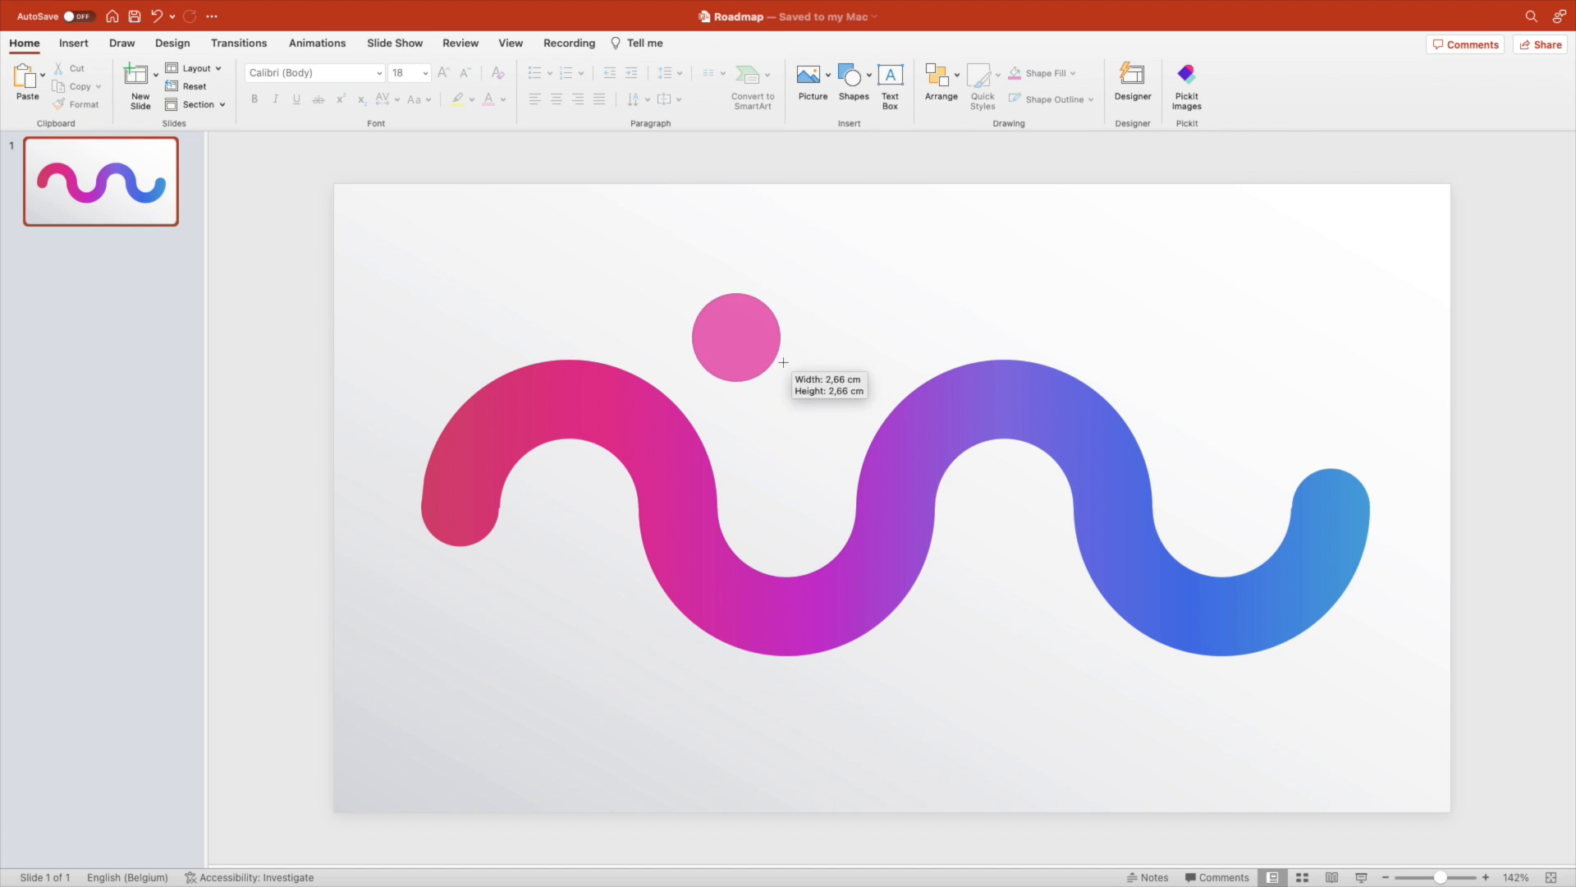
pyautogui.moveTo(736, 335); pyautogui.dragTo(771, 373)
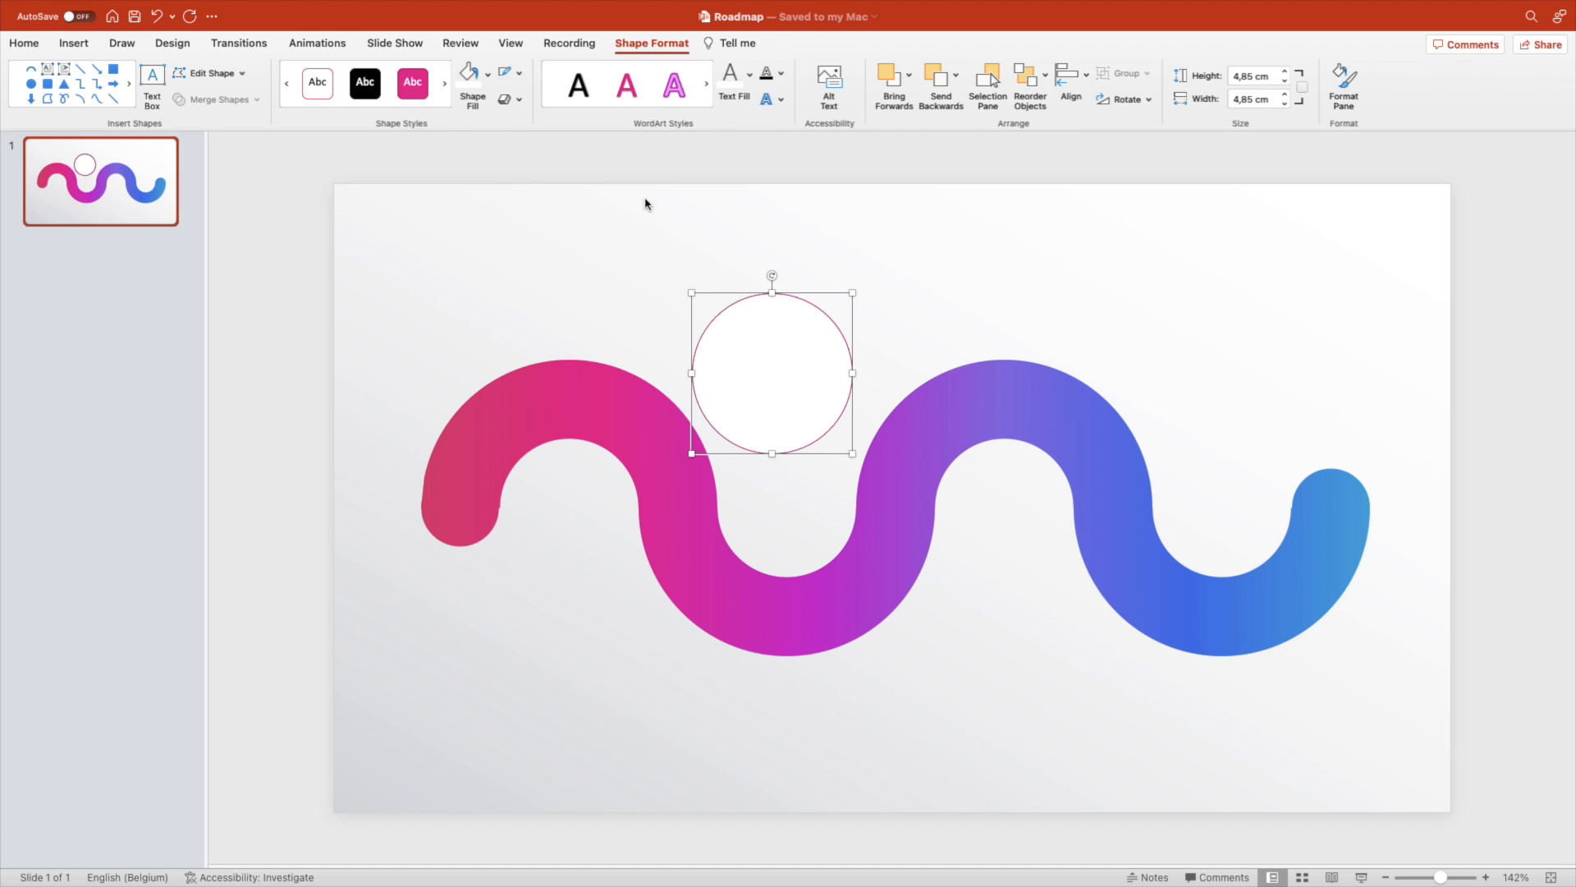
pyautogui.moveTo(771, 373); pyautogui.dragTo(566, 532)
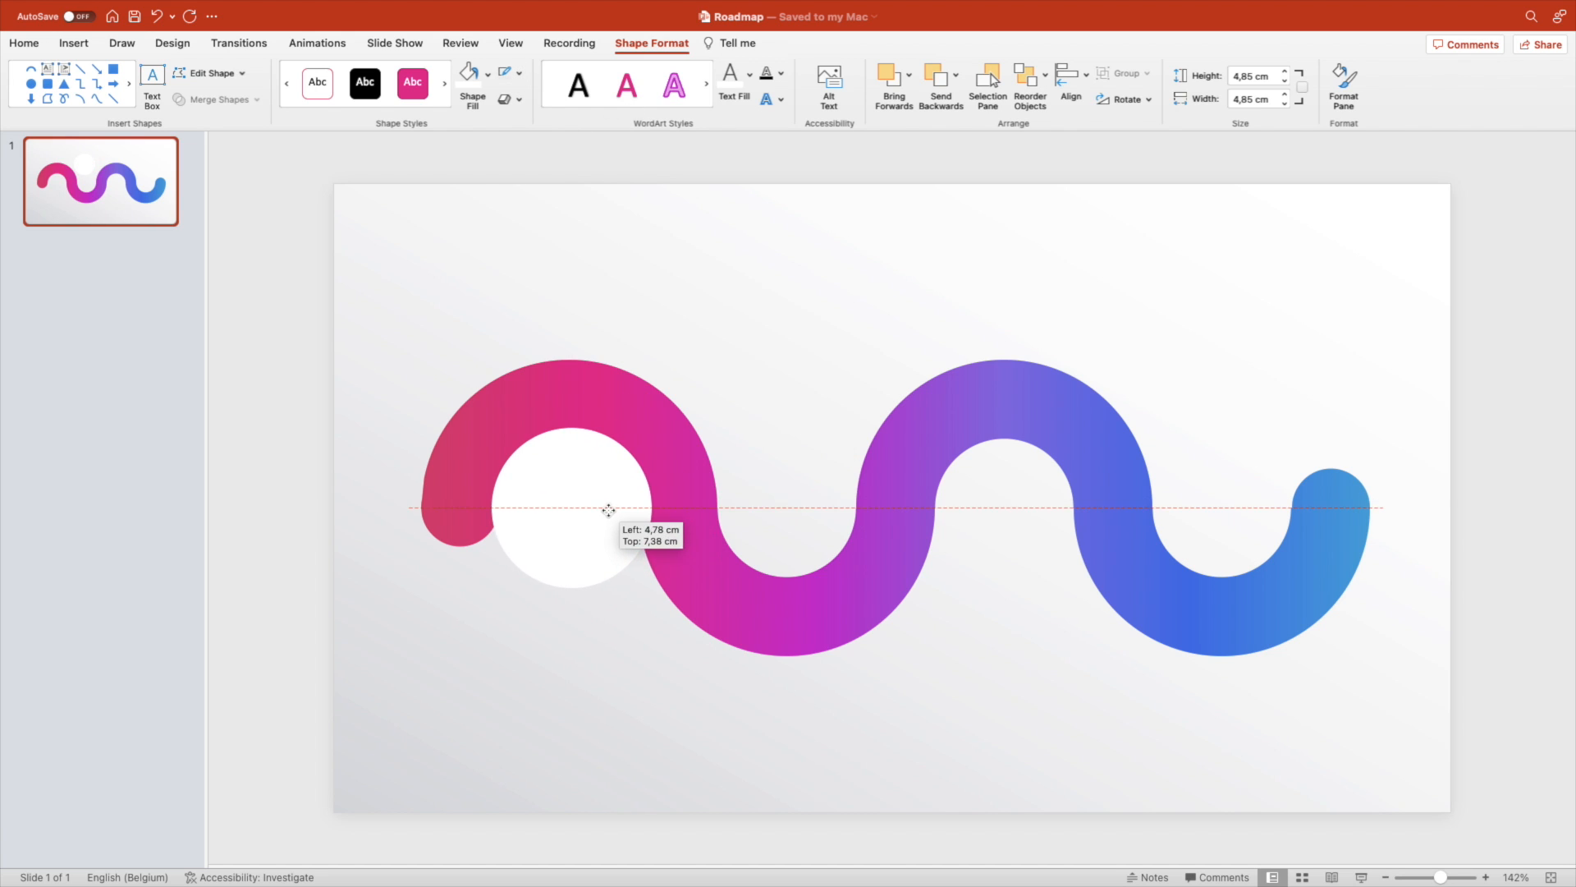
pyautogui.rightClick(568, 507)
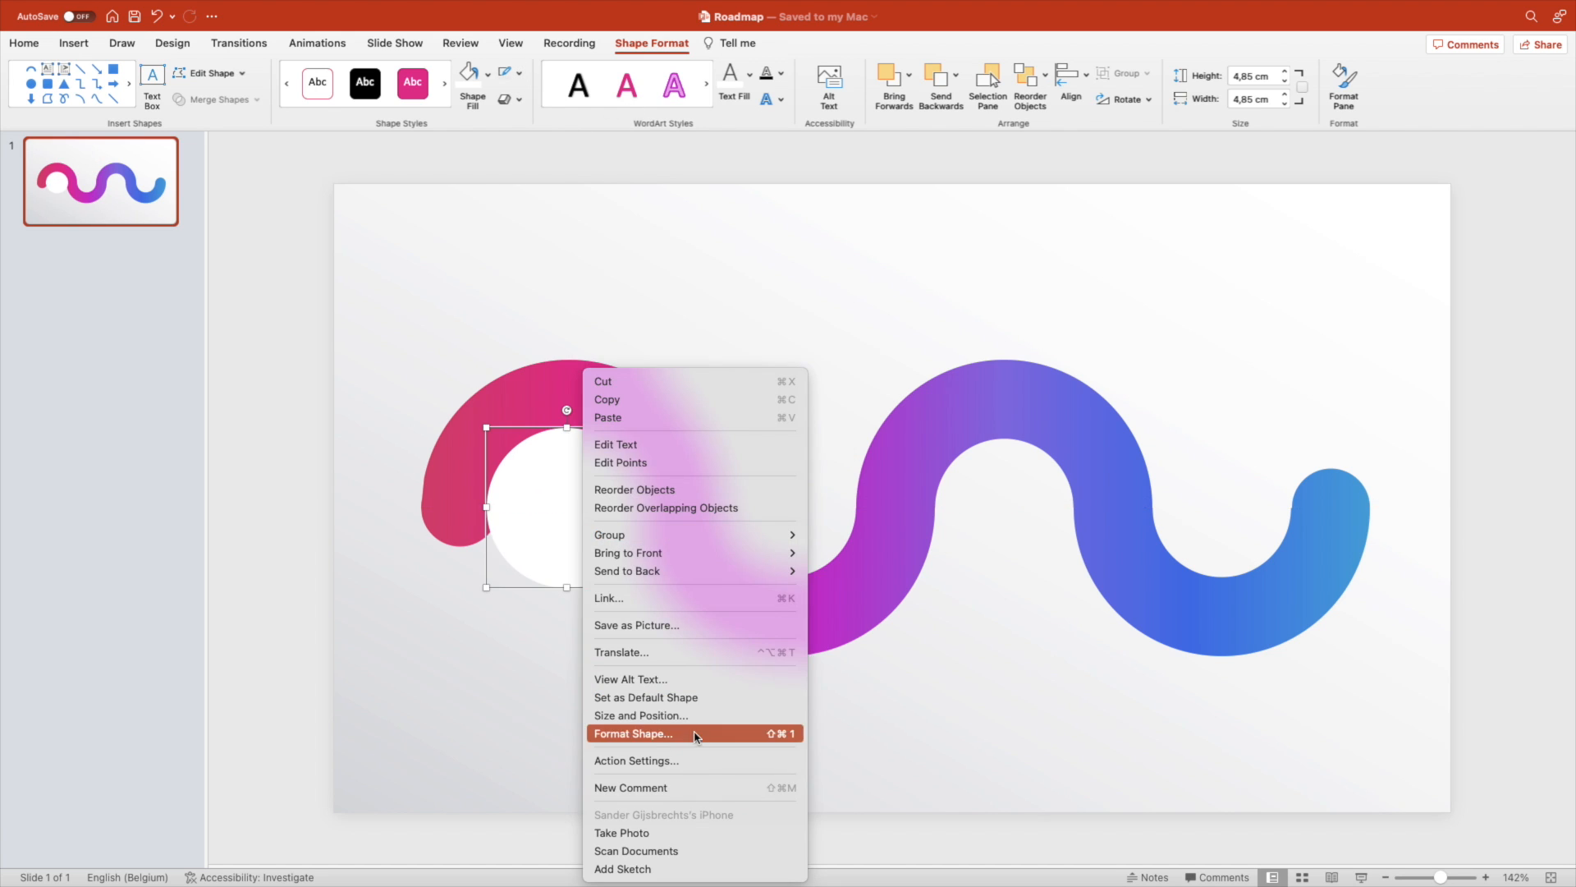
# Apply an outer drop shadow preset to the white circle.
pyautogui.click(634, 732)
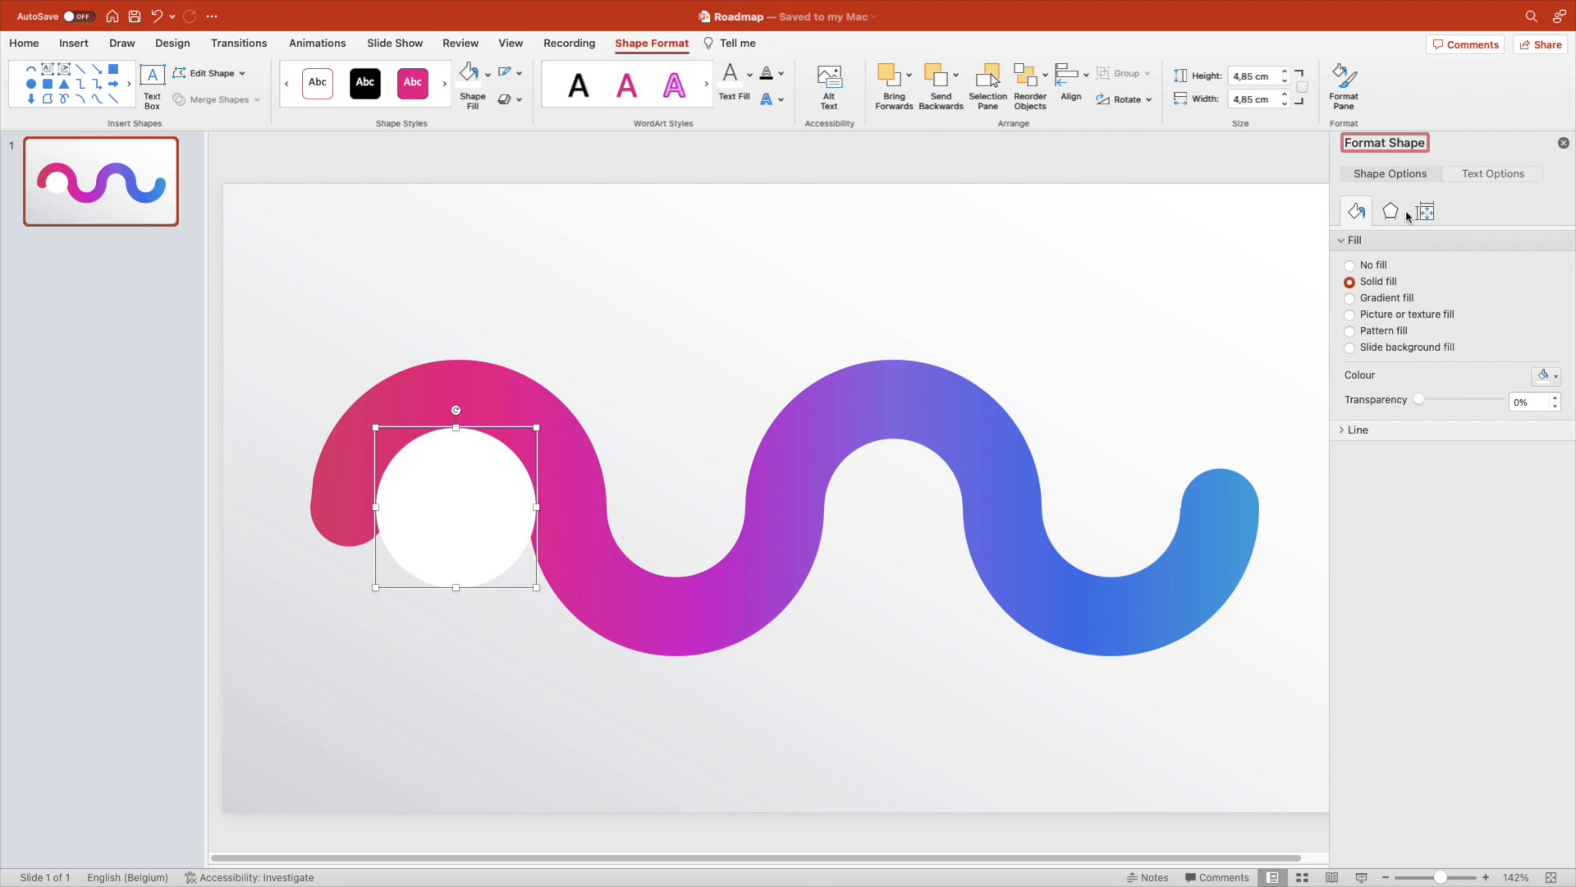
pyautogui.click(1390, 212)
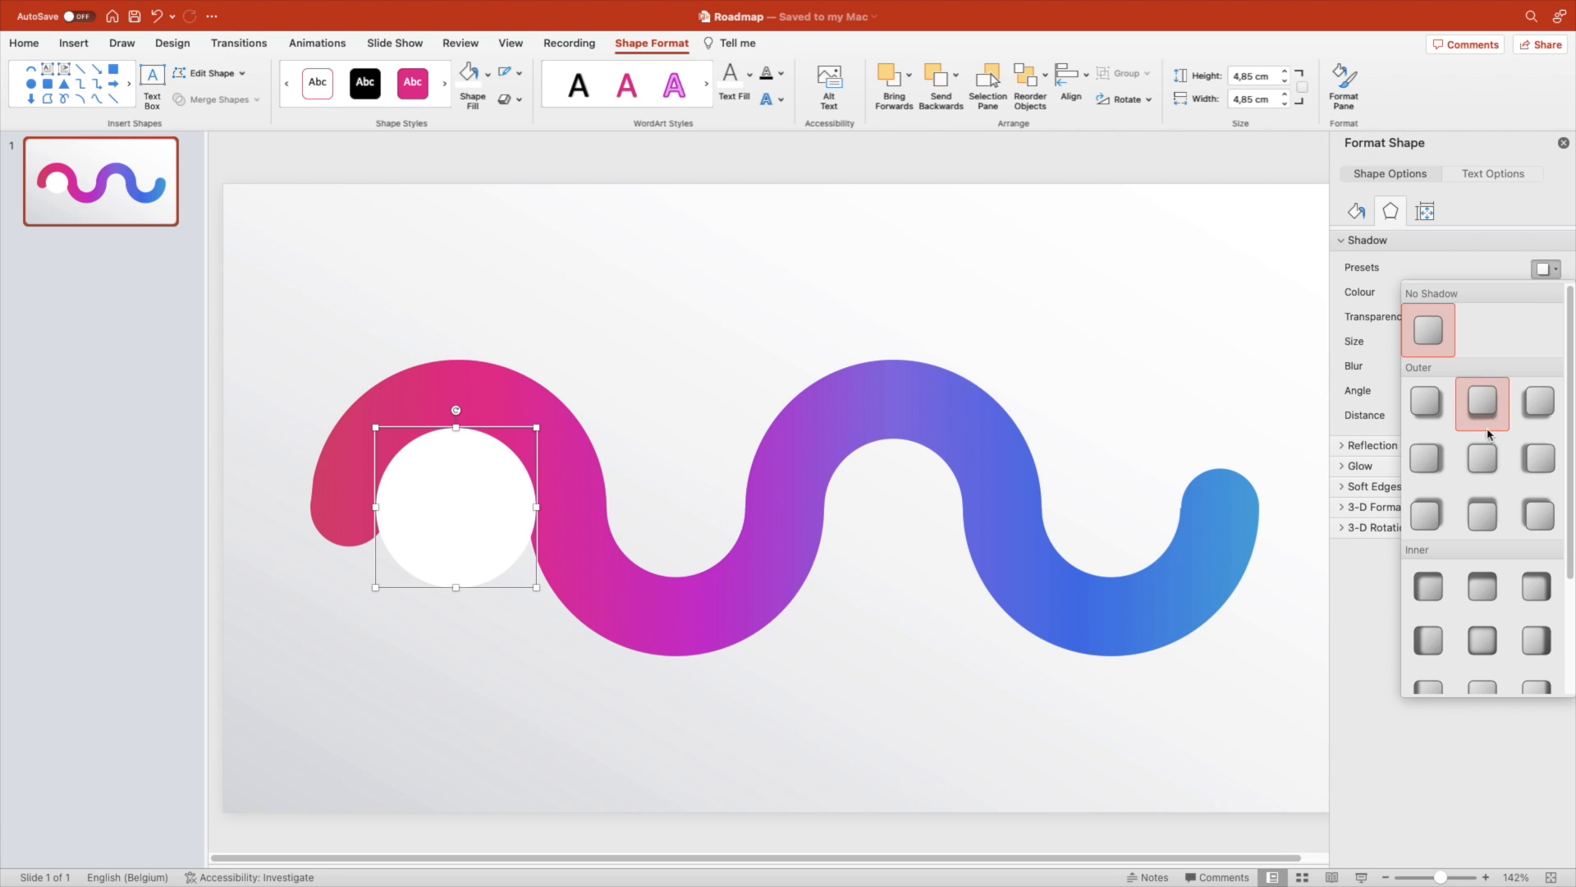
pyautogui.click(1481, 403)
pyautogui.write('1')
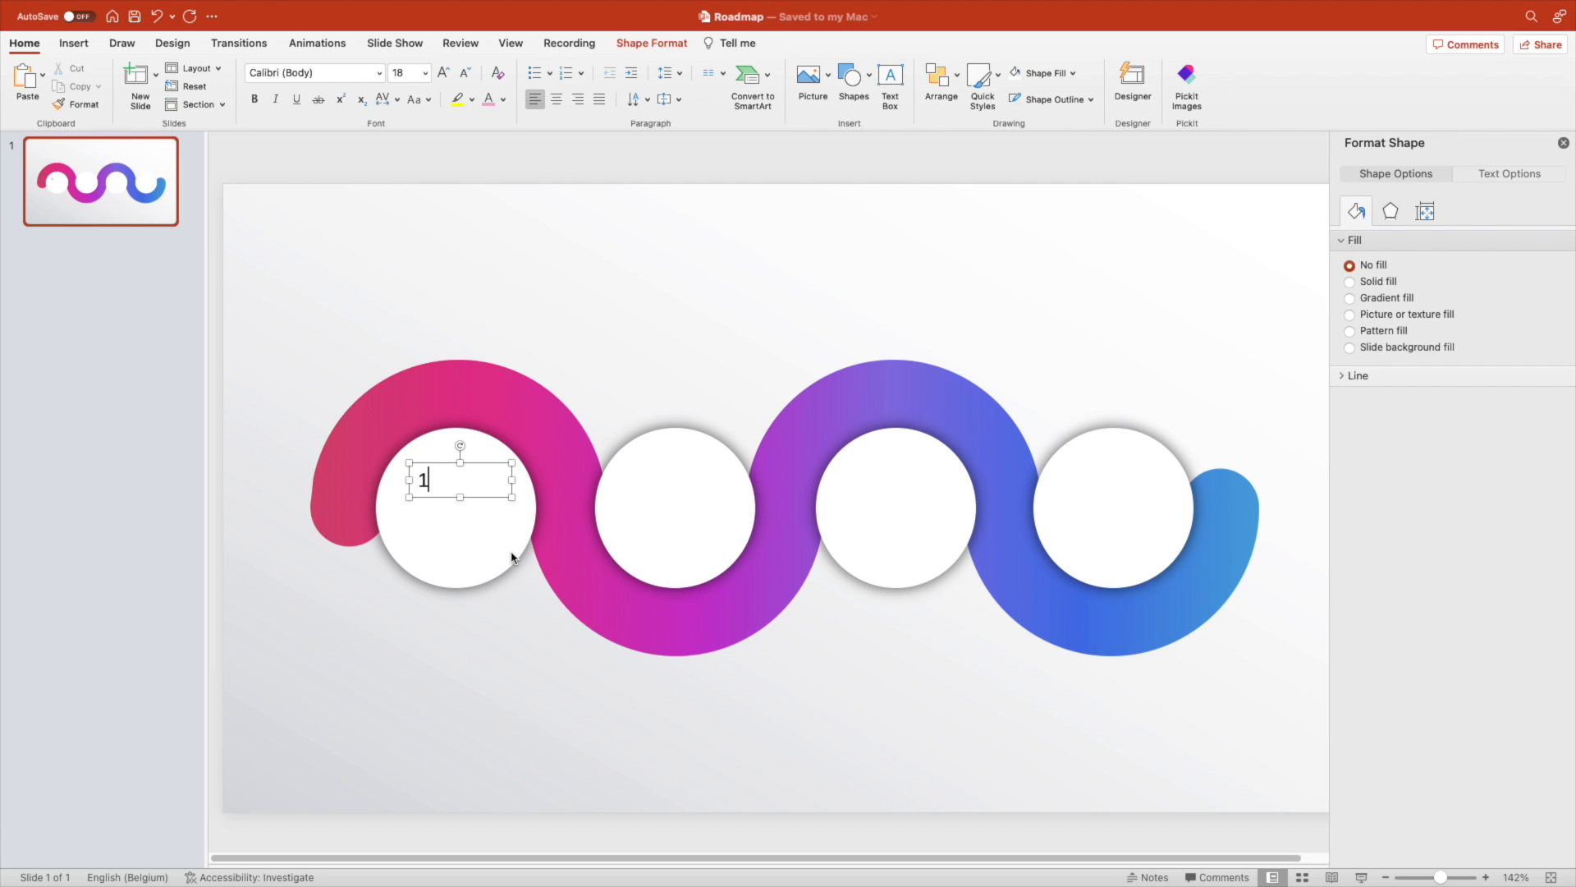
# Add bold Montserrat size 66 digits 1–4 into the circles, tinted to match the wave.
pyautogui.click(502, 101)
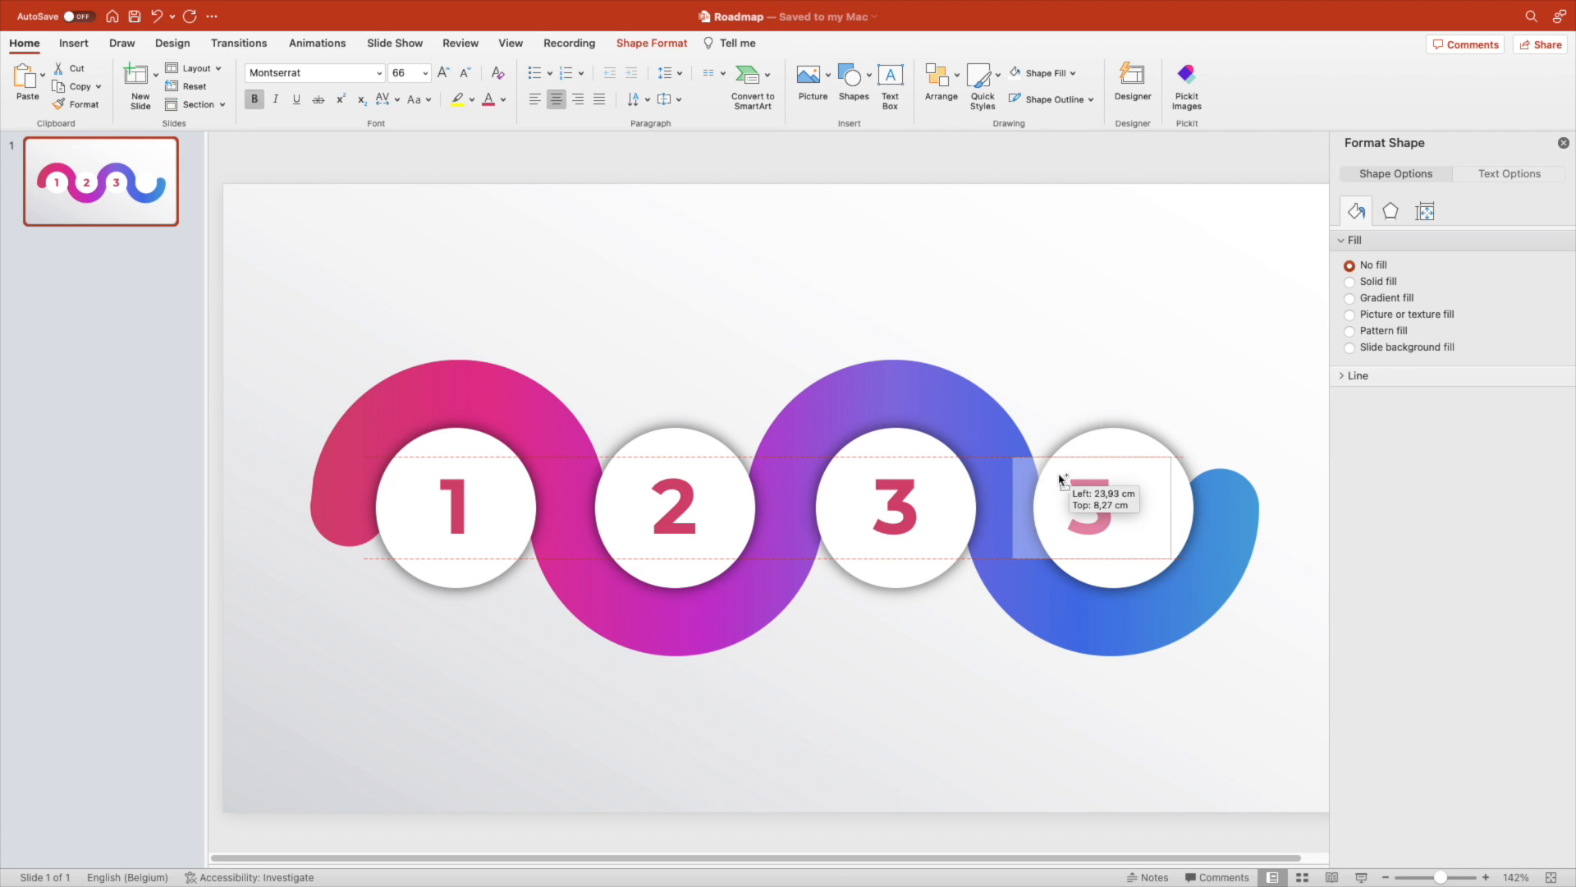
pyautogui.click(503, 98)
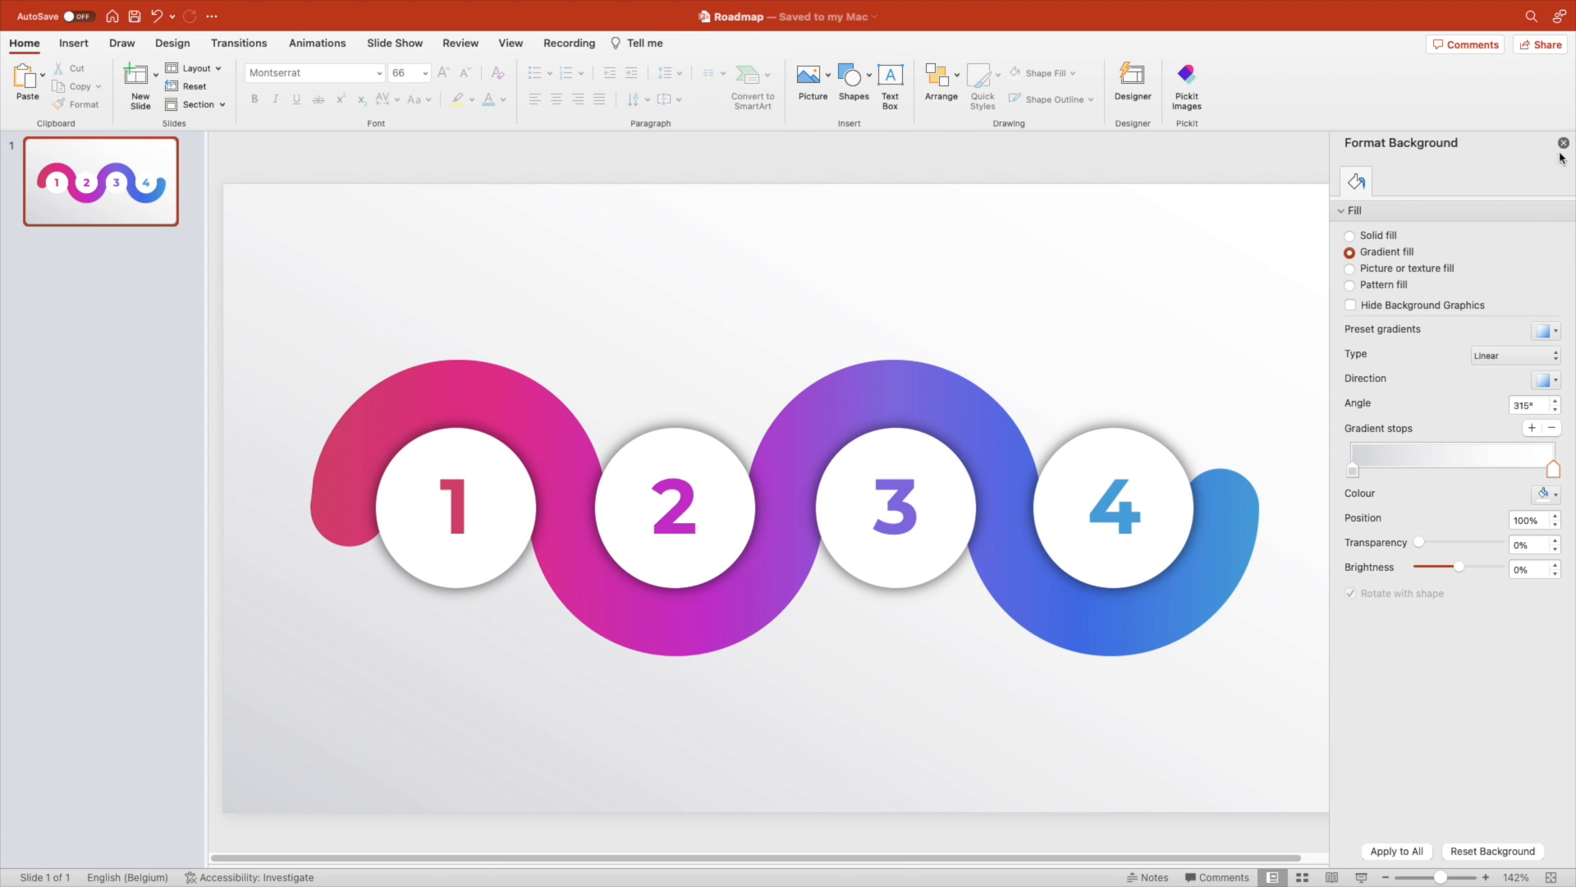
# Place LOREM IPSUM heading and paragraph blocks below circles 1 and 3, above 2 and 4.
pyautogui.click(1562, 141)
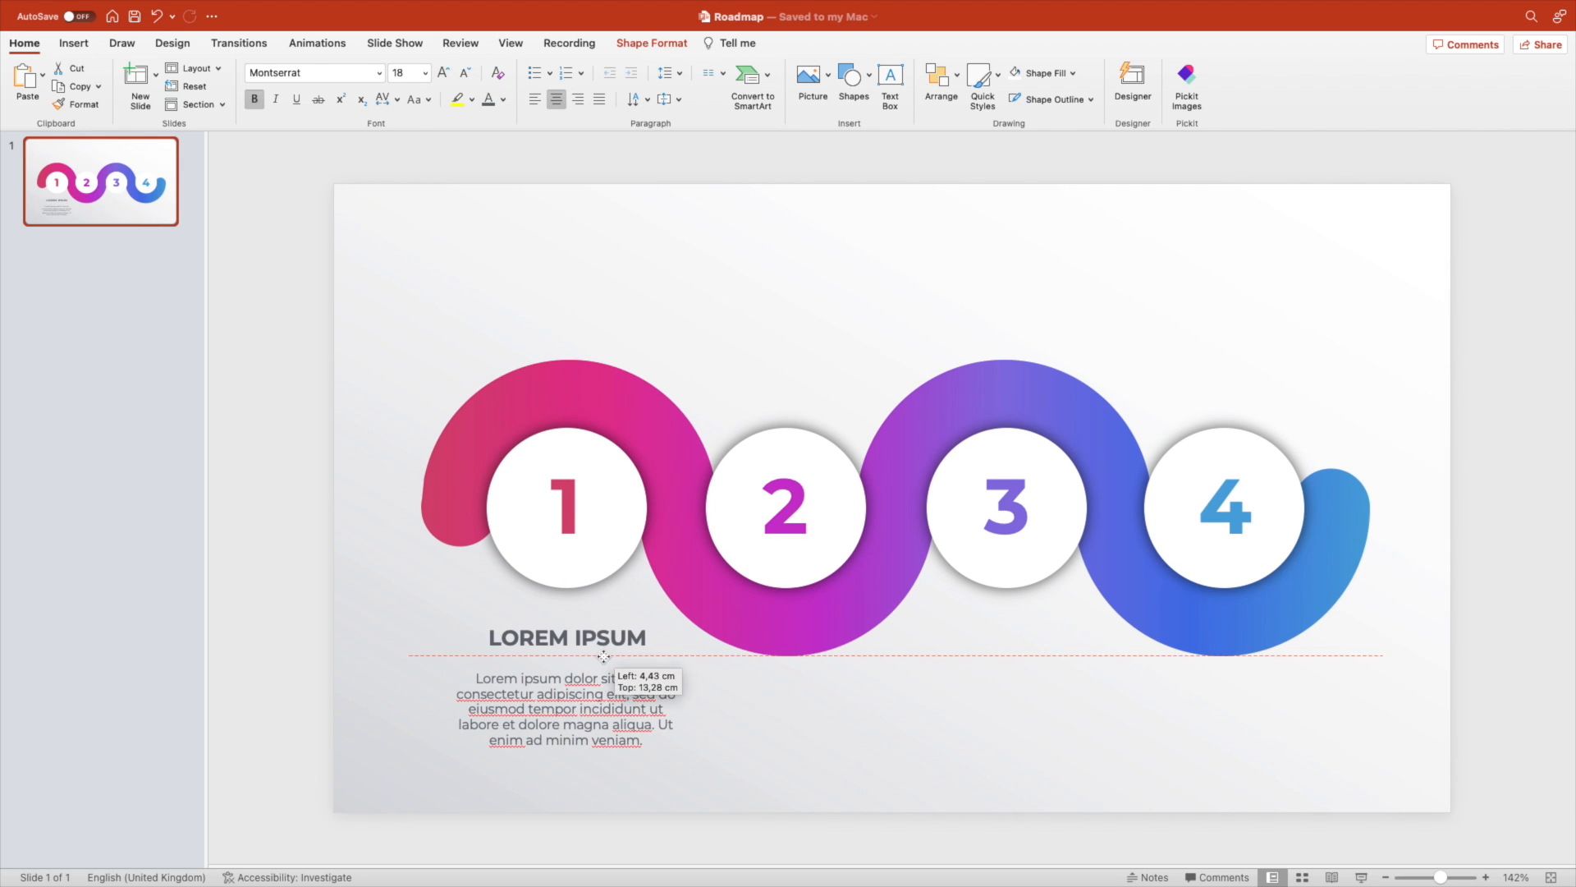
pyautogui.click(676, 658)
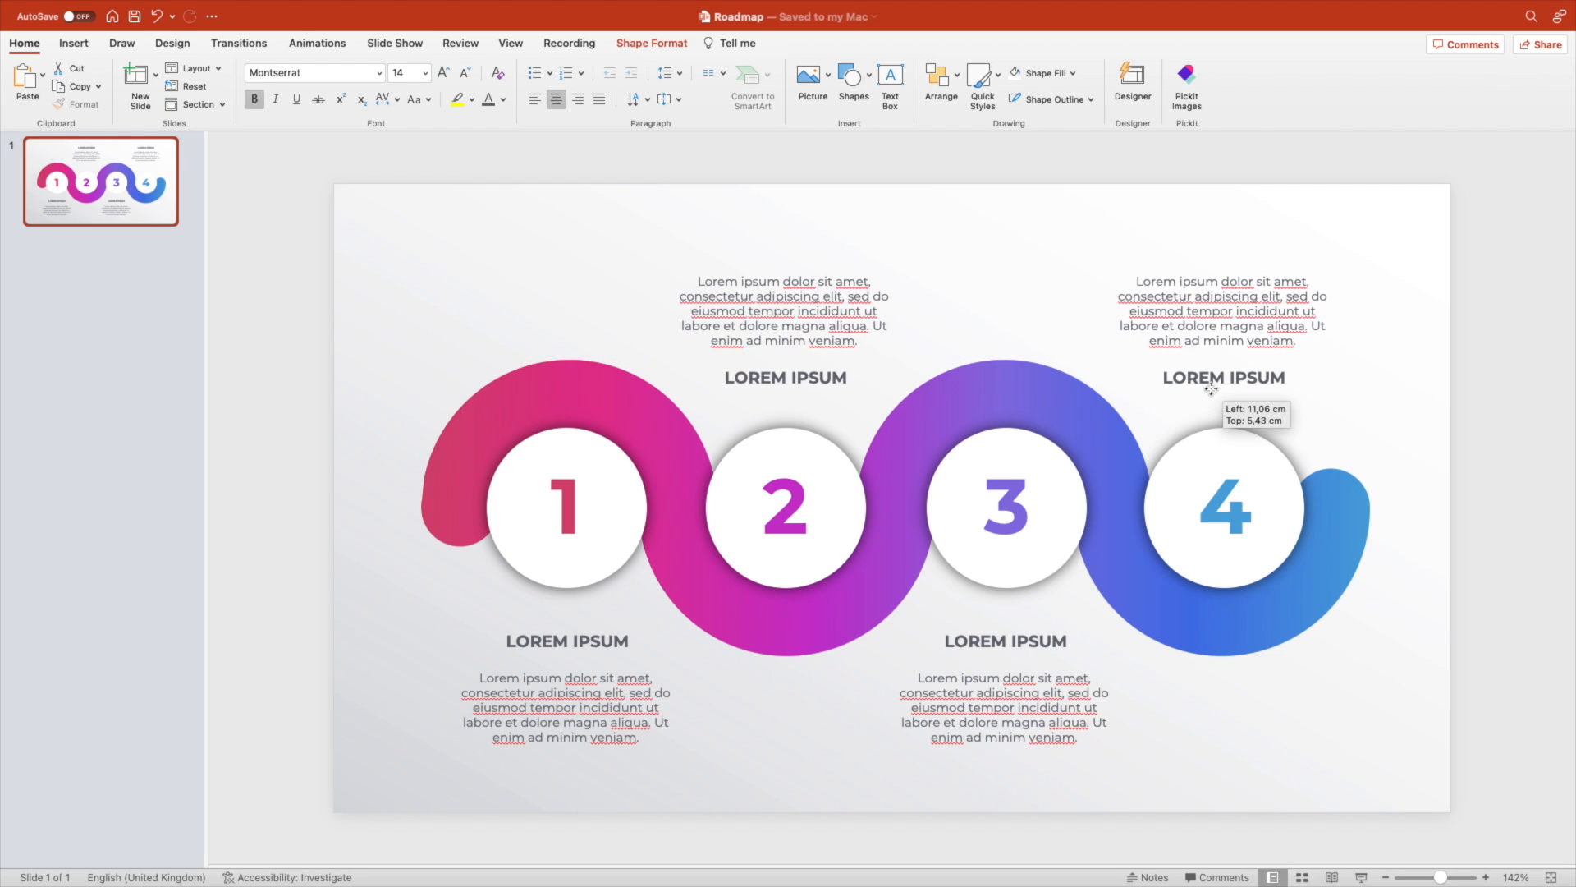
pyautogui.click(1396, 594)
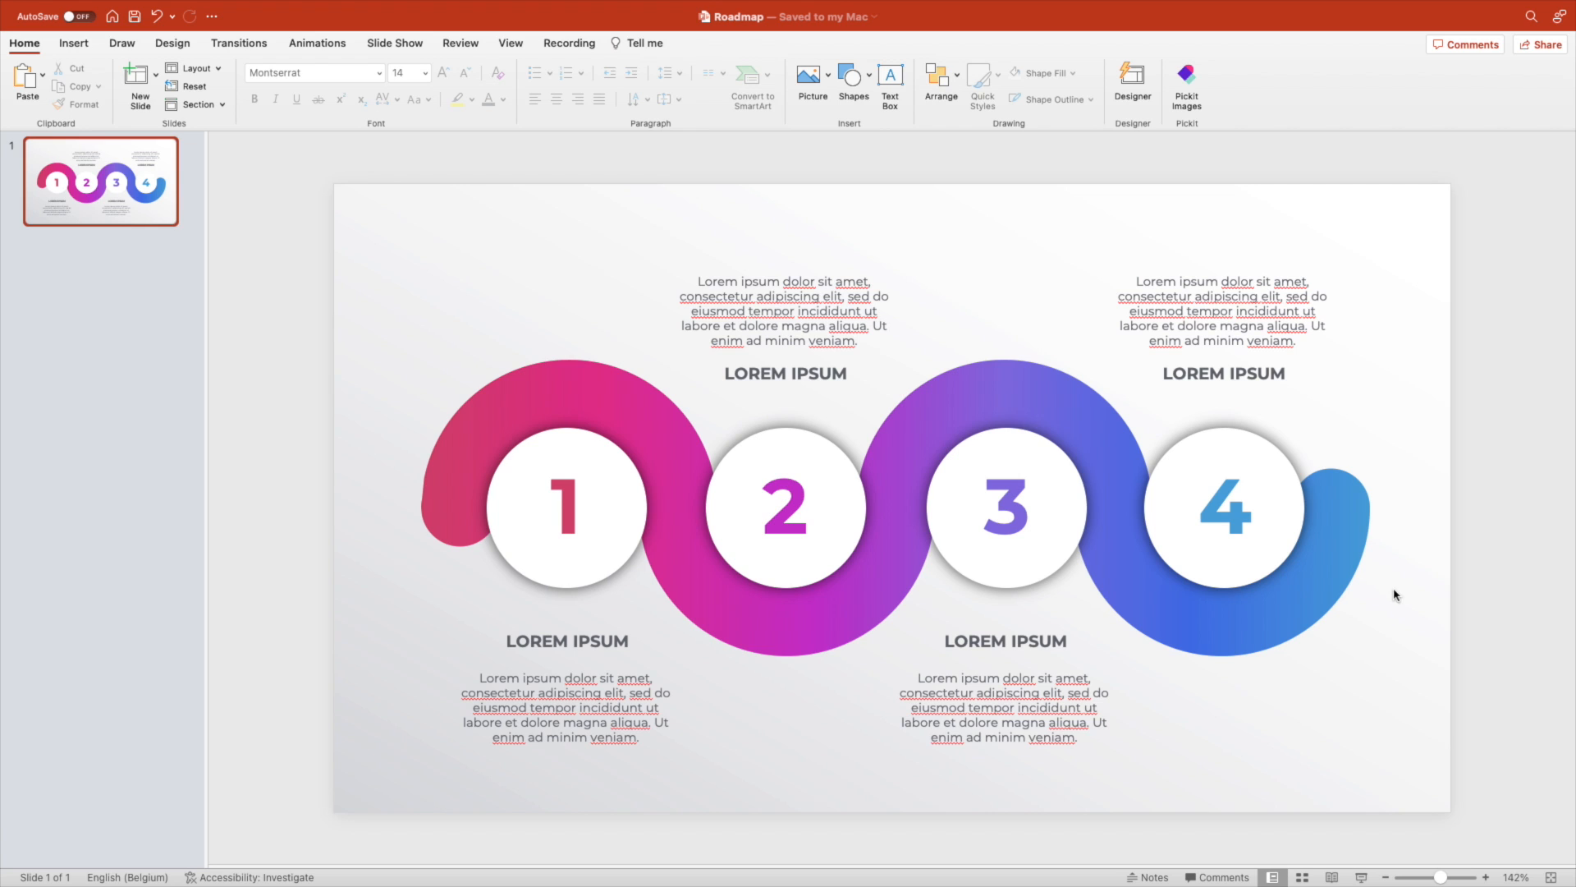
# Duplicate the roadmap slide and open its background settings for a dark fill.
pyautogui.press('cmd+a')
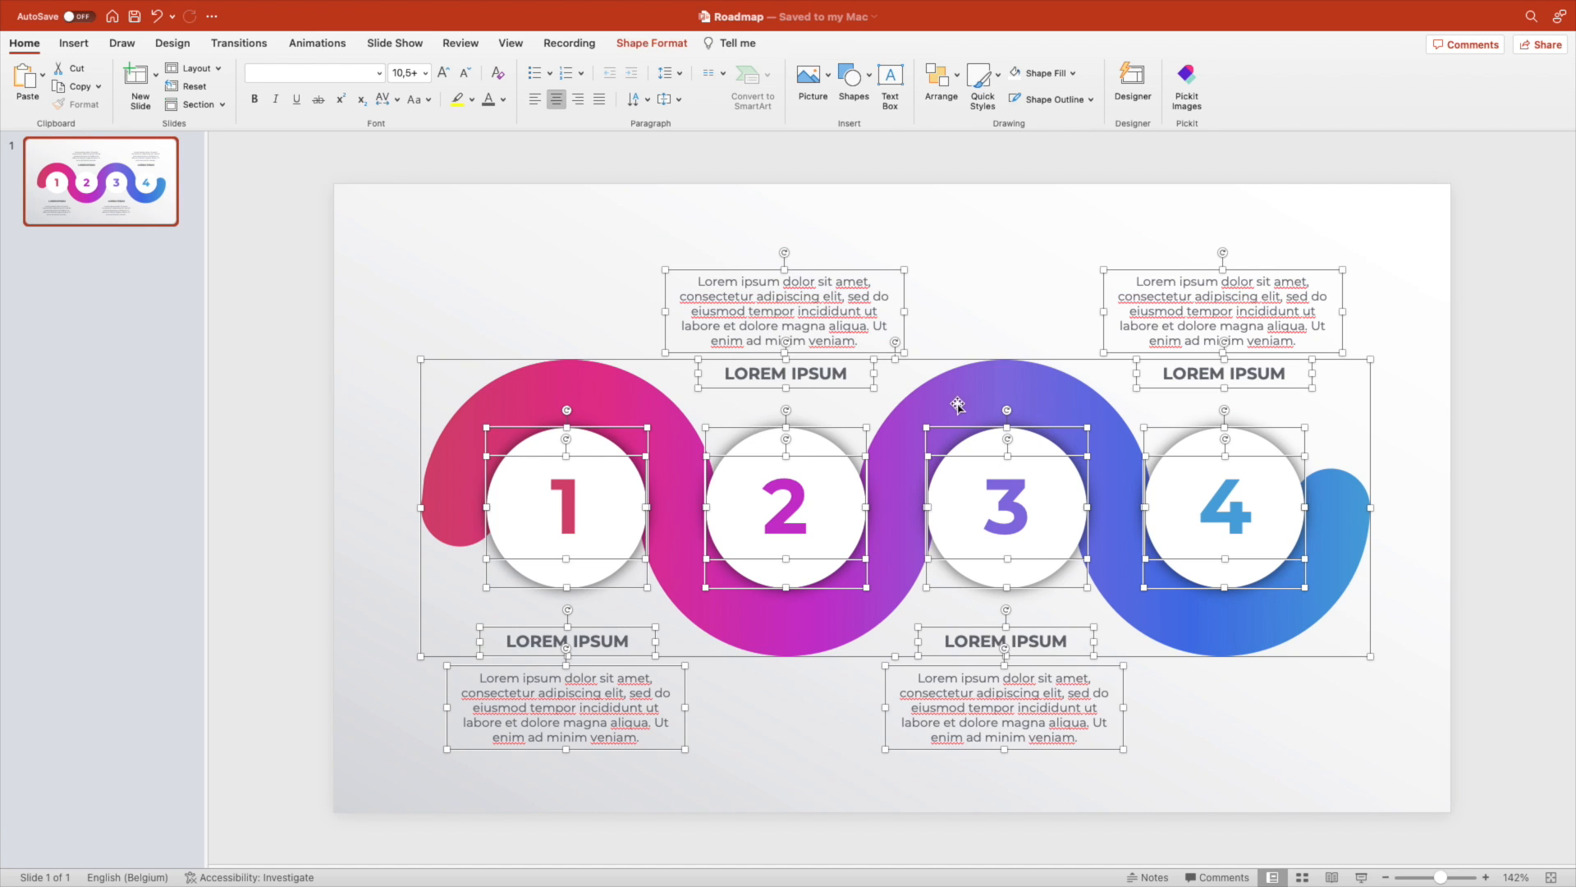
pyautogui.rightClick(100, 181)
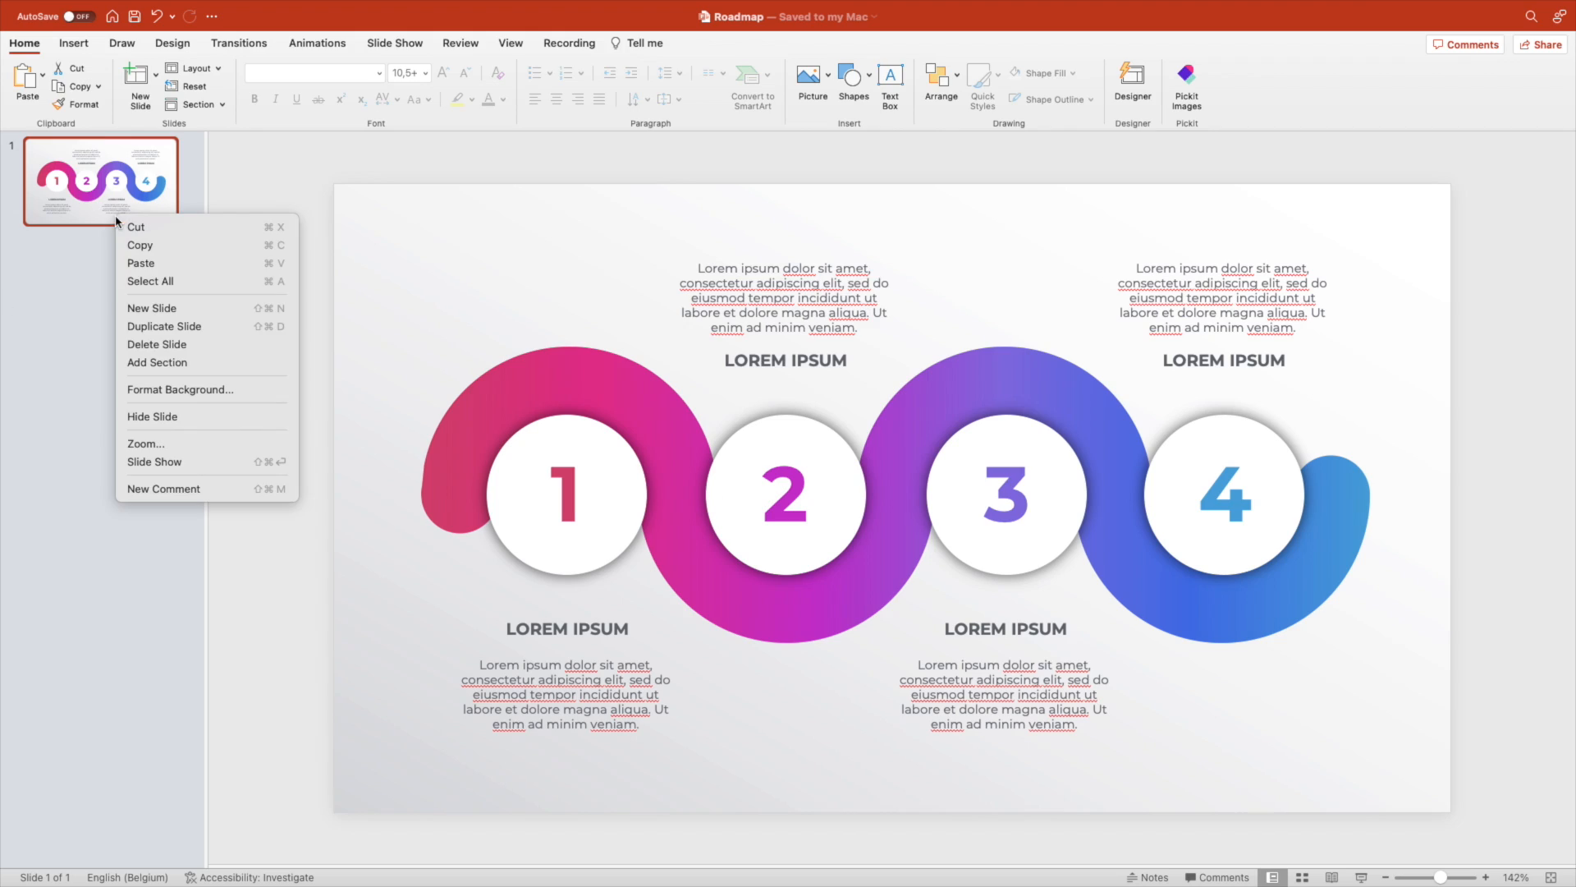
pyautogui.moveTo(164, 326)
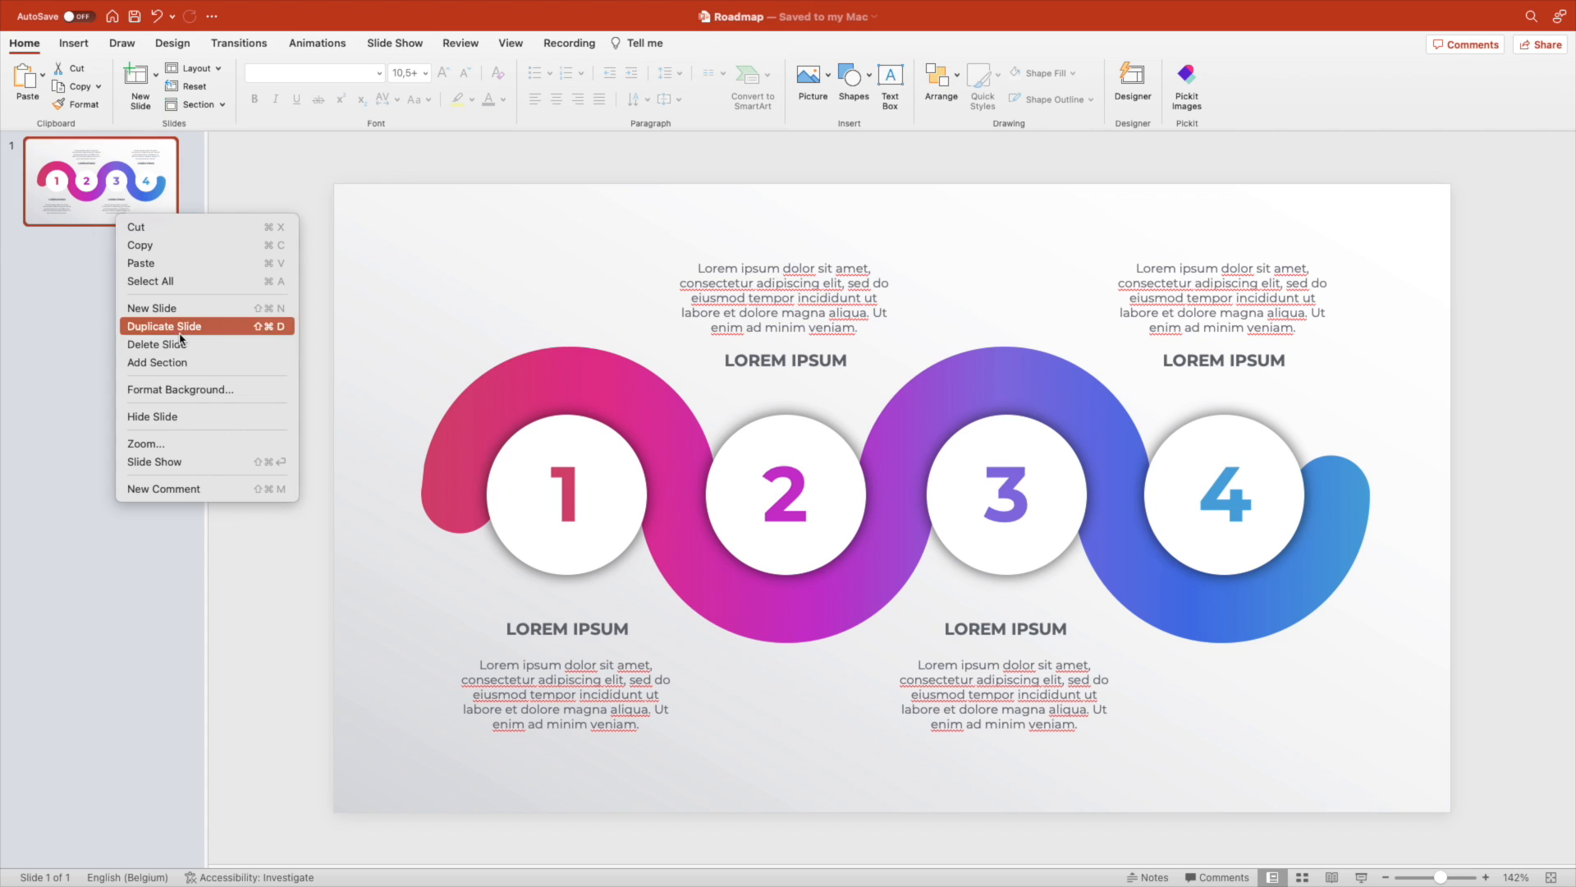
pyautogui.click(162, 325)
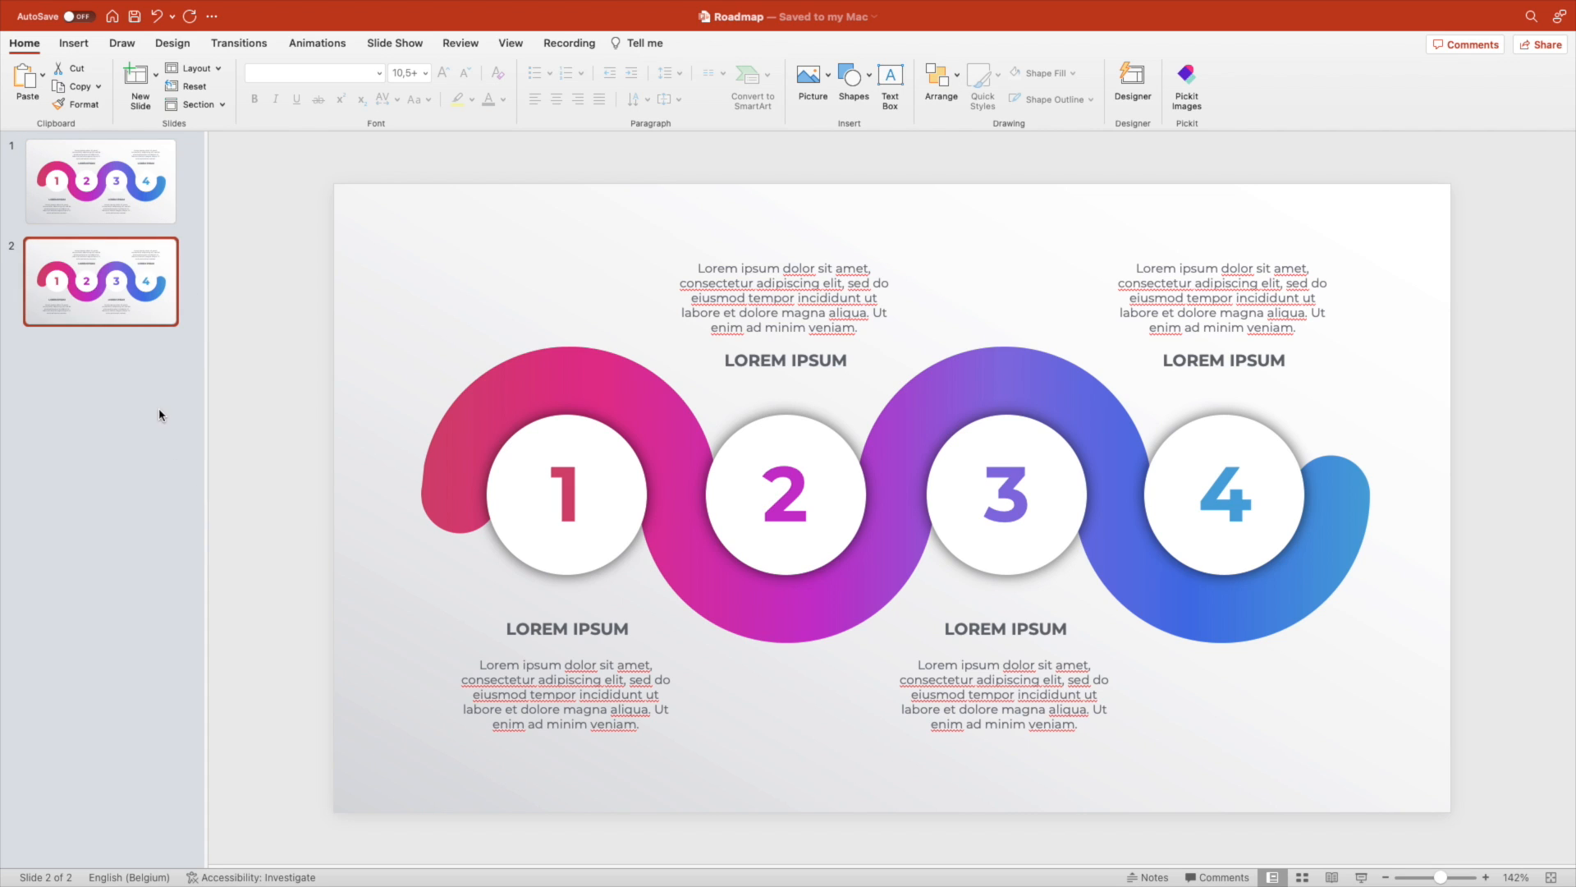
pyautogui.rightClick(563, 493)
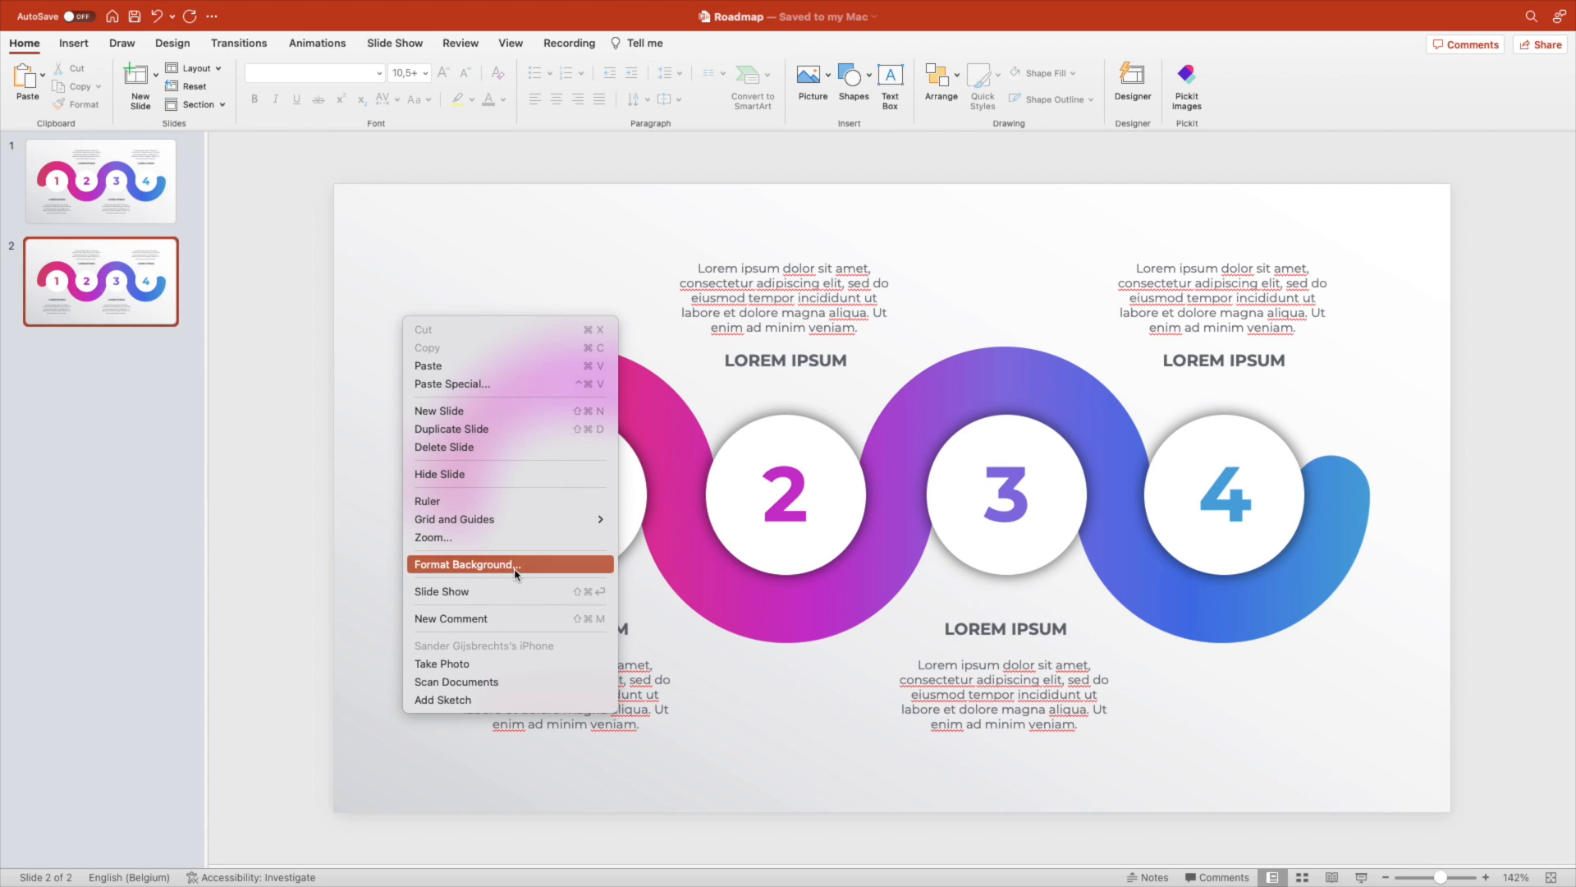
pyautogui.click(466, 563)
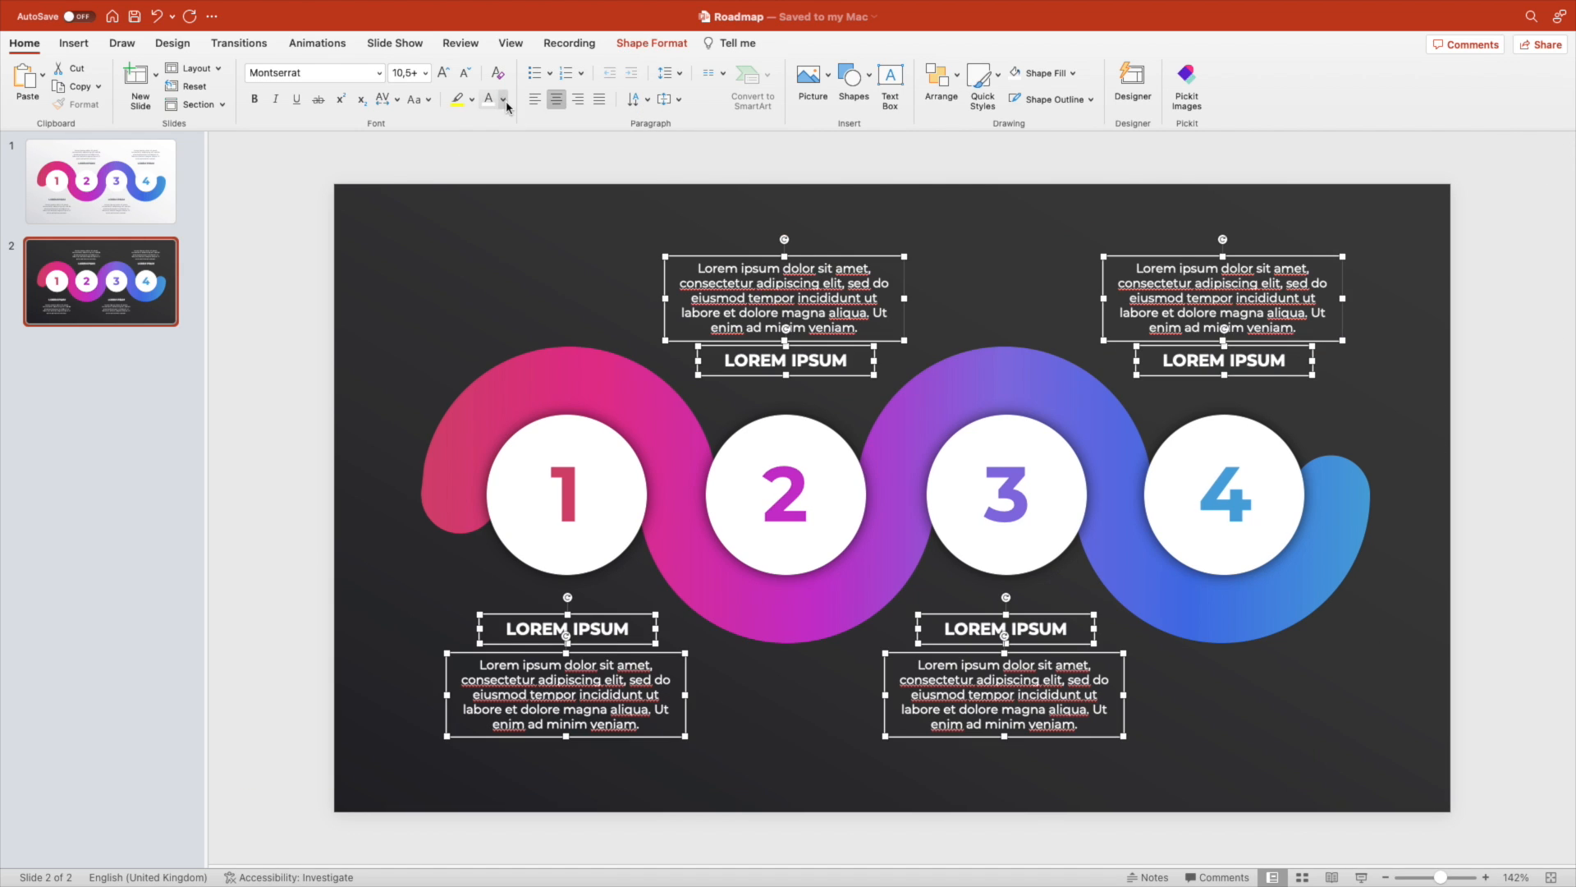
# Duplicate the dark slide and recolour the wave's gradient stops to the red-pink variant.
pyautogui.rightClick(101, 281)
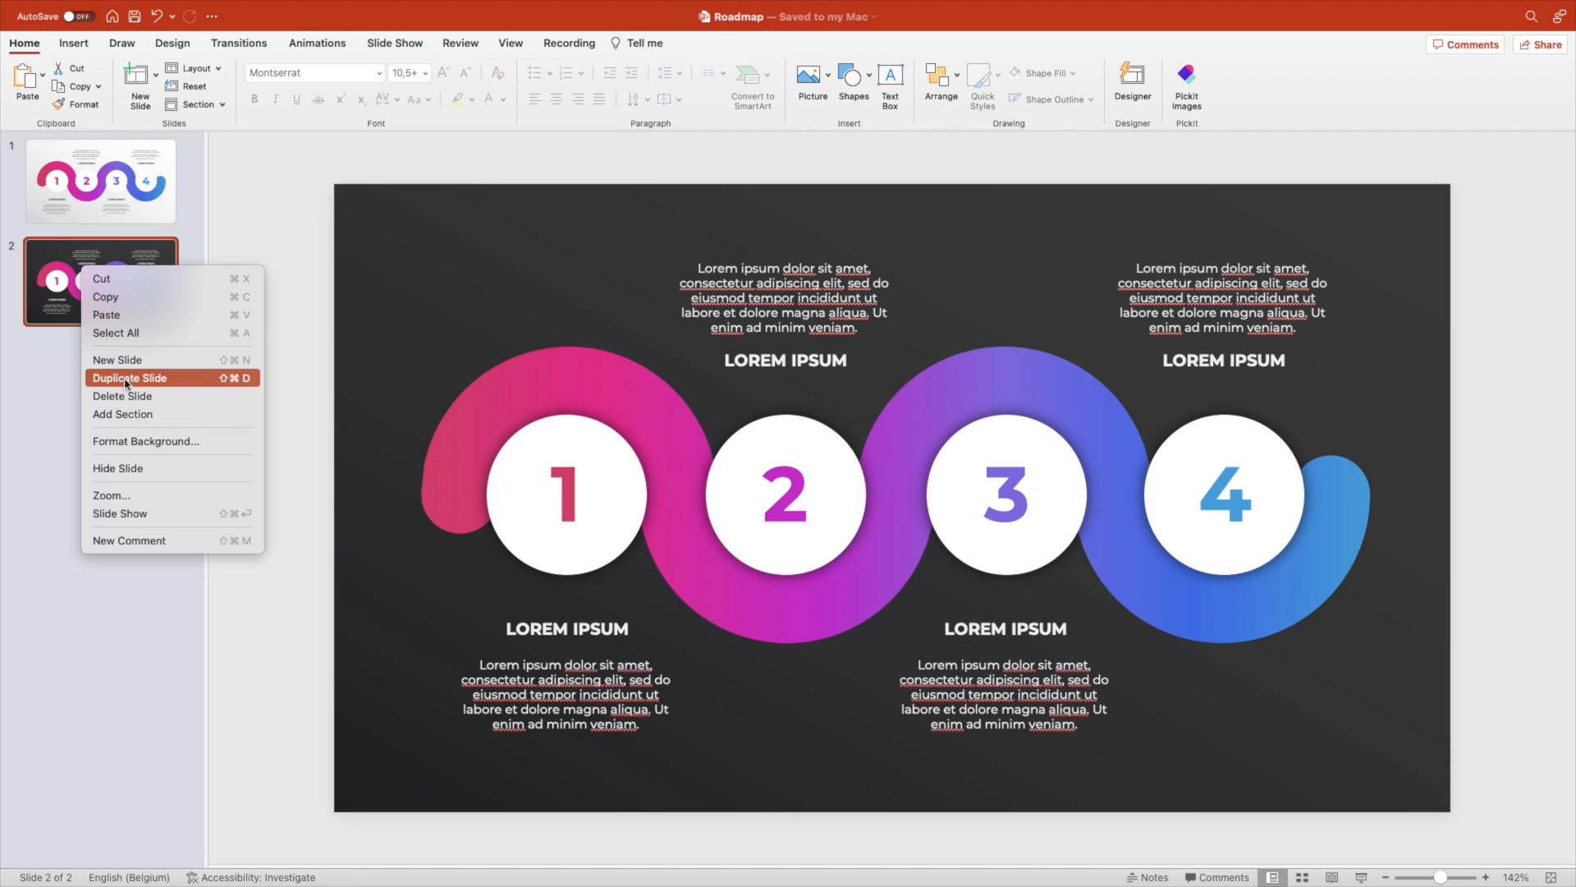
pyautogui.click(130, 378)
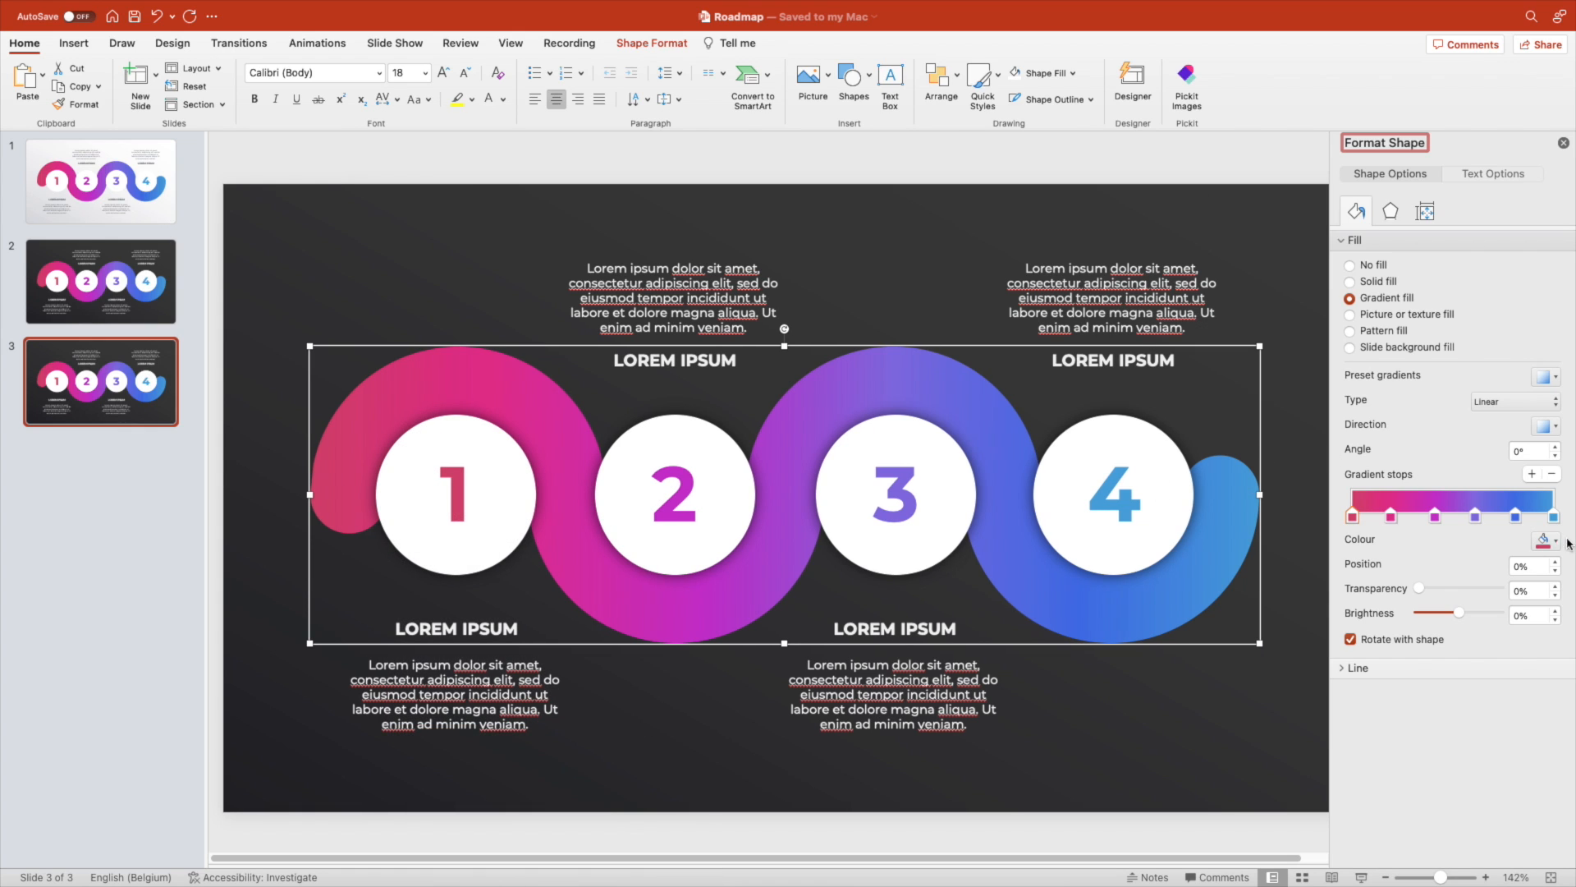
pyautogui.click(1547, 540)
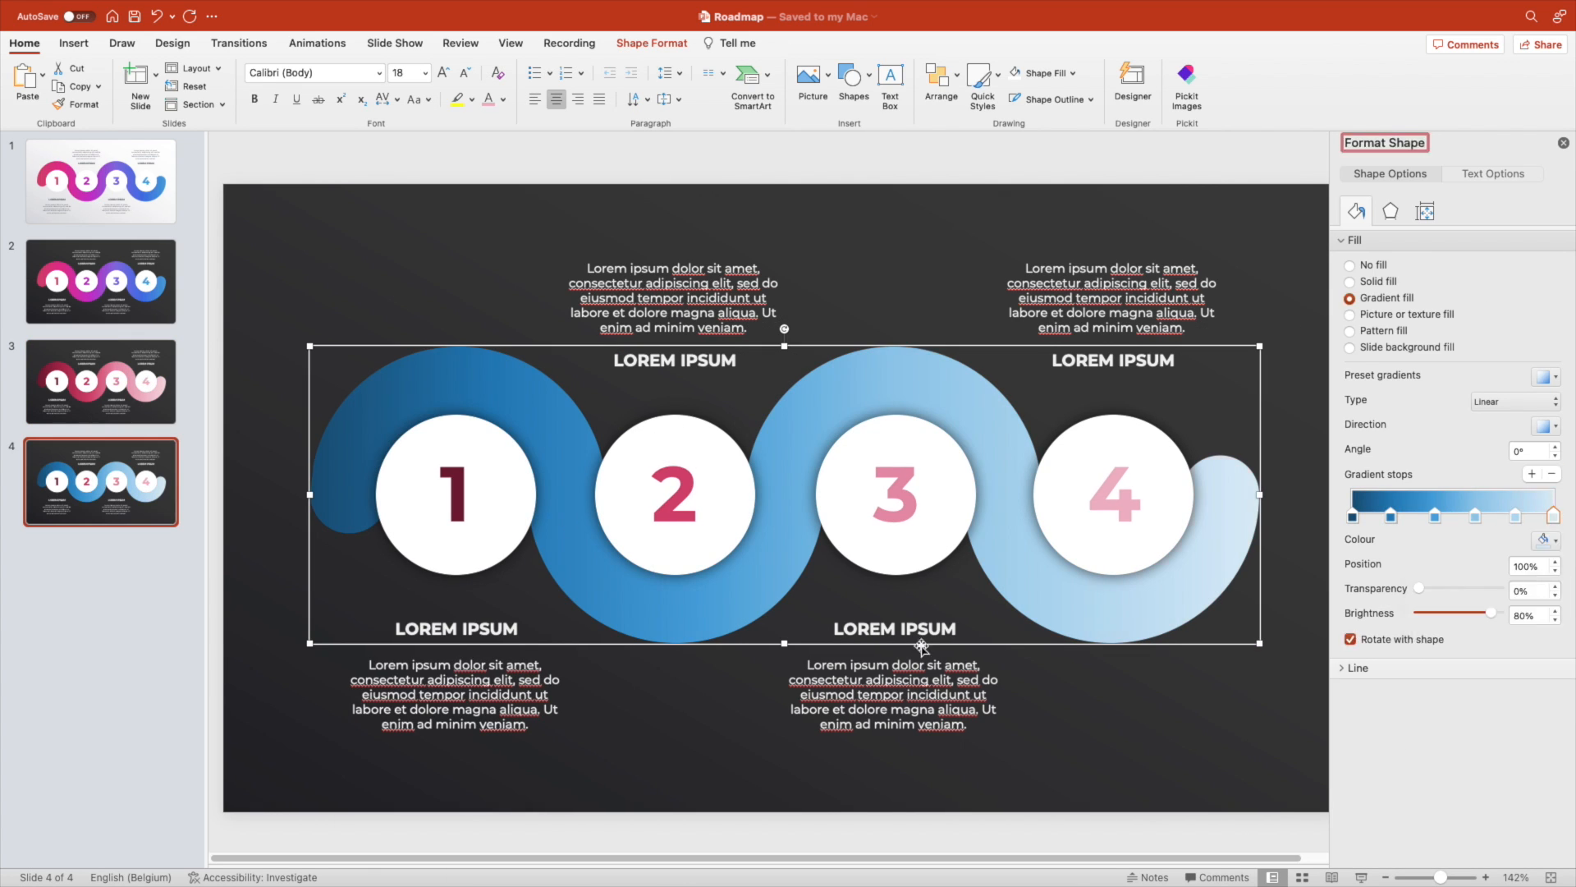
pyautogui.click(1546, 540)
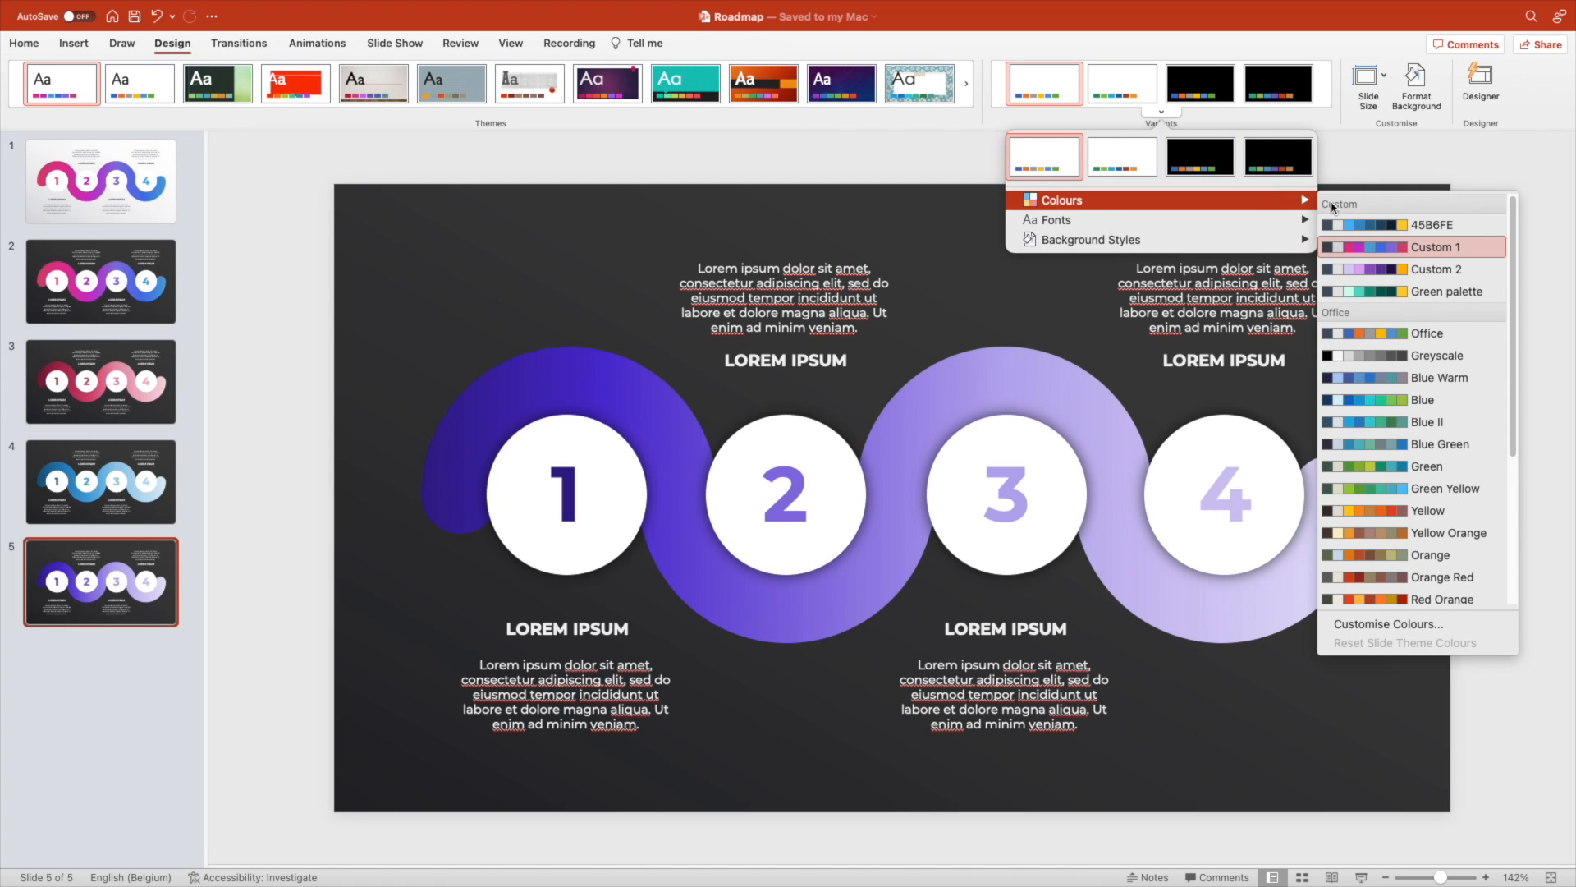
pyautogui.moveTo(1412, 510)
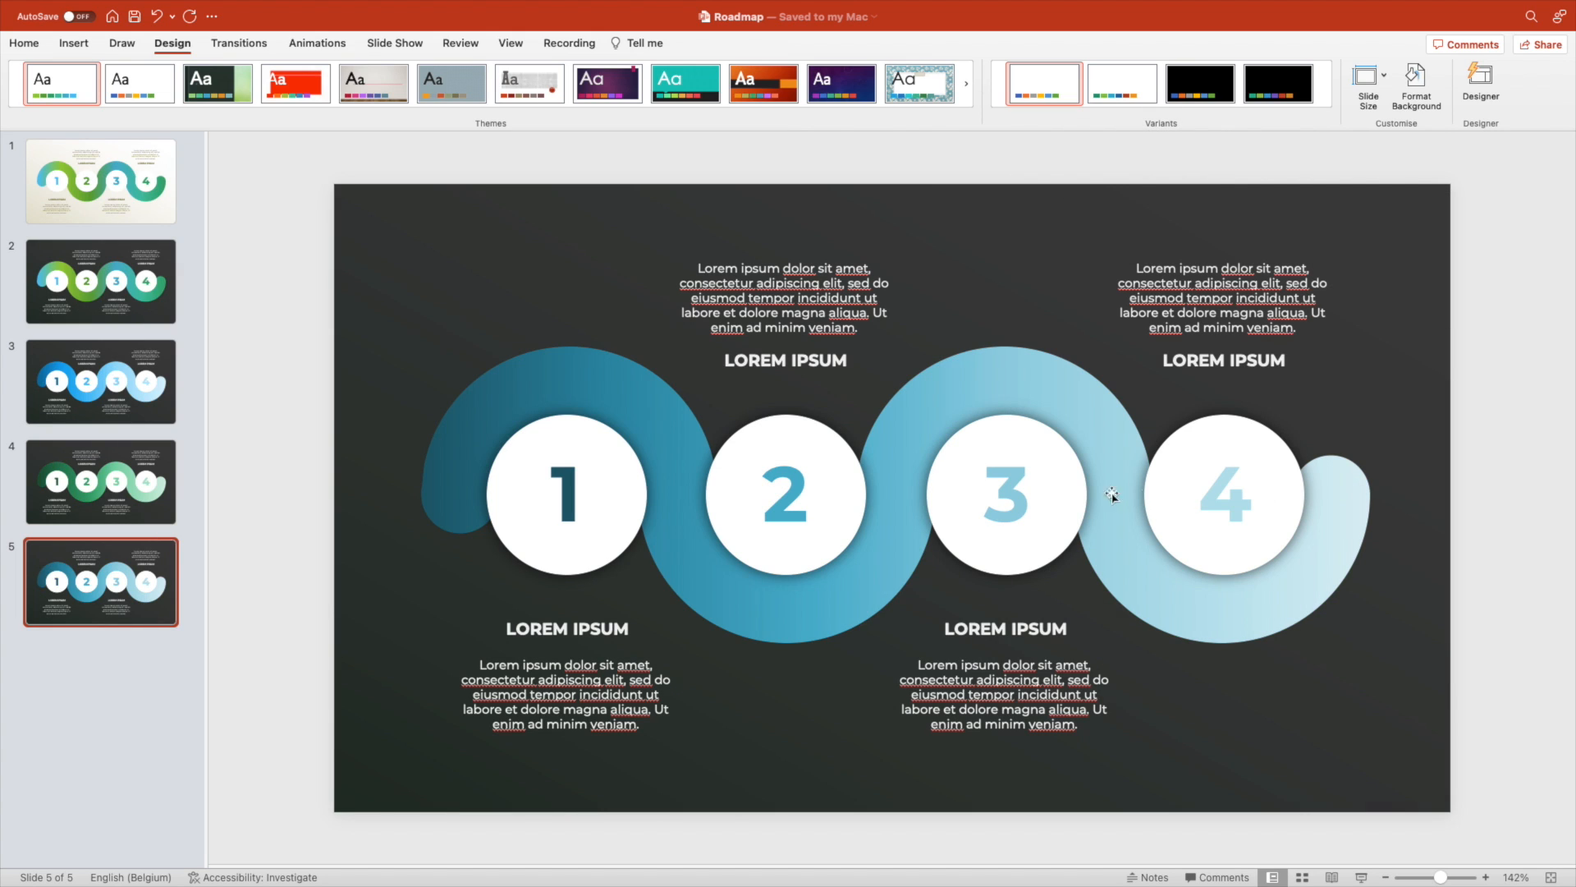
pyautogui.moveTo(5, 517)
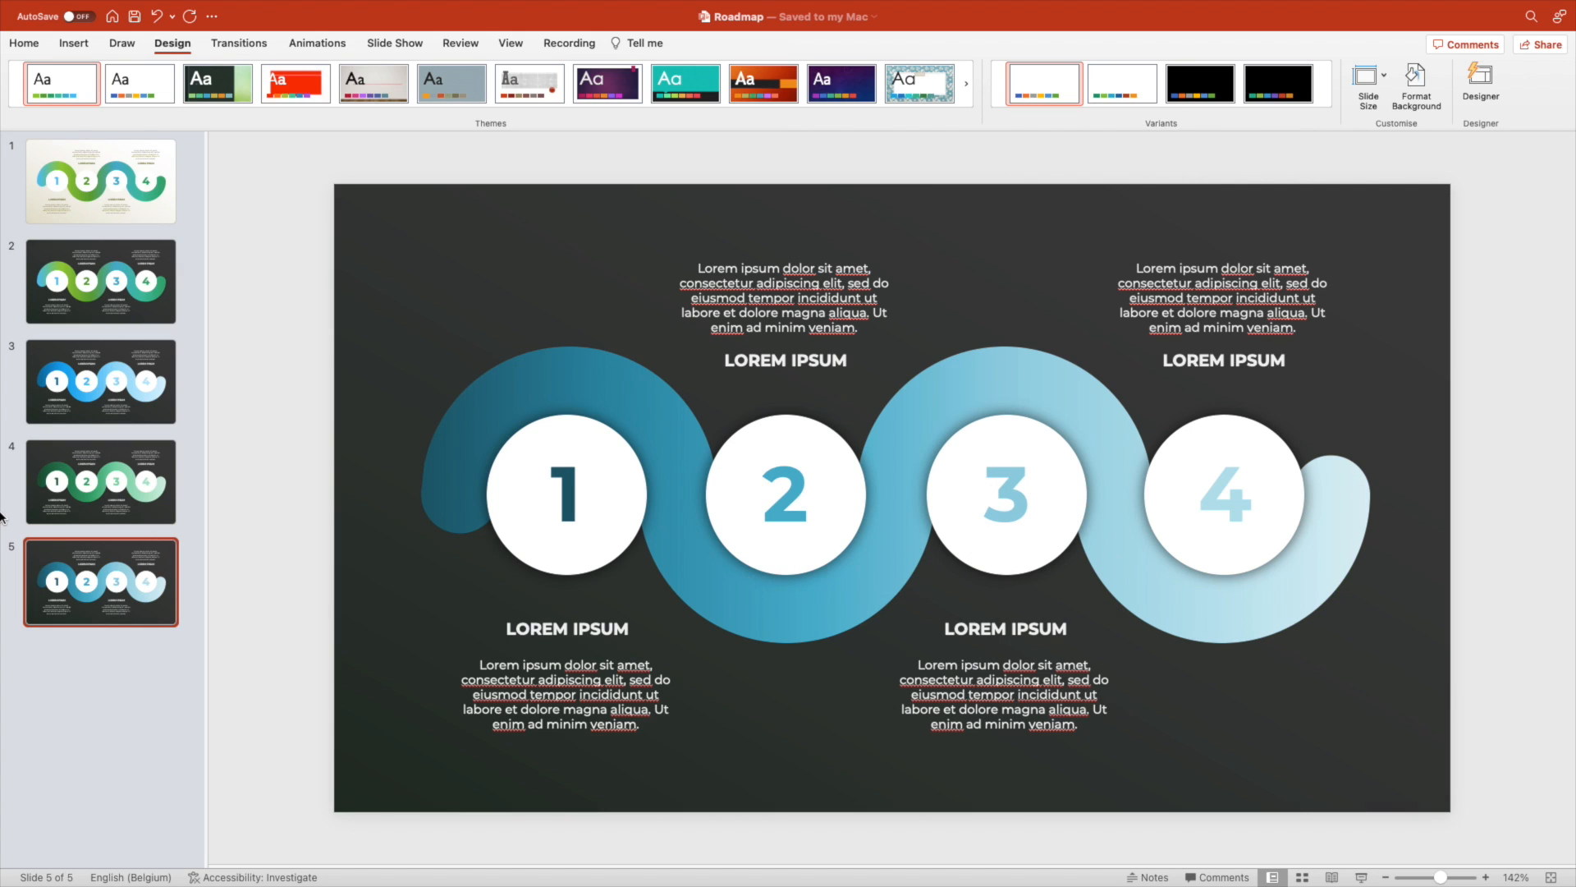
# Review the slide variants, then switch the whole deck to the warm Orange theme colour palette.
pyautogui.click(100, 381)
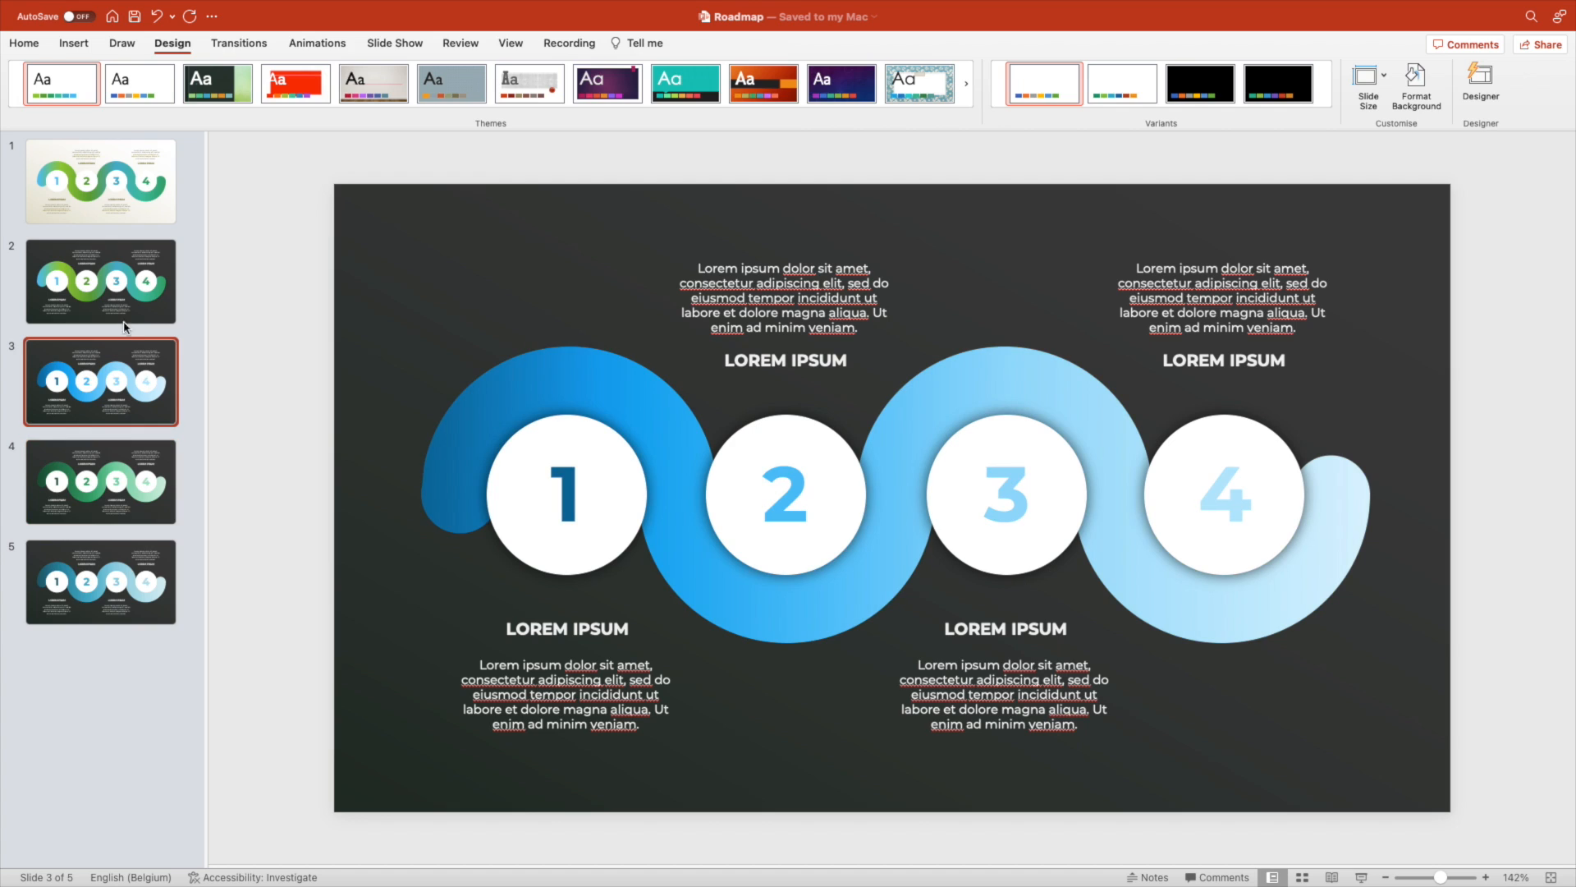
pyautogui.click(100, 180)
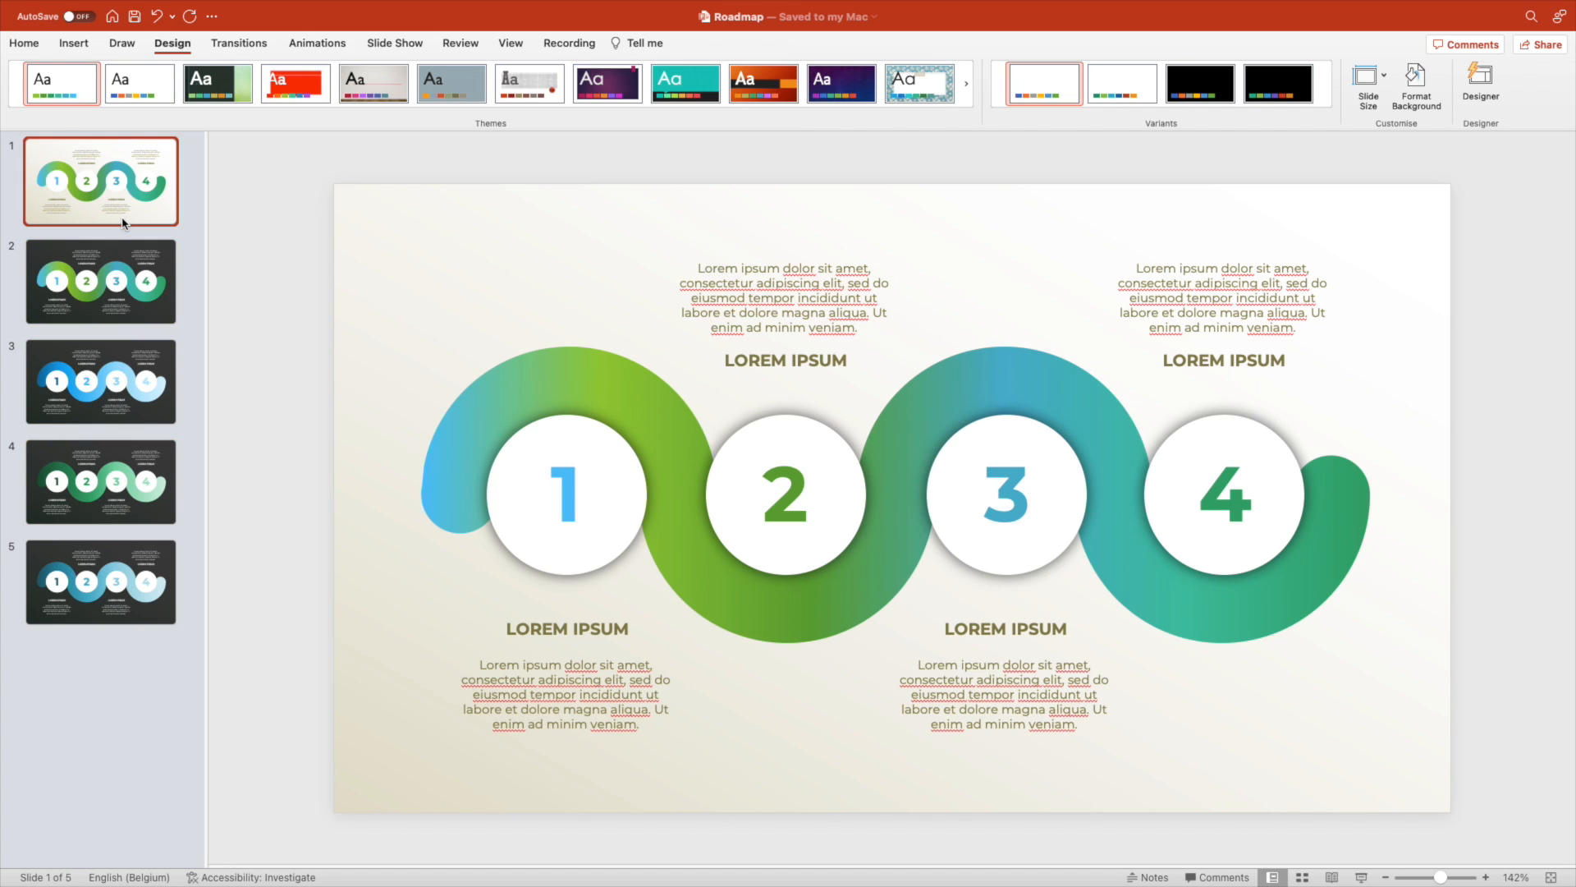
pyautogui.click(100, 581)
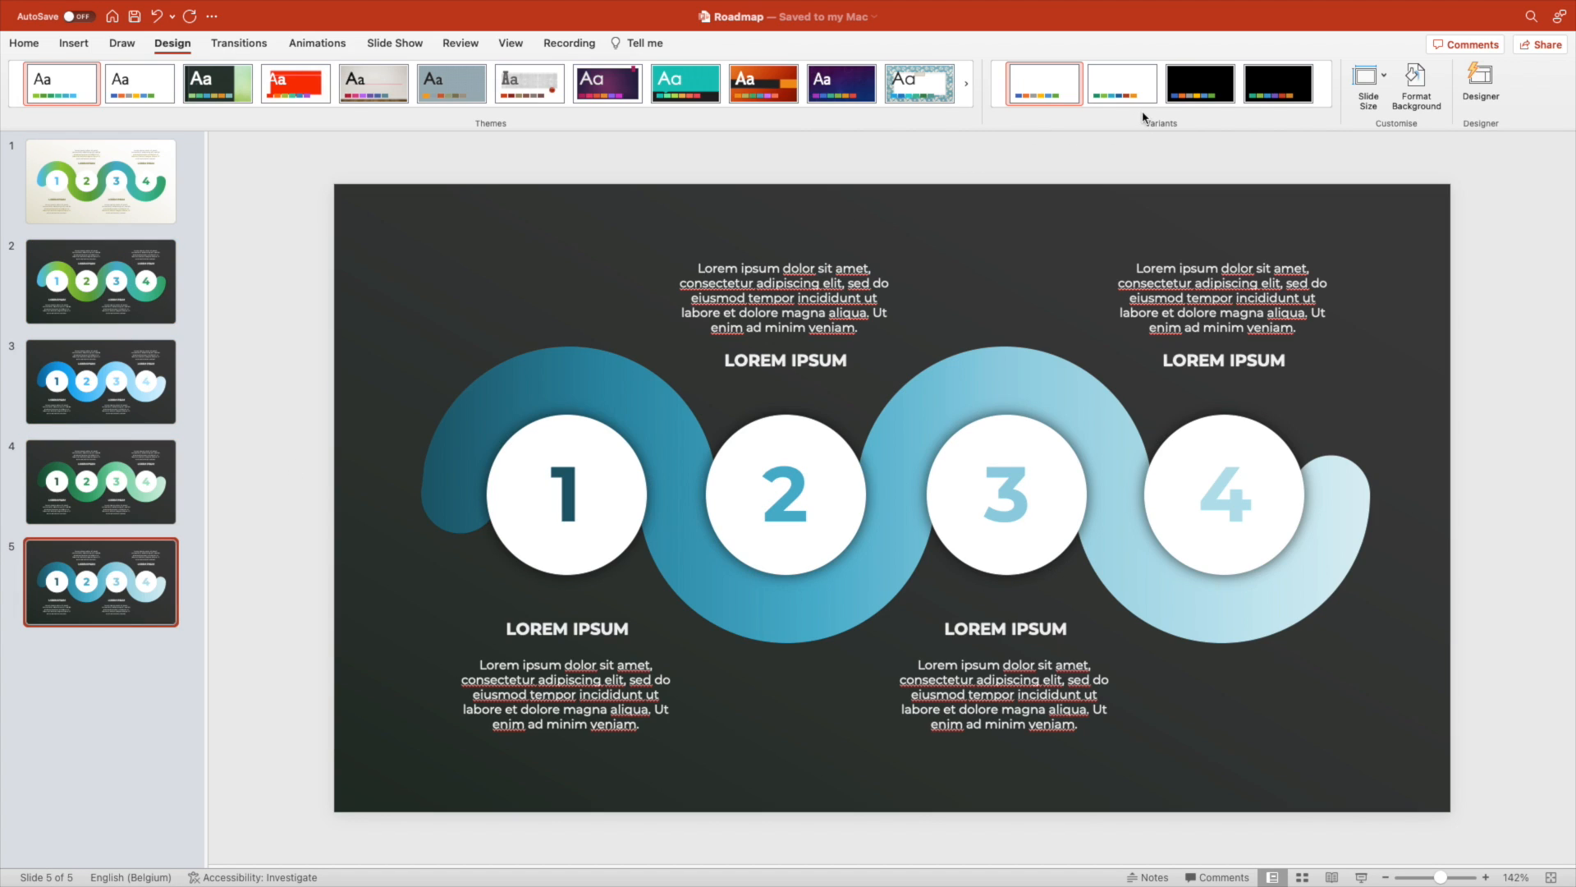
pyautogui.click(1161, 112)
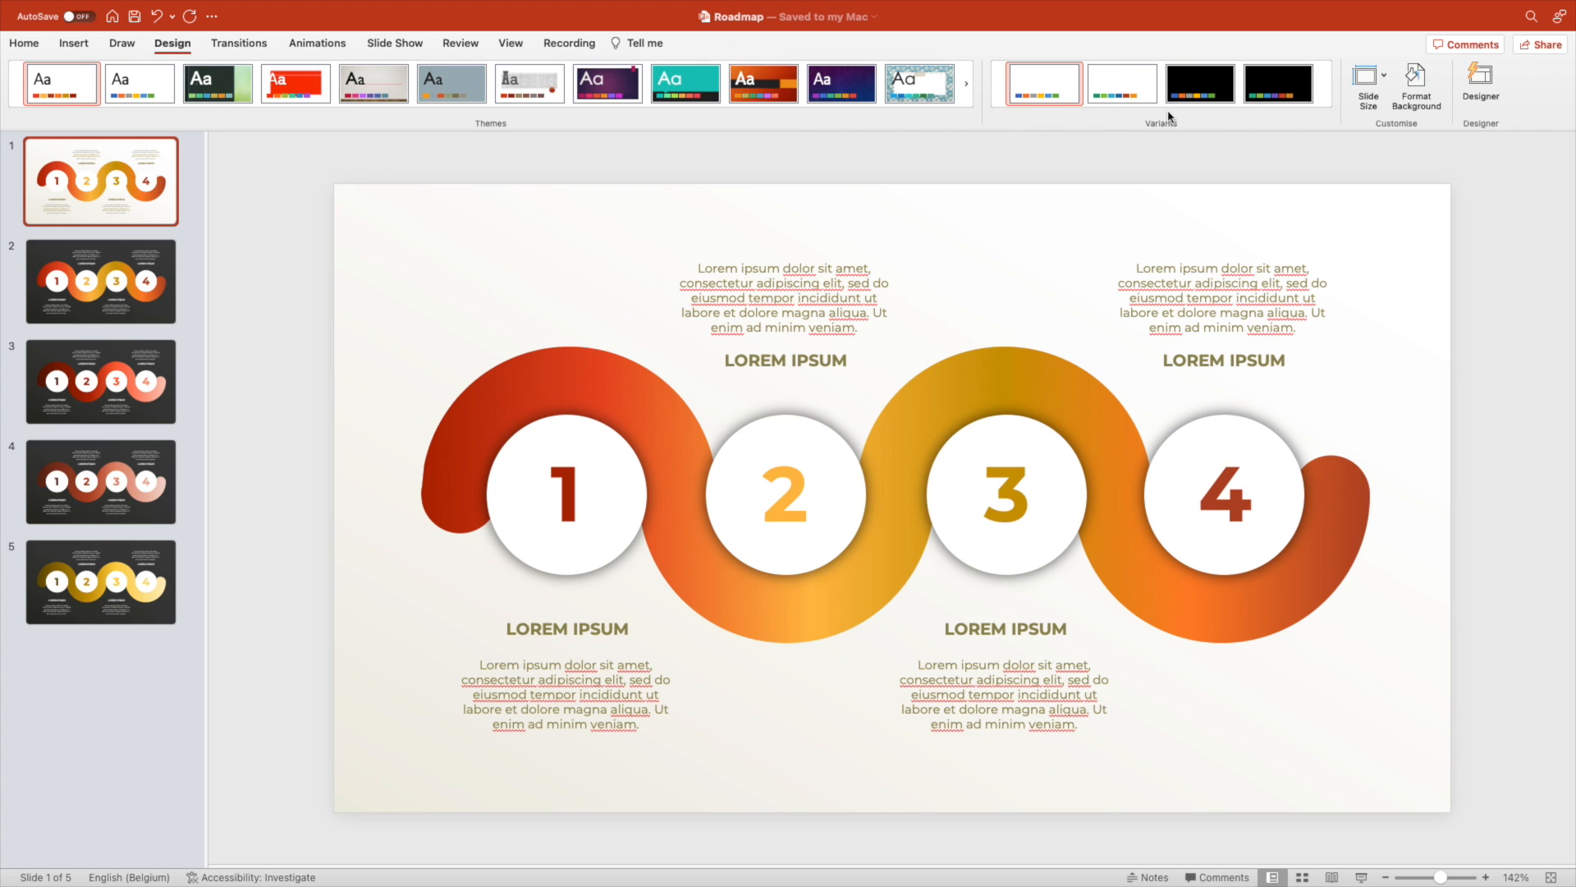
pyautogui.click(1160, 113)
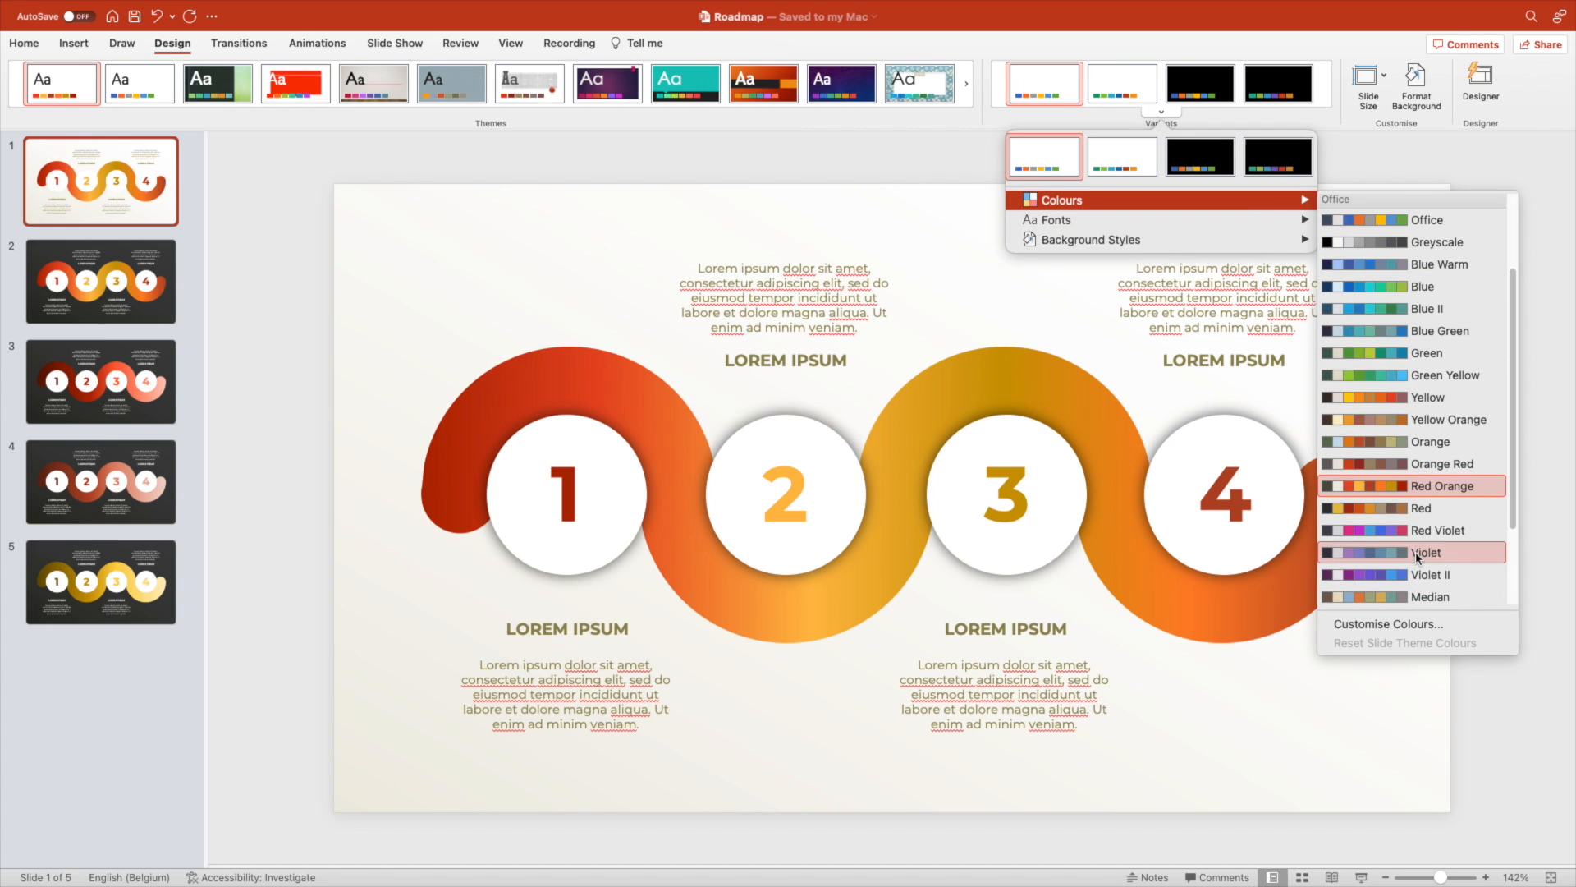